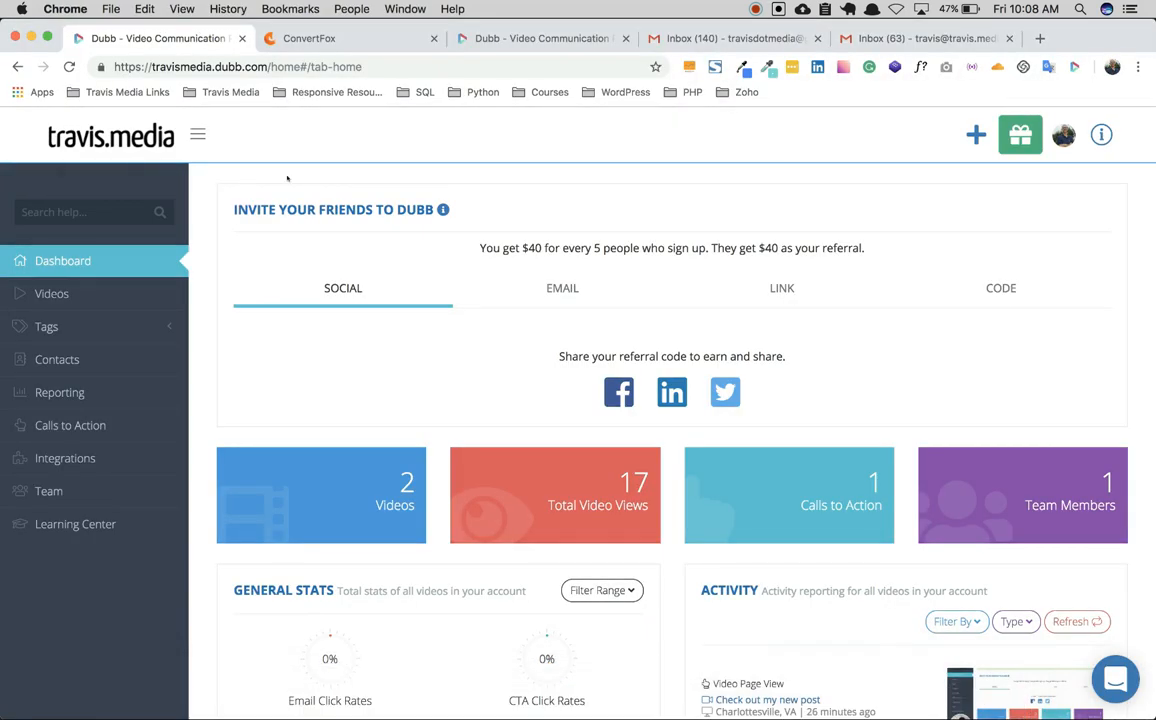
mouse_move(62, 260)
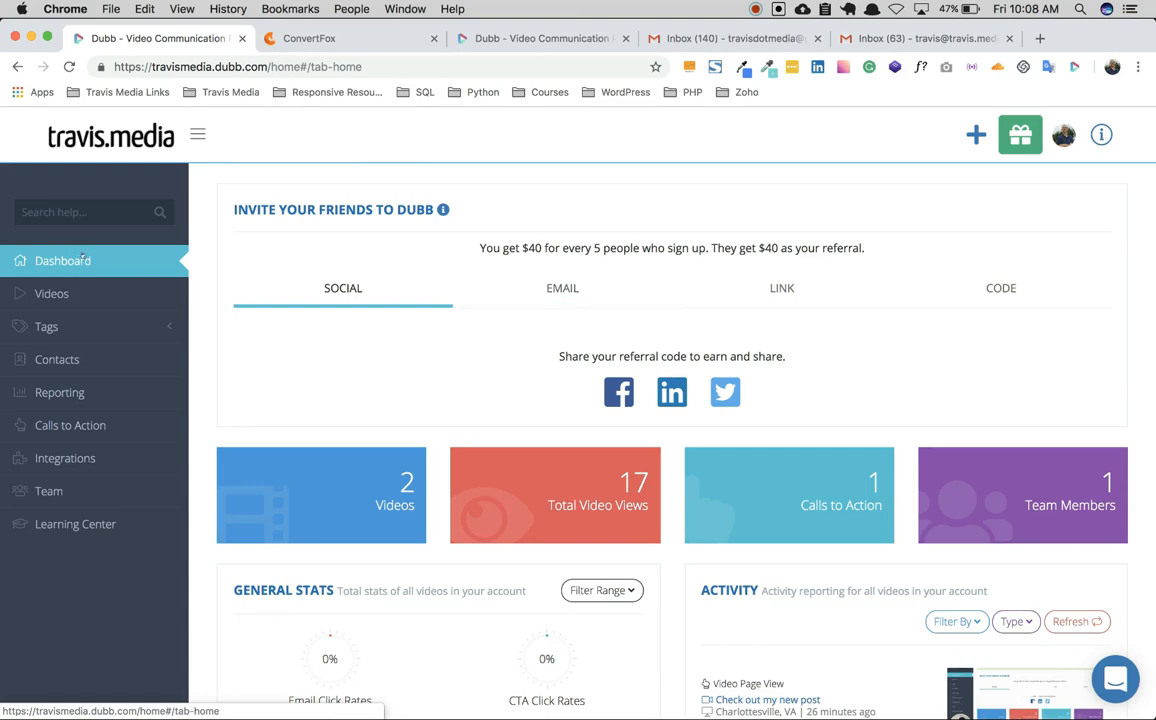
Browse the Videos library and expand its tag categories.
scroll("down", 3)
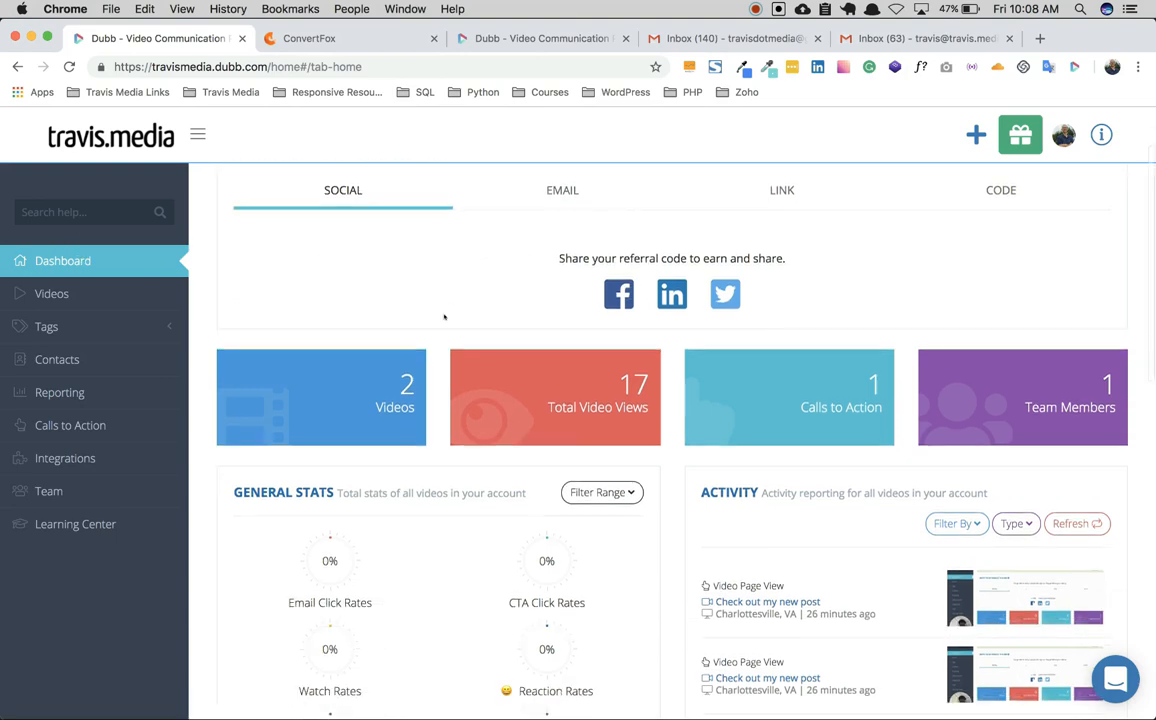
scroll("down", 3)
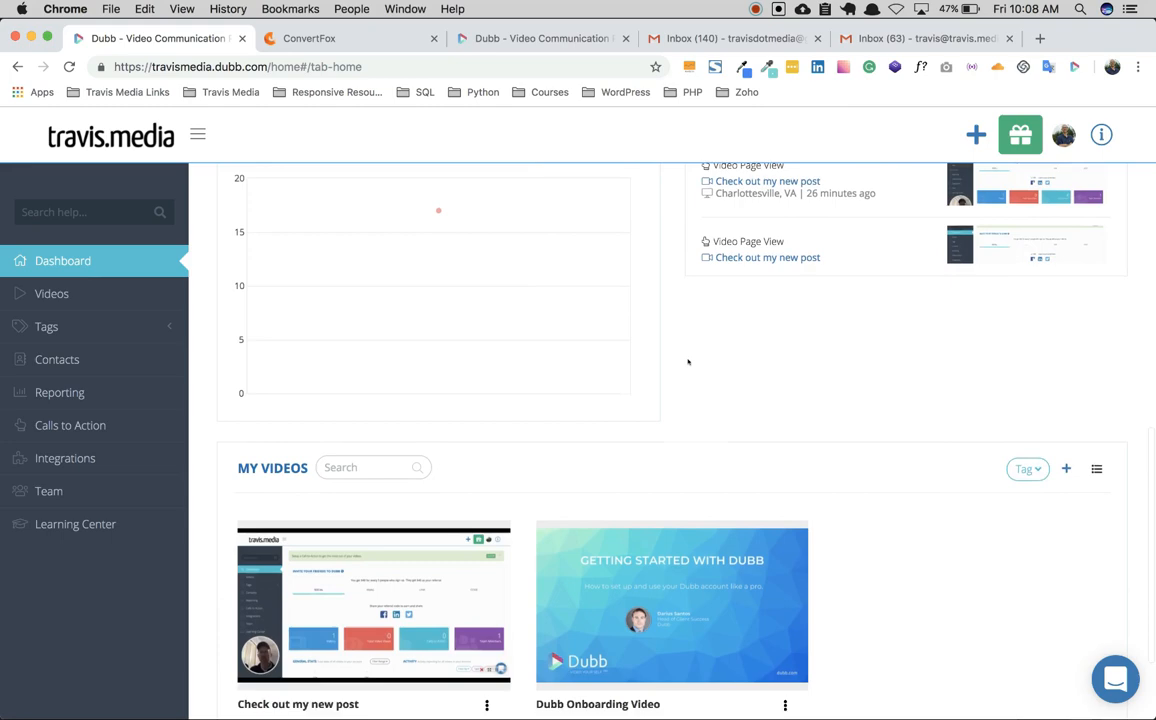
scroll("down", 3)
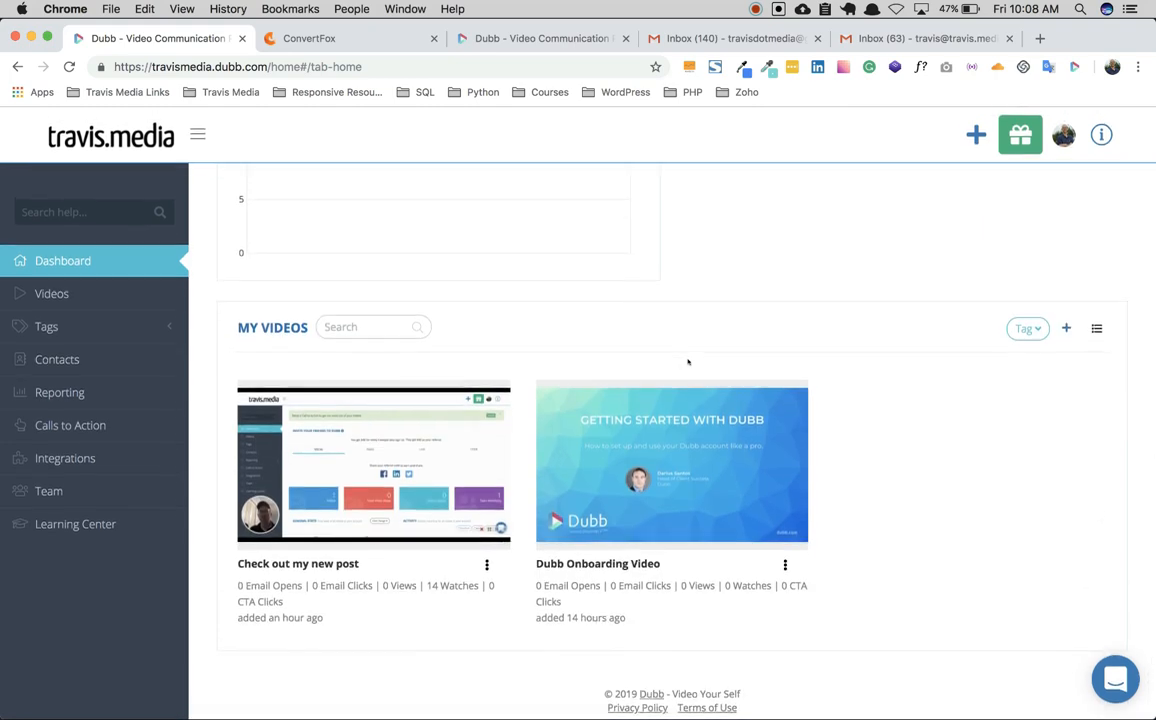
left_click(52, 292)
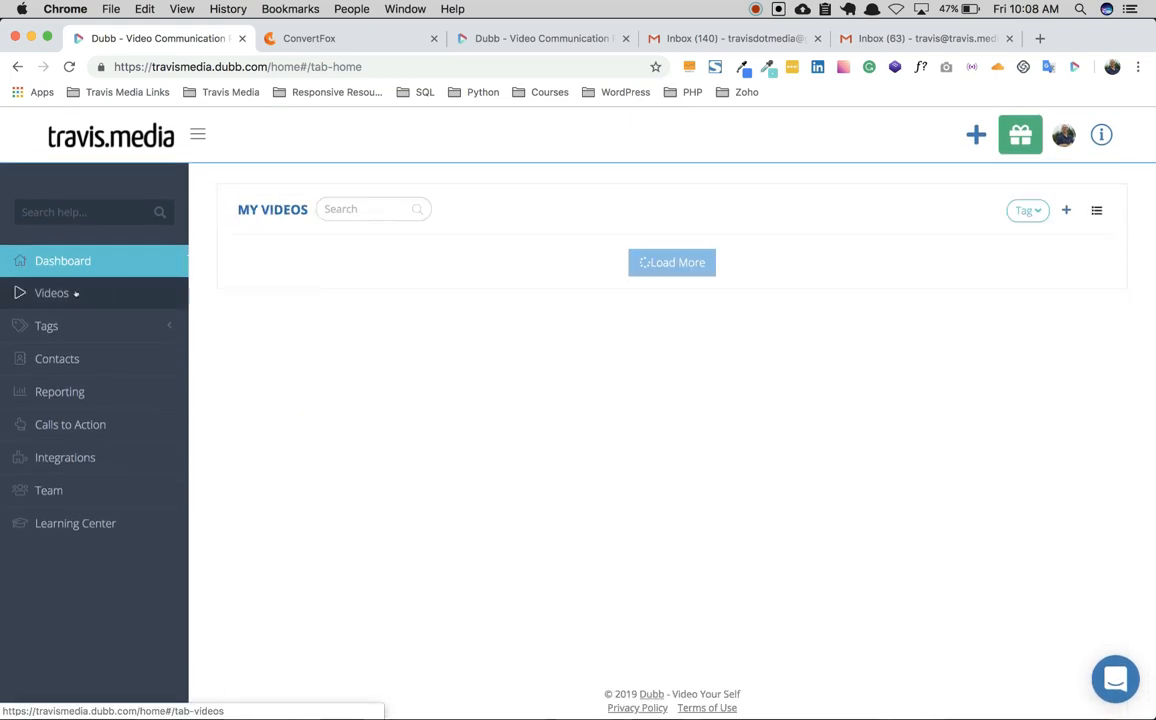
left_click(52, 292)
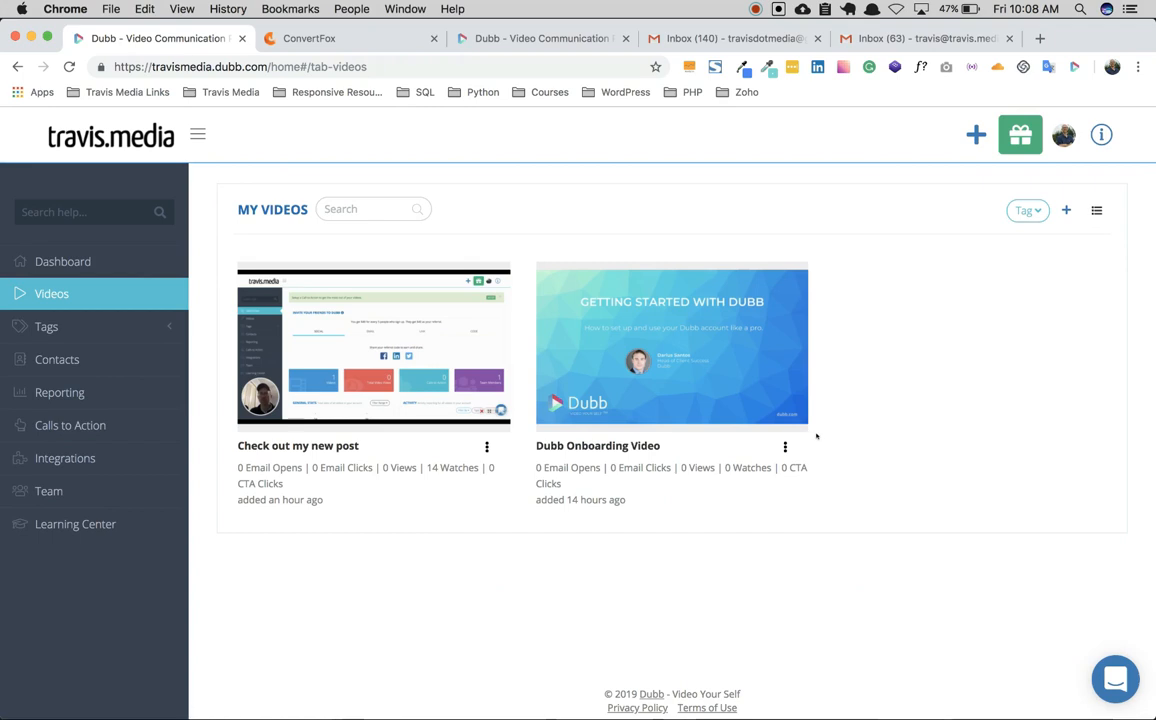
mouse_move(370, 326)
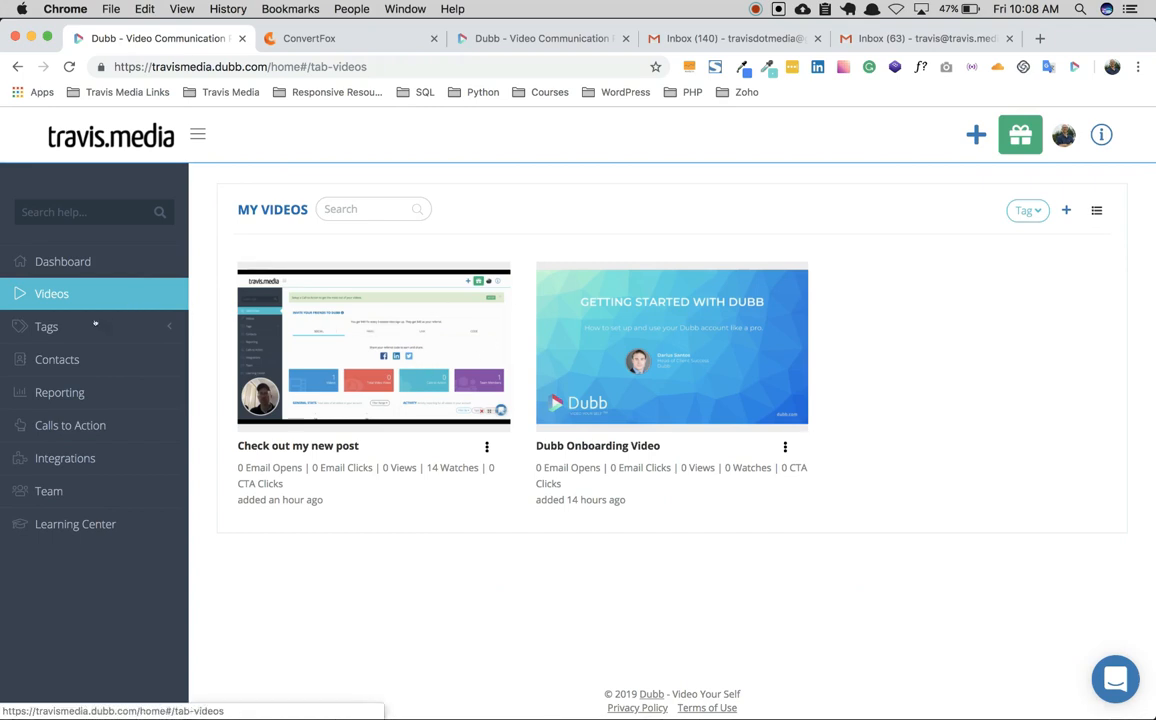
left_click(46, 326)
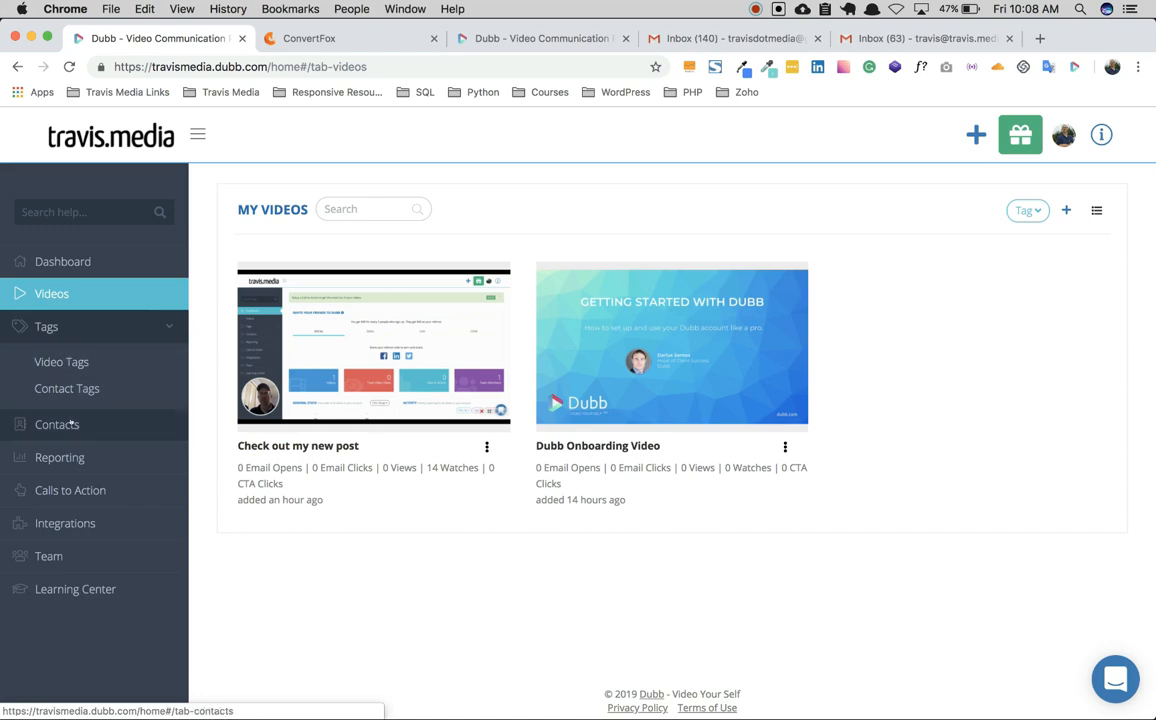
Review Contacts and Reporting, then start creating a new call-to-action.
left_click(56, 424)
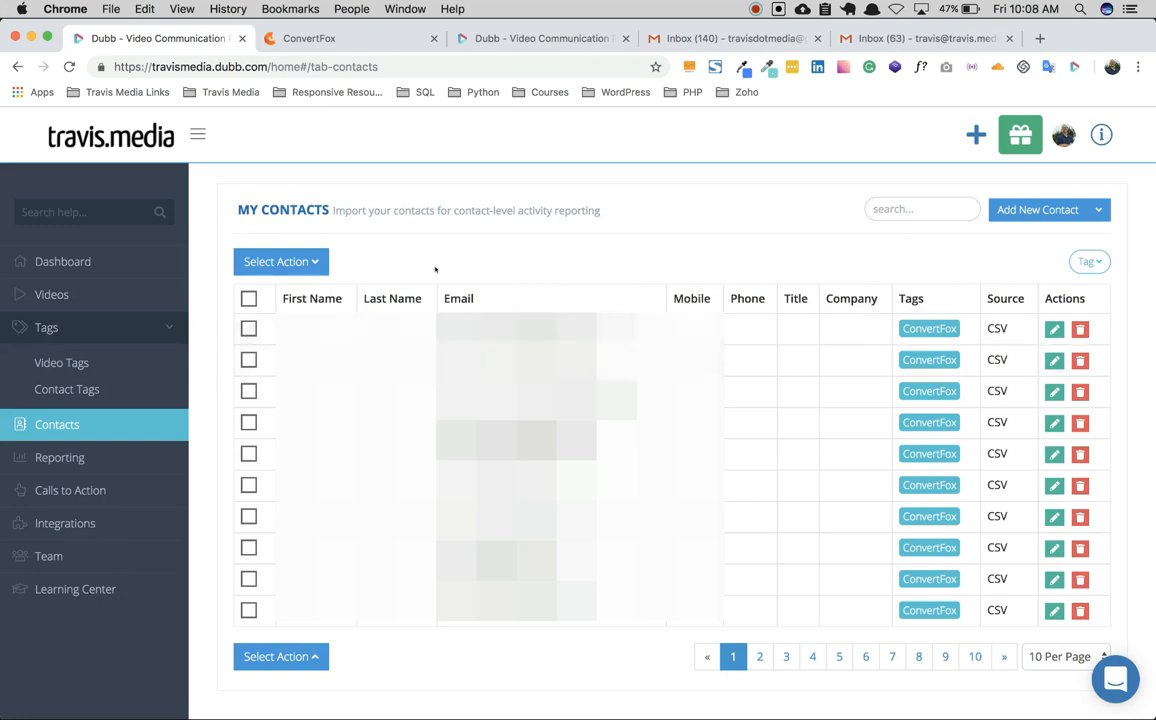
left_click(60, 456)
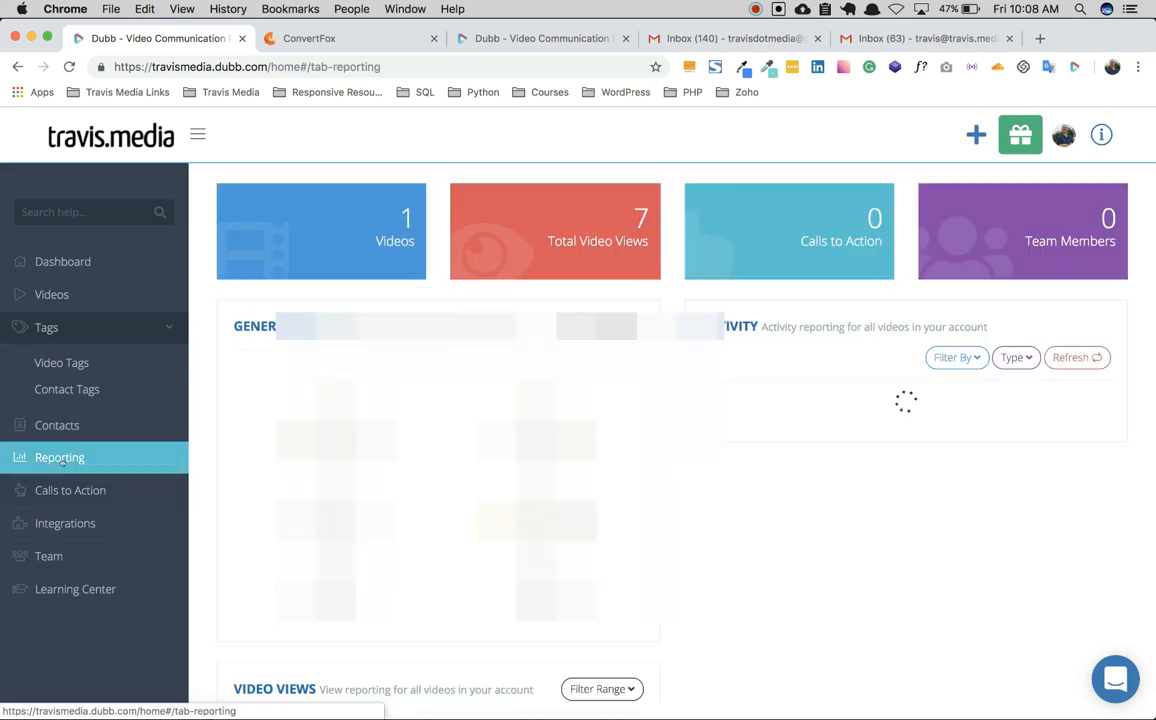
left_click(60, 456)
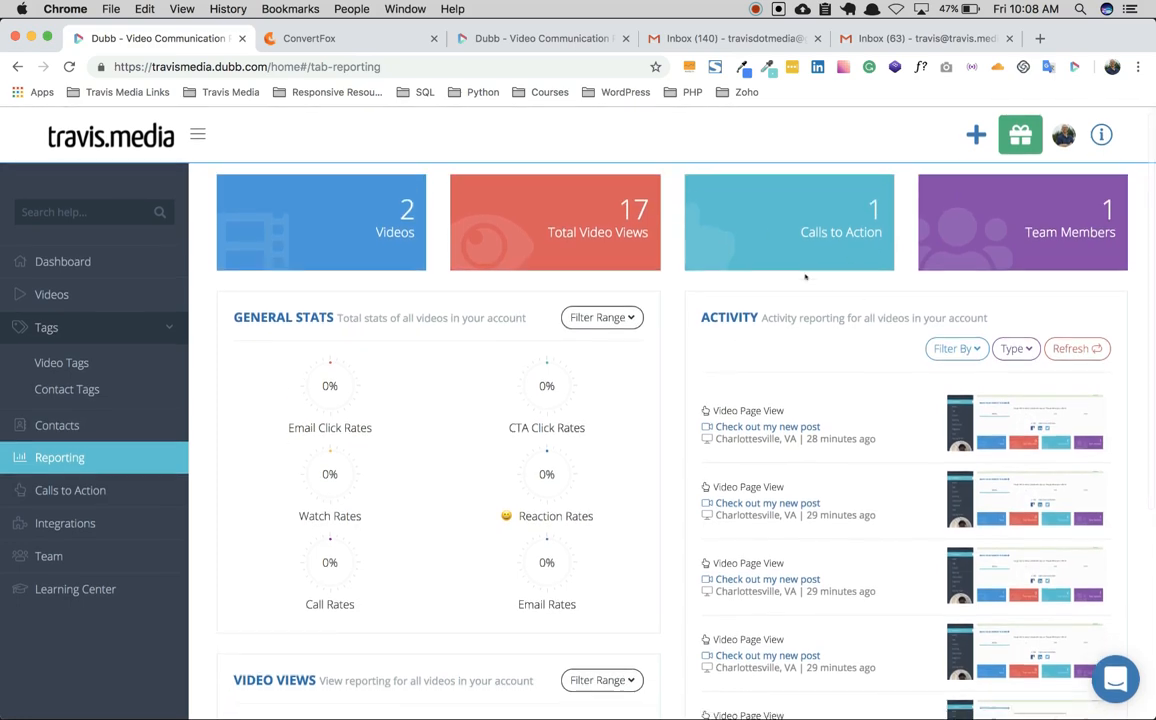
scroll("down", 3)
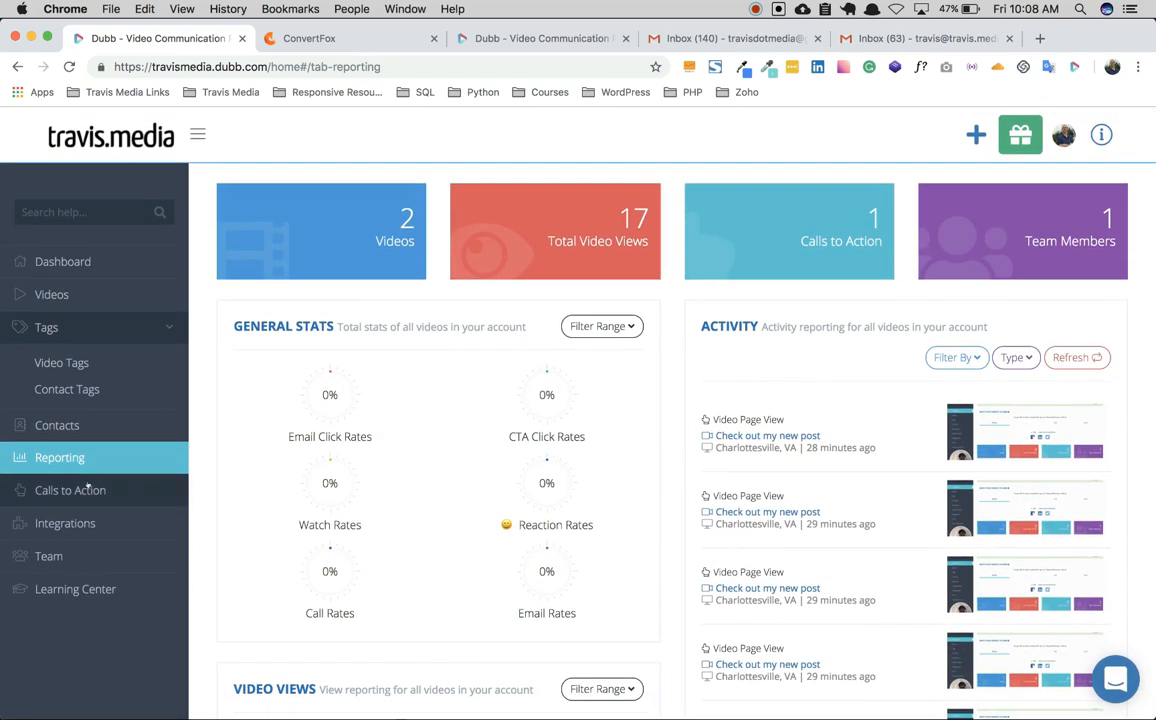
left_click(70, 490)
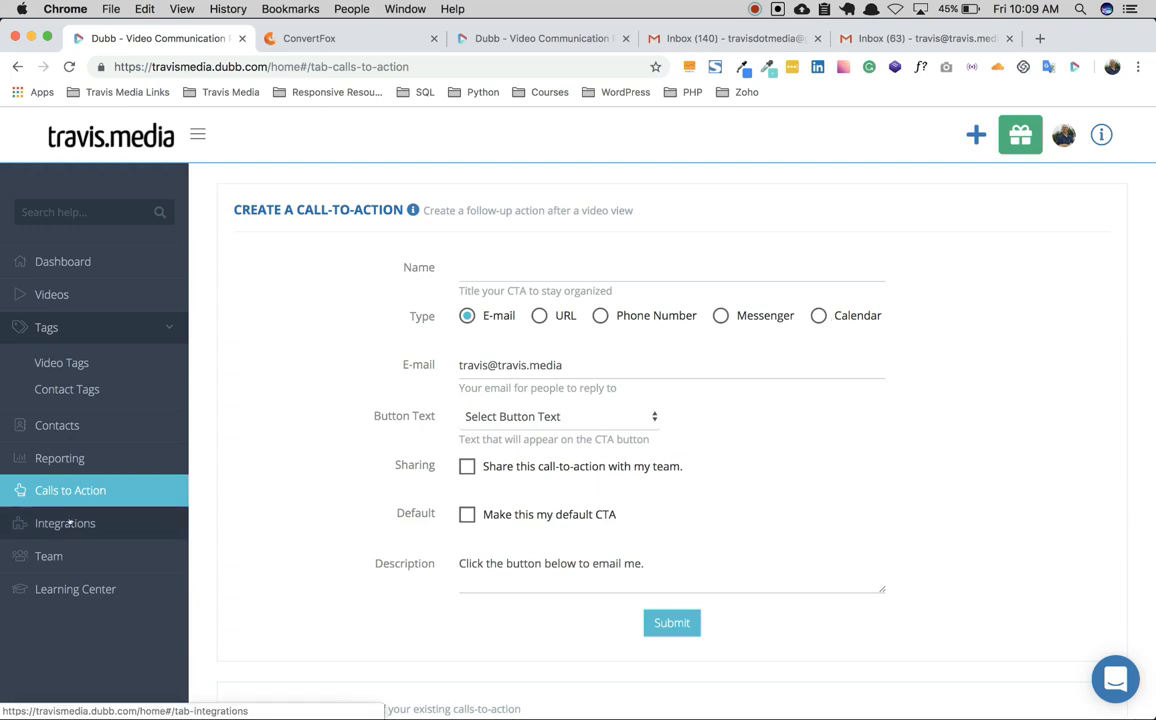
Scroll through the full catalogue of integration and extension cards.
left_click(64, 524)
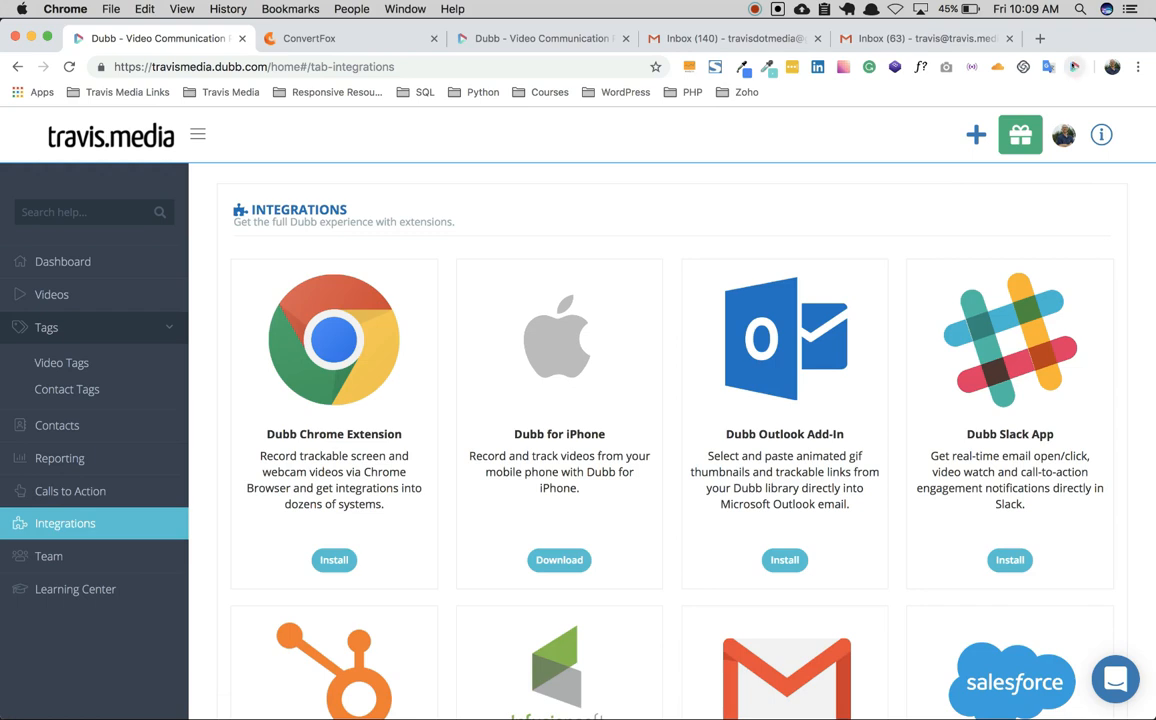
mouse_move(1072, 68)
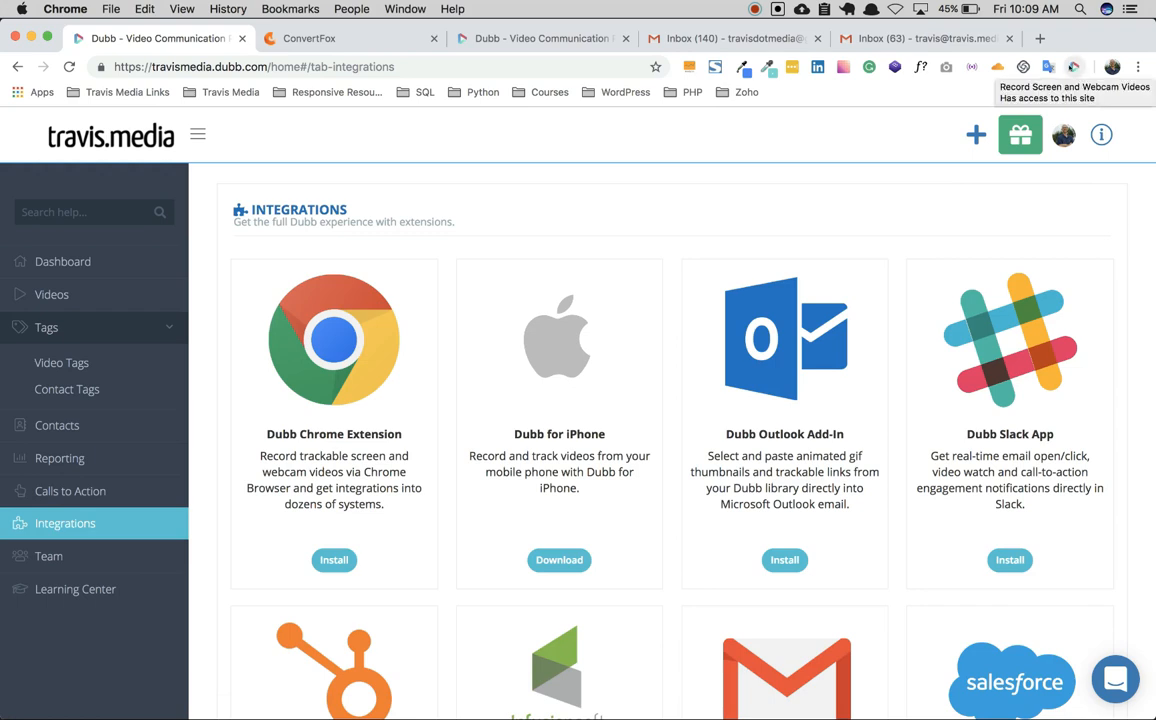
scroll("down", 3)
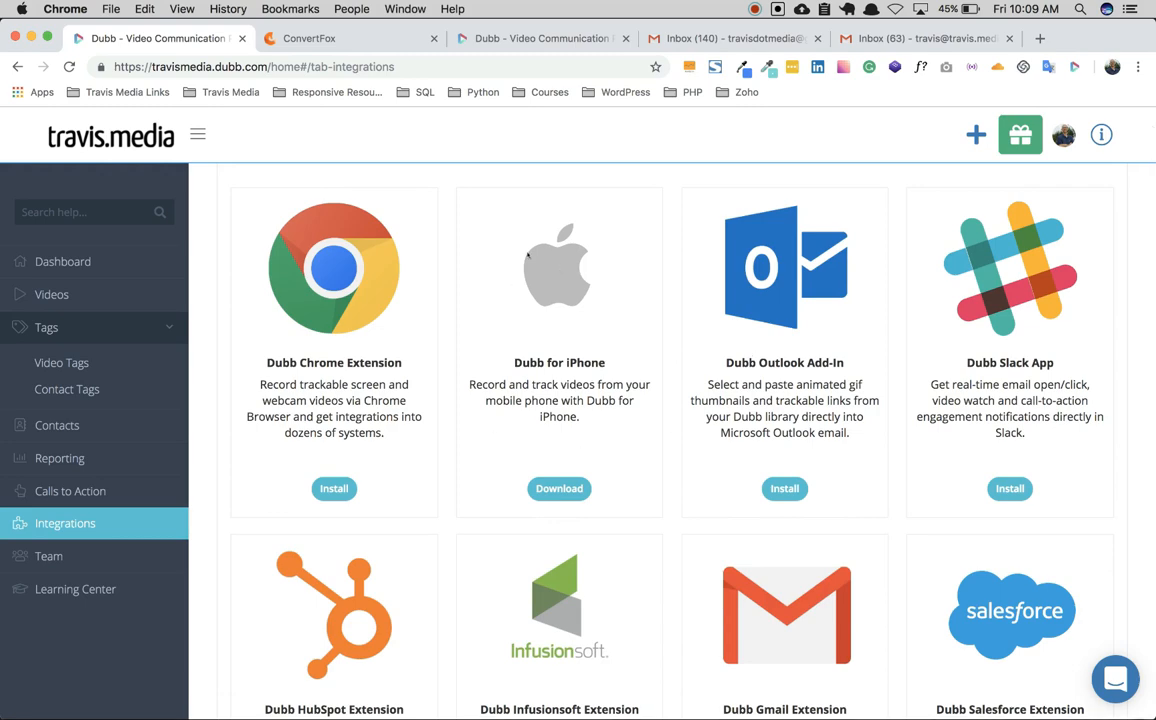
scroll("down", 3)
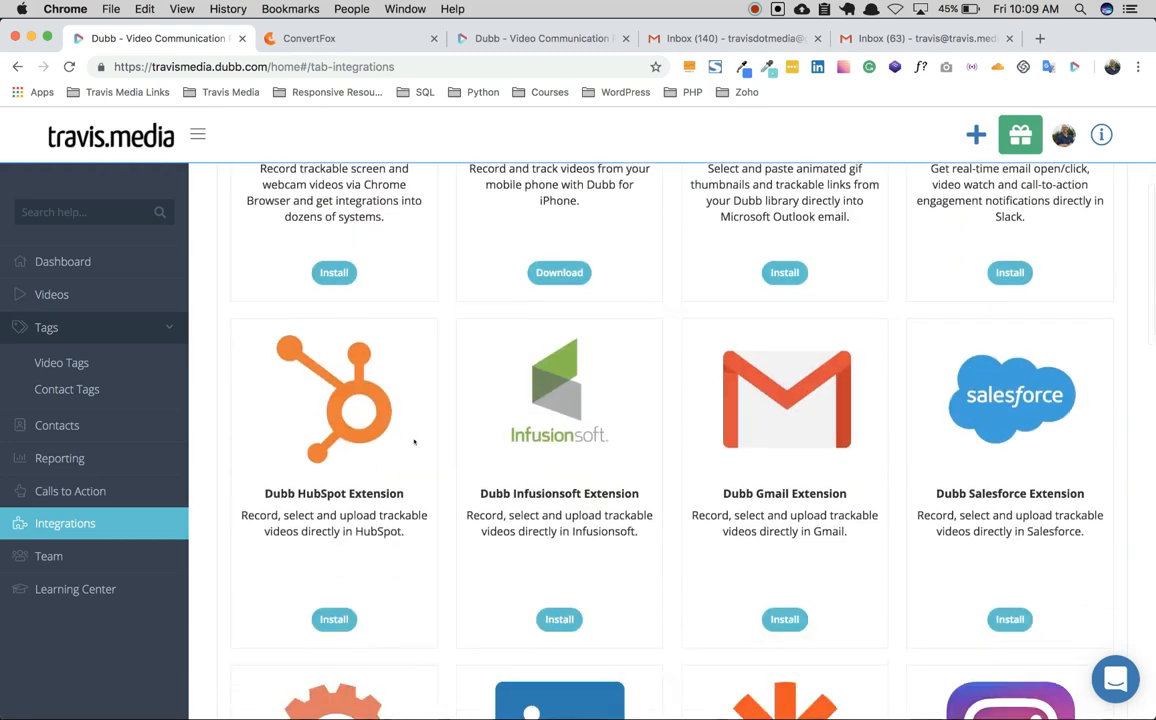
scroll("down", 3)
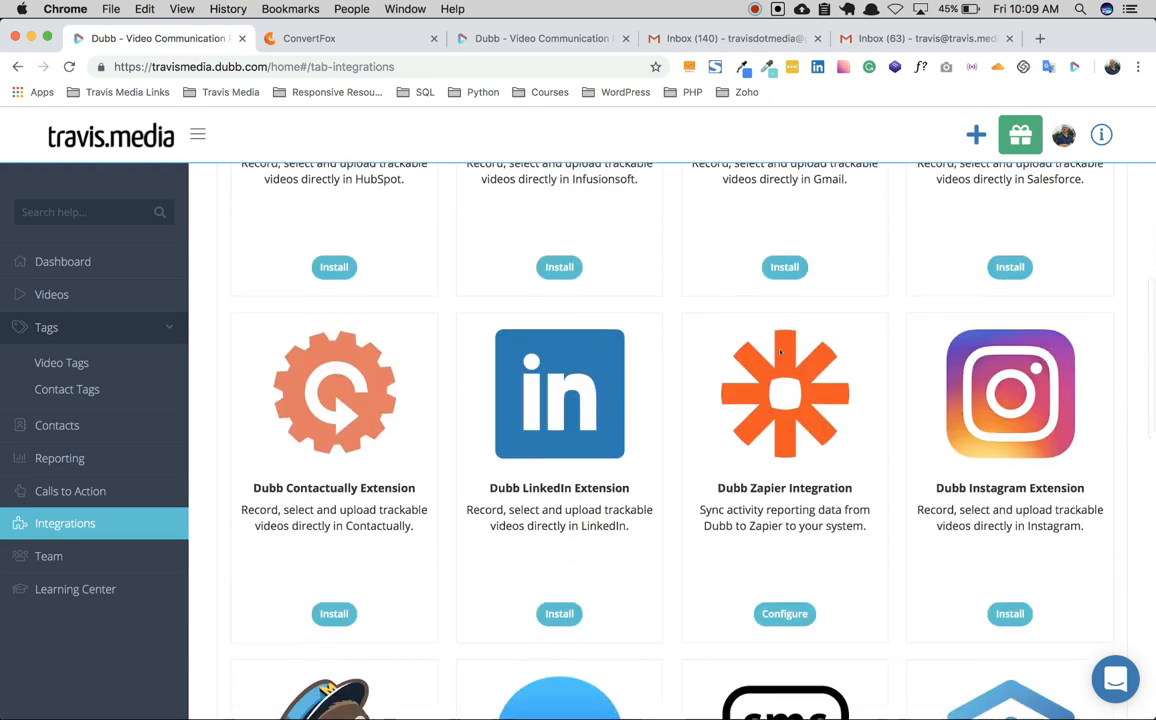
scroll("down", 3)
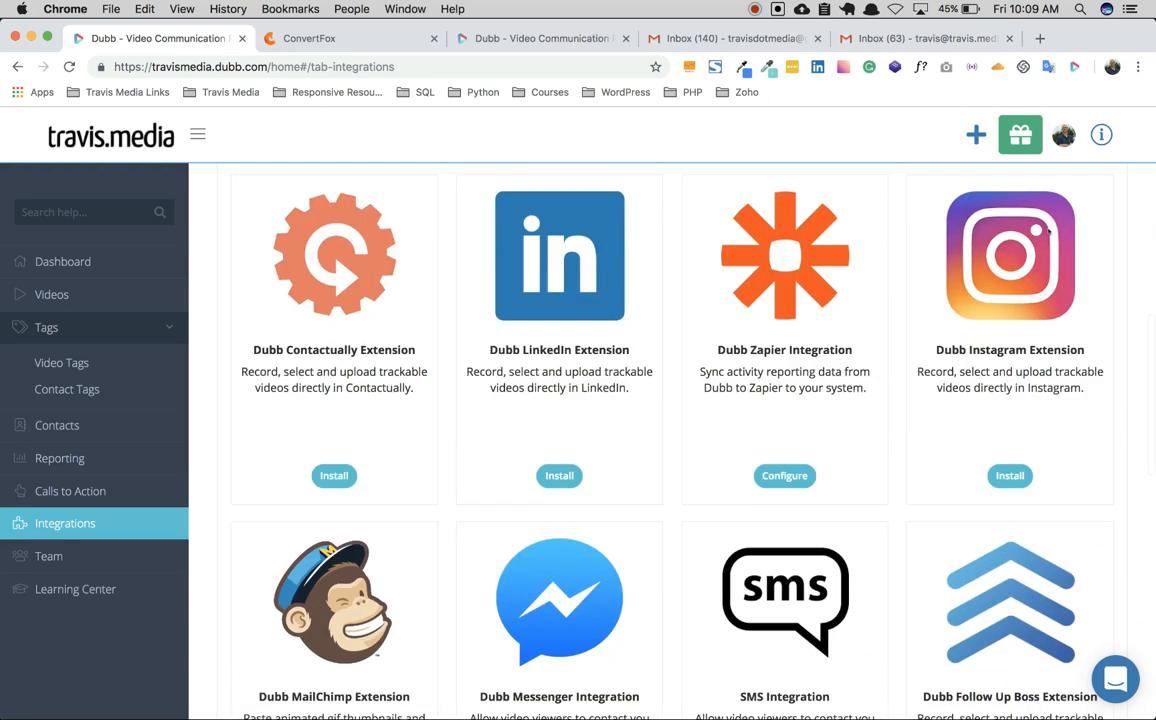
scroll("down", 3)
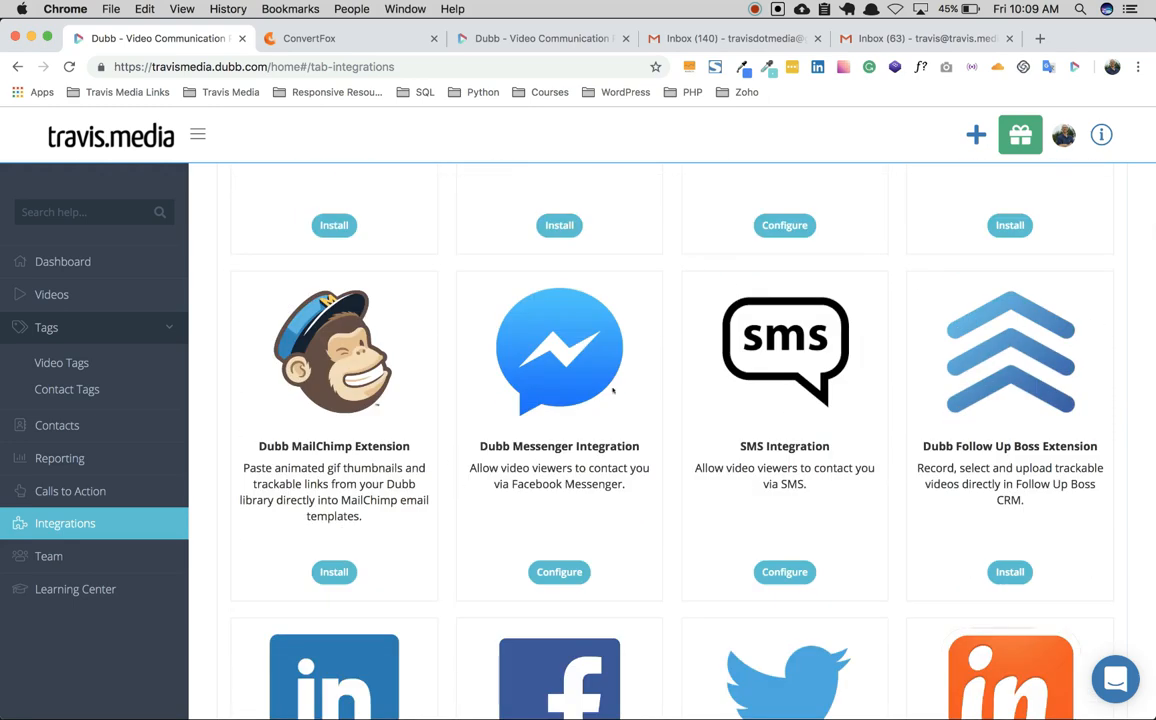
scroll("down", 3)
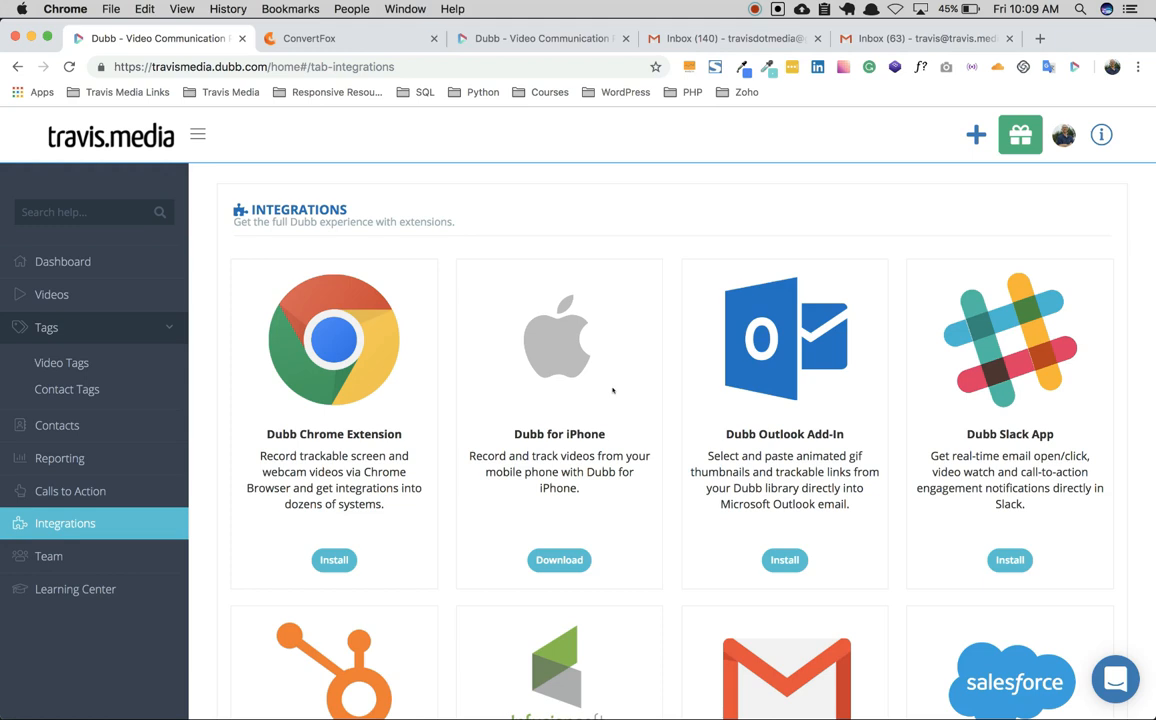
mouse_move(370, 396)
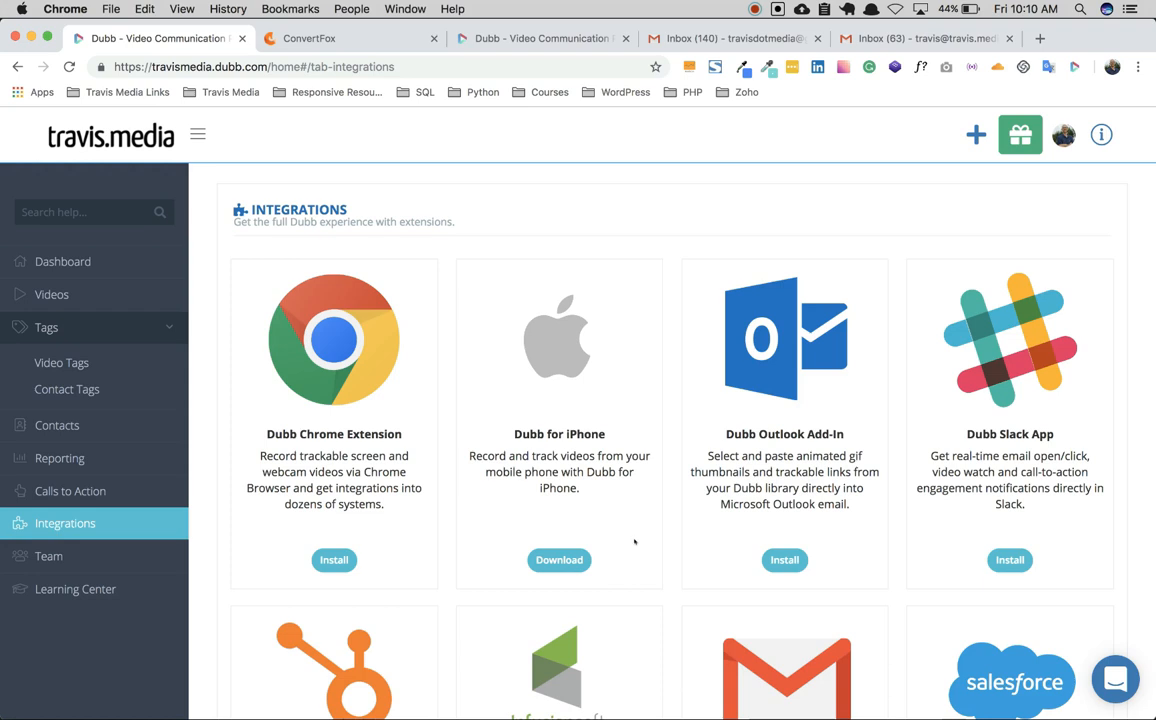
mouse_move(356, 284)
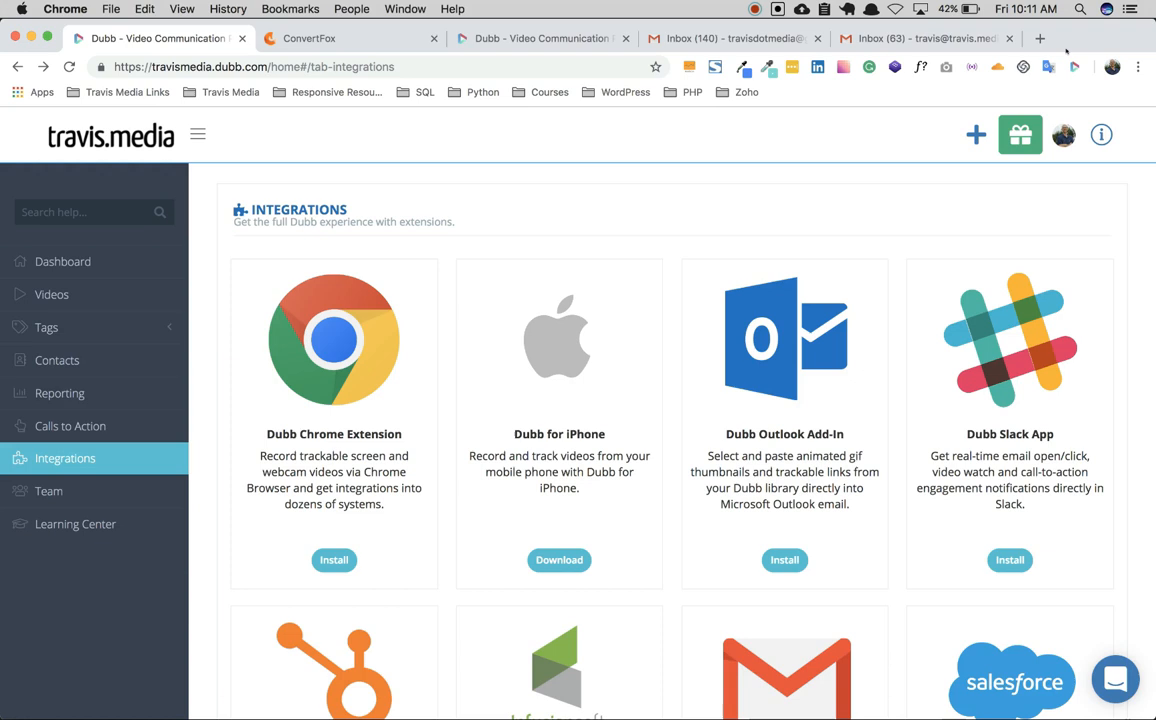
mouse_move(1074, 66)
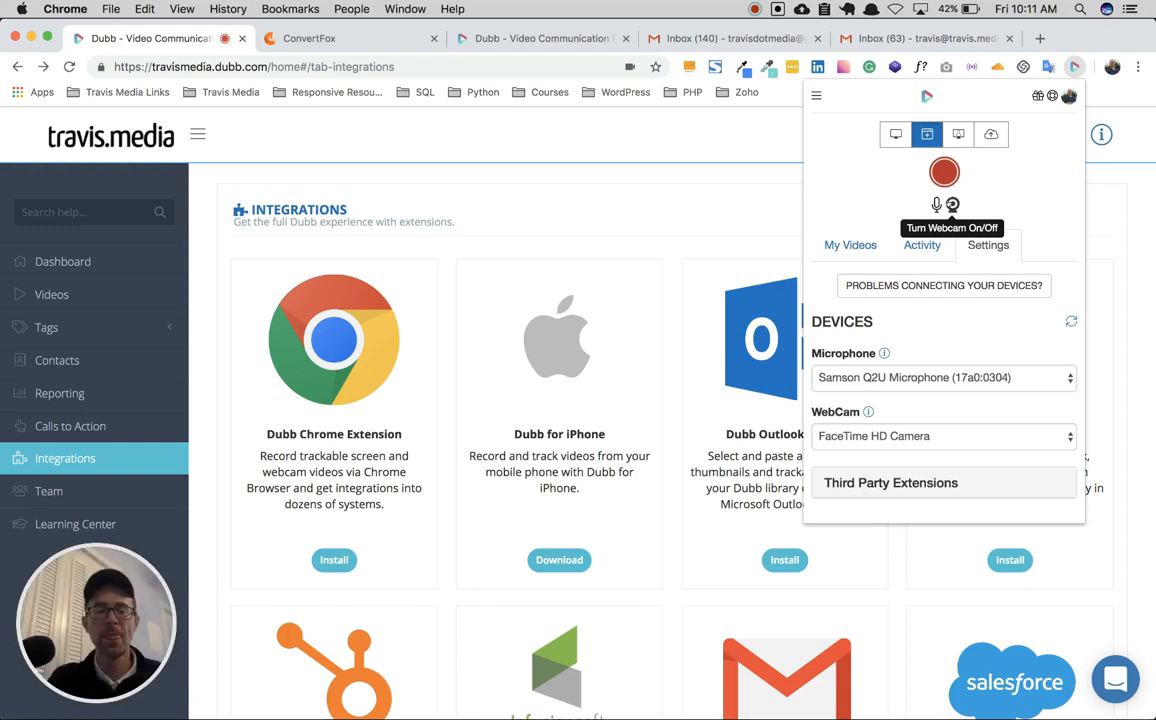
mouse_move(936, 204)
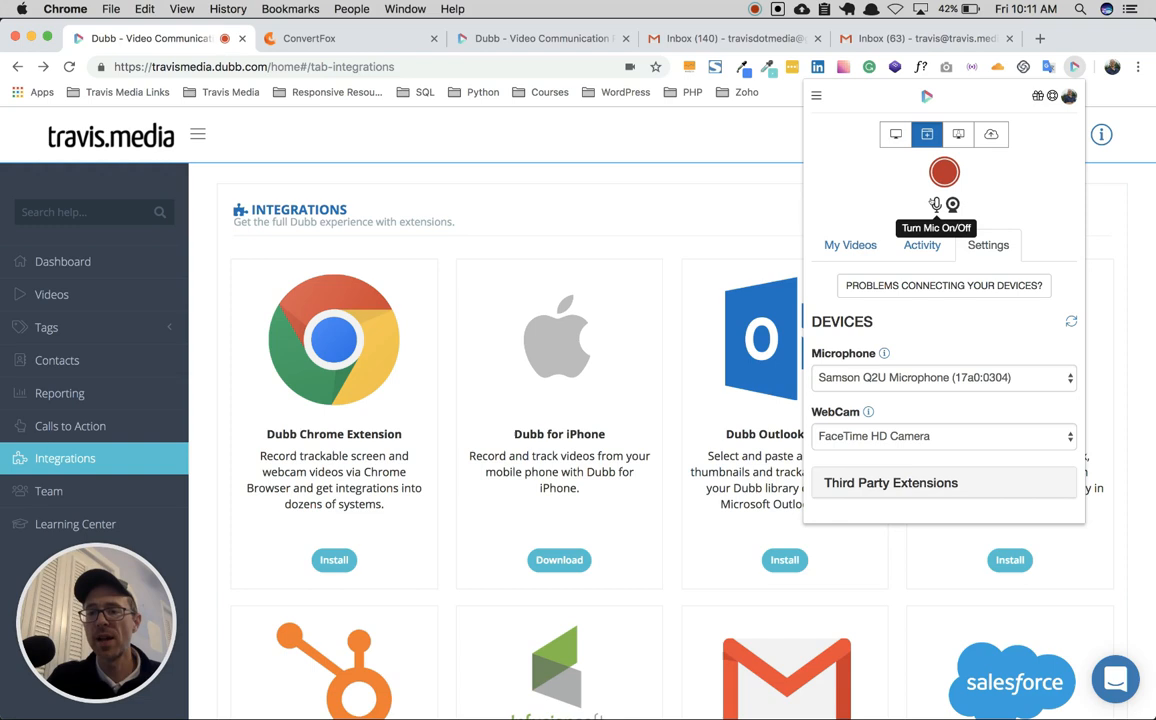
mouse_move(940, 376)
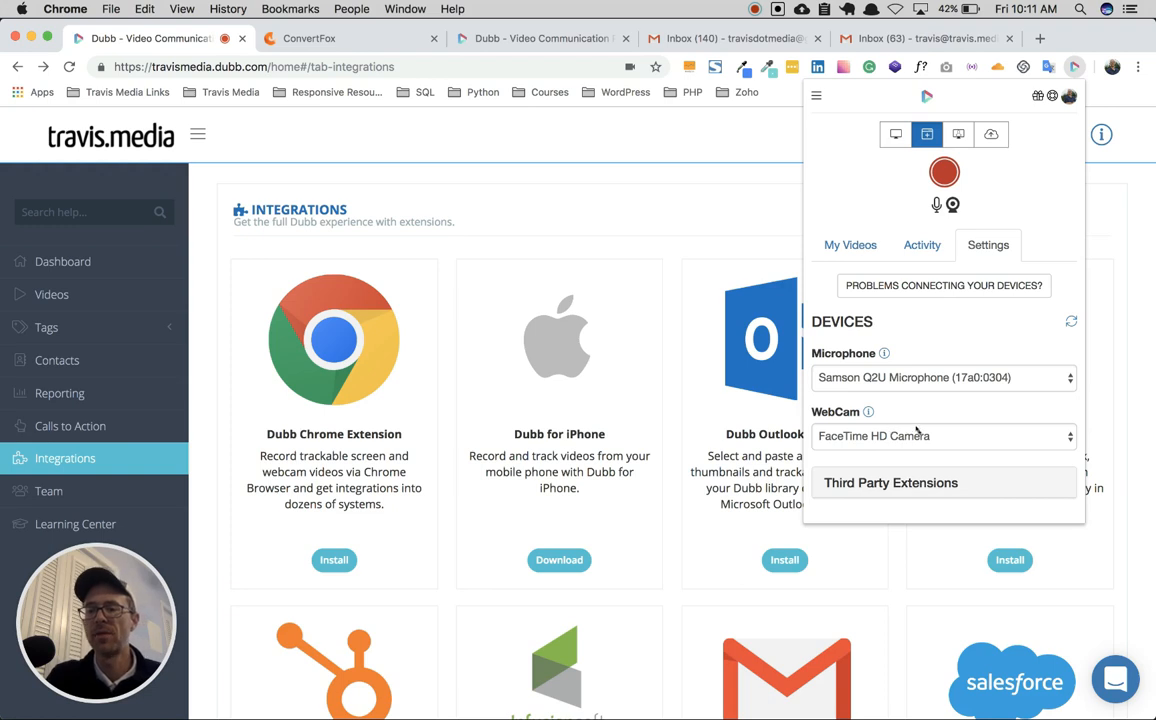
mouse_move(944, 172)
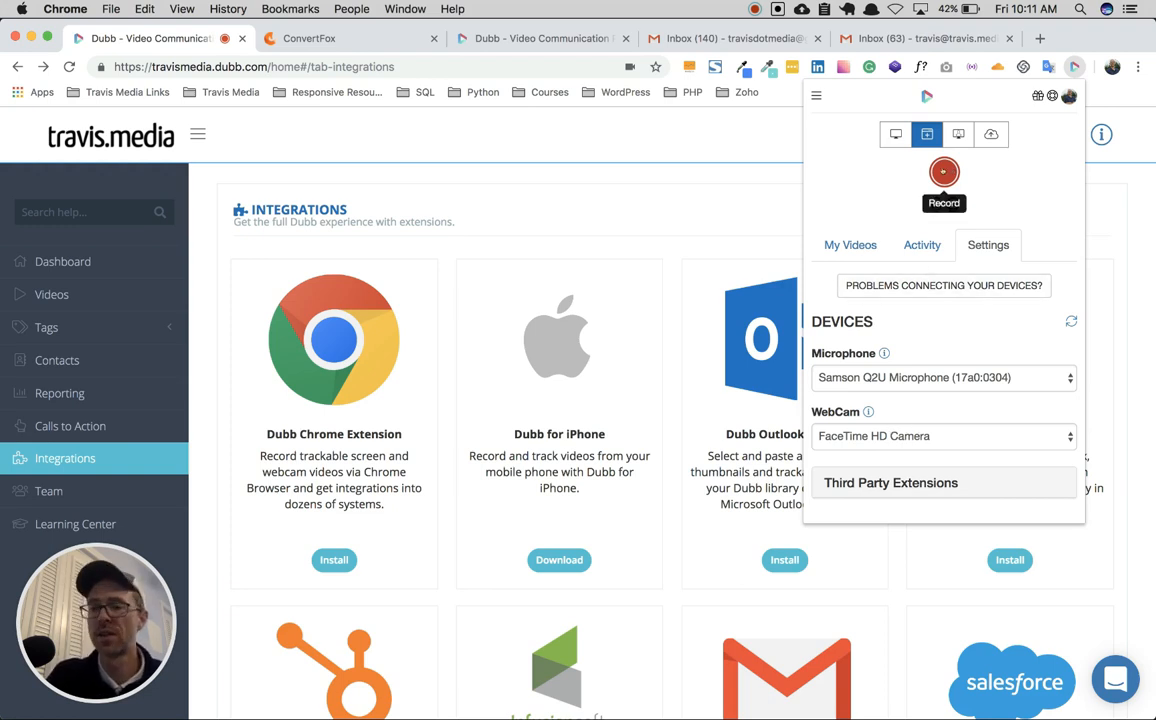
Launch the Dubb toolbar extension, check Activity, and return to mic and webcam Settings.
left_click(944, 172)
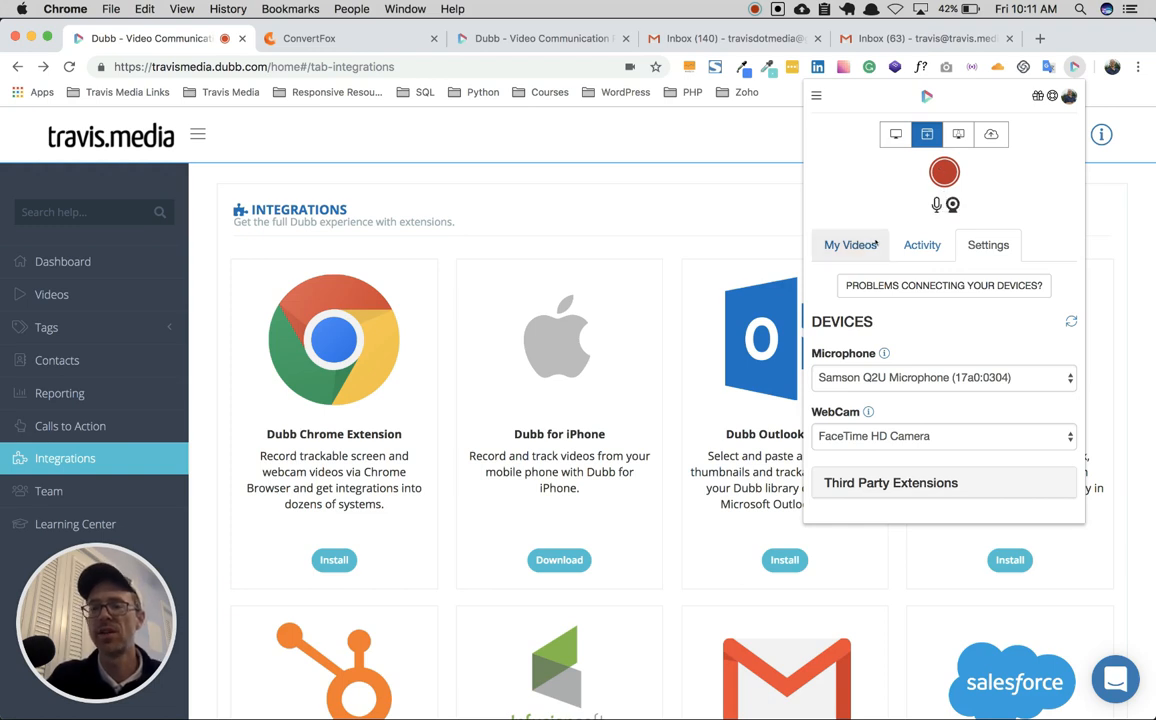
left_click(922, 244)
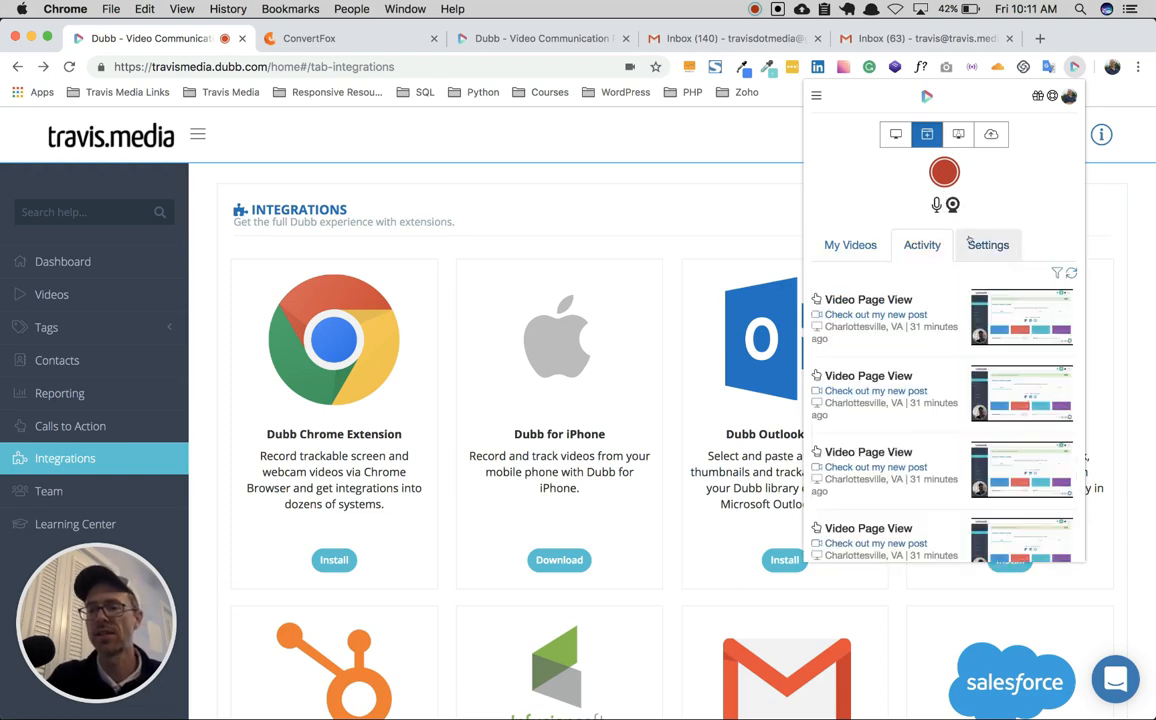
left_click(988, 244)
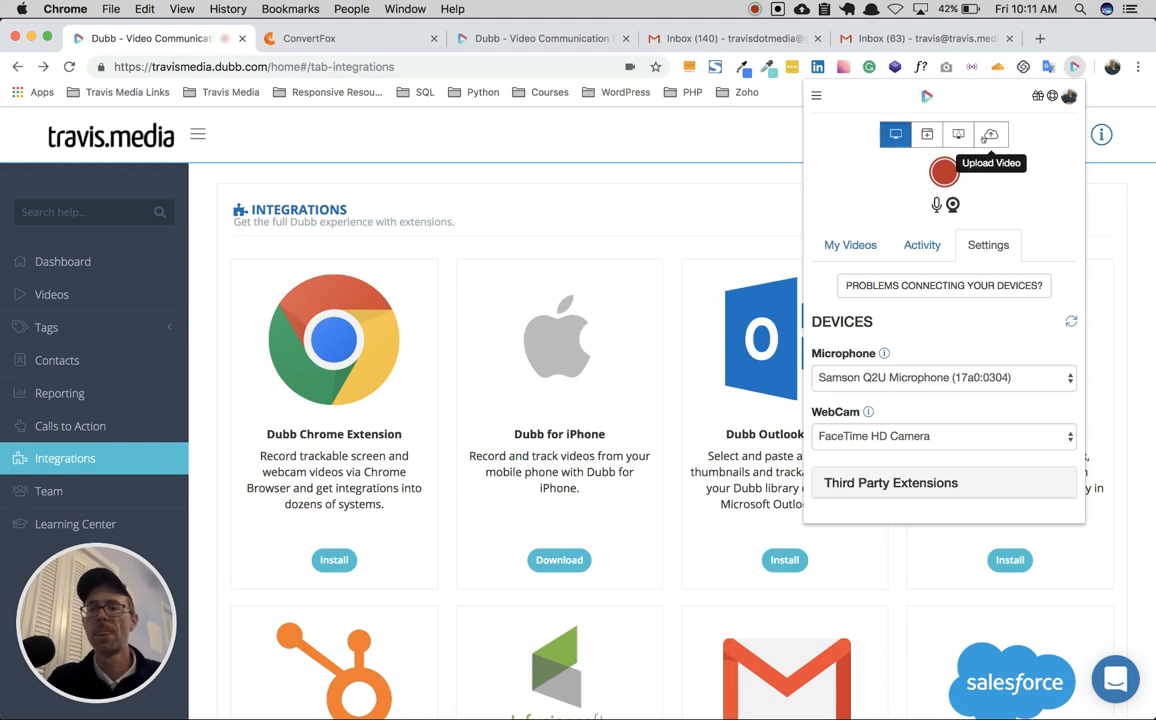
mouse_move(872, 184)
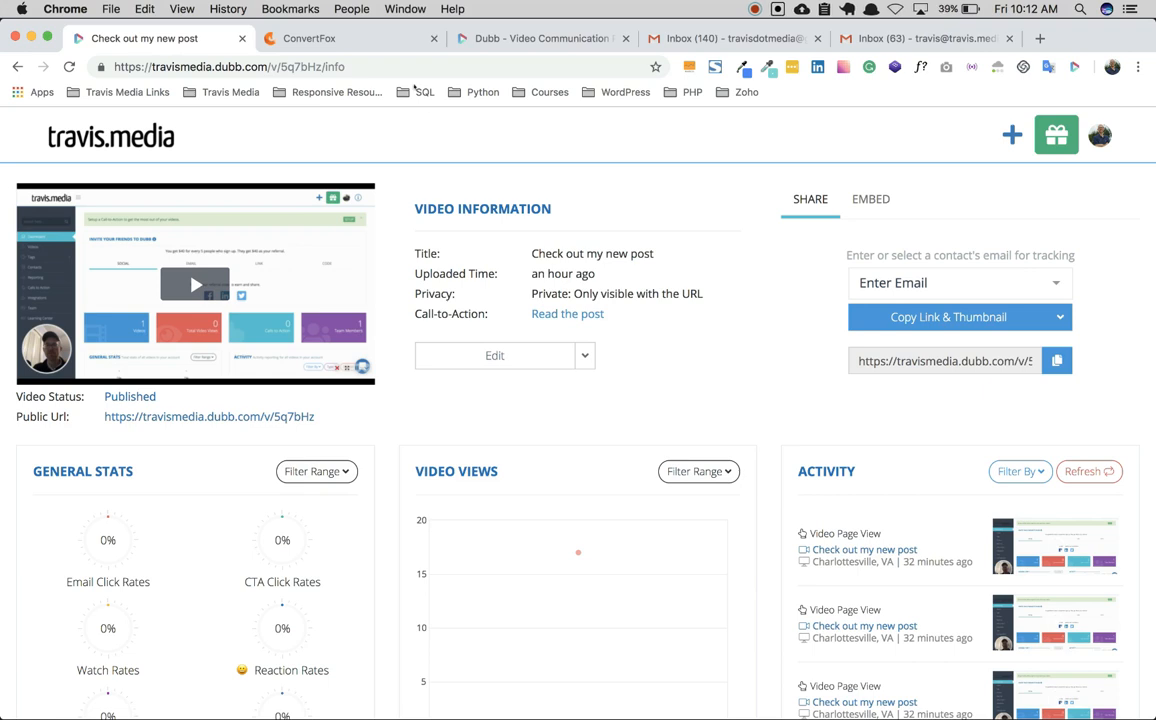
mouse_move(332, 38)
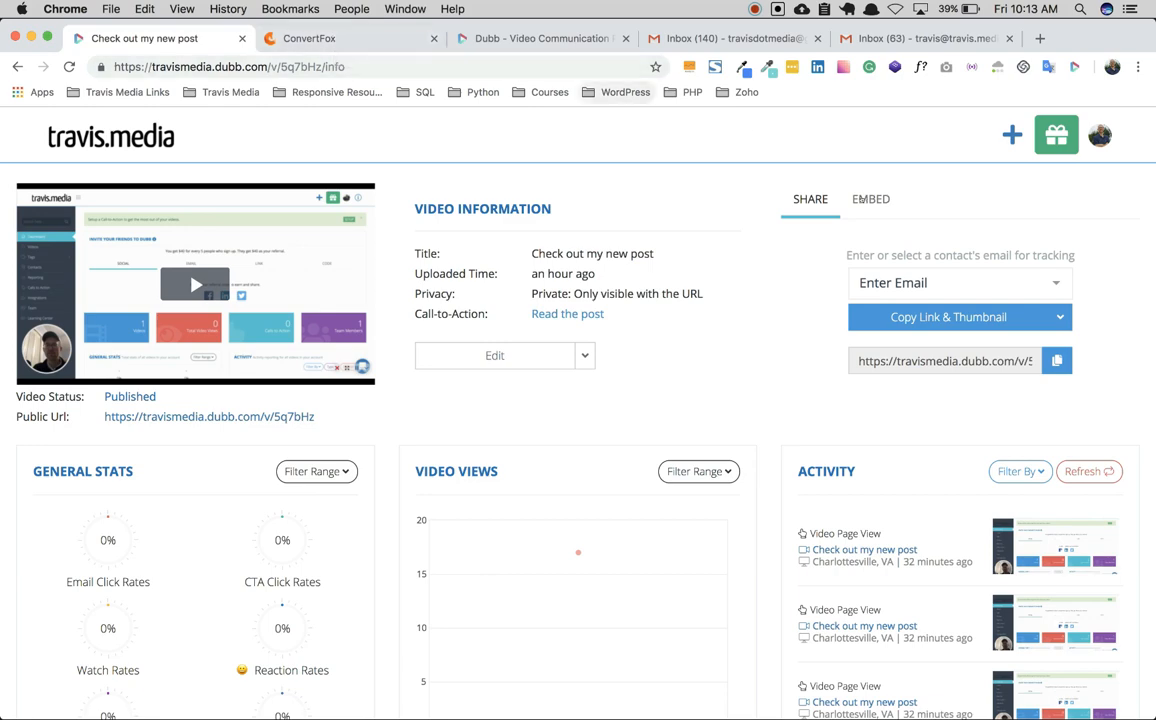
Show the responsive iframe embed code for 'Check out my new post'.
left_click(870, 198)
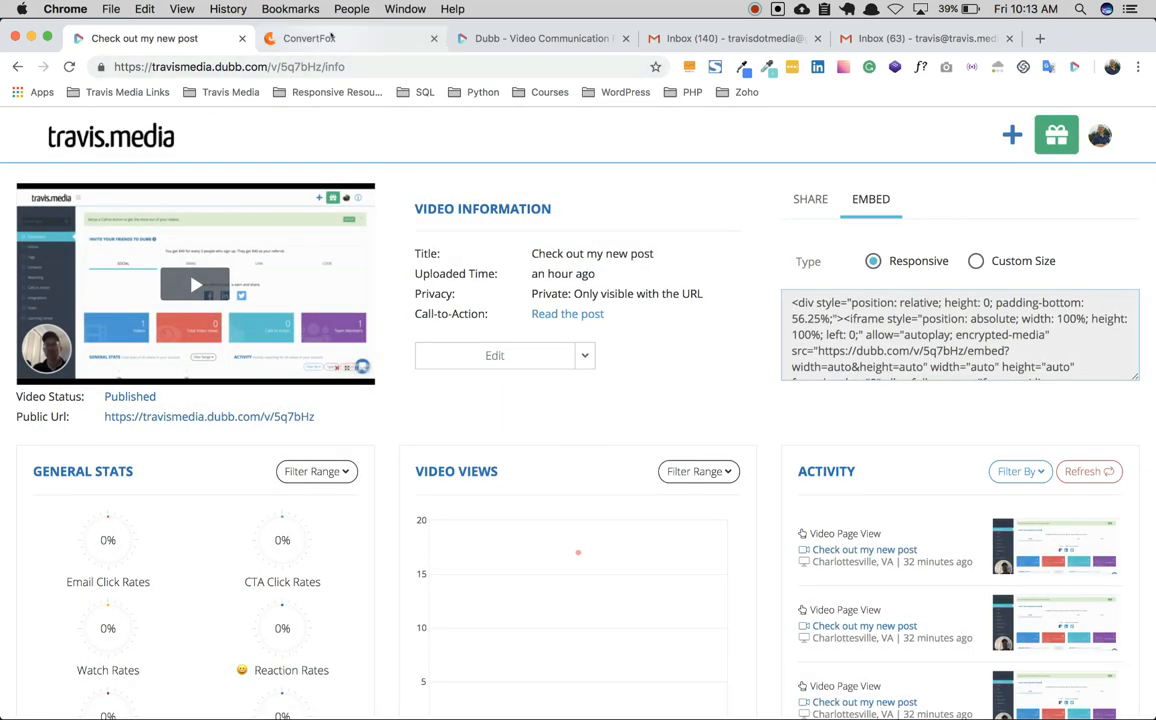
left_click(308, 38)
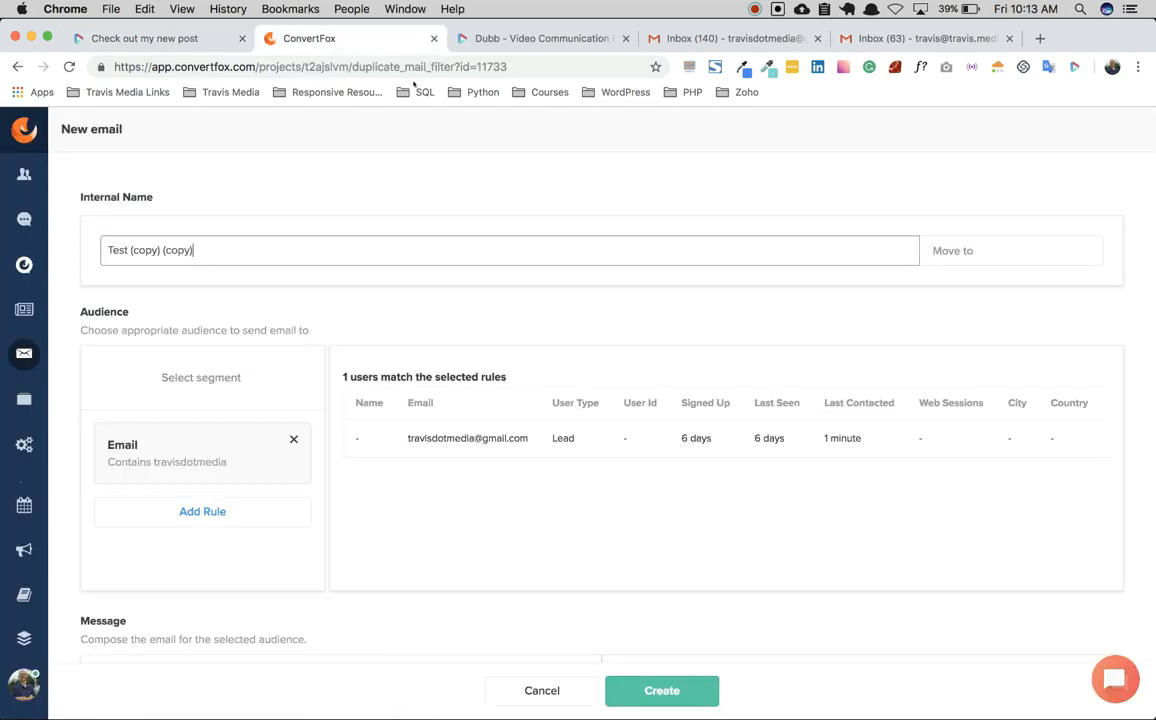
scroll("down", 3)
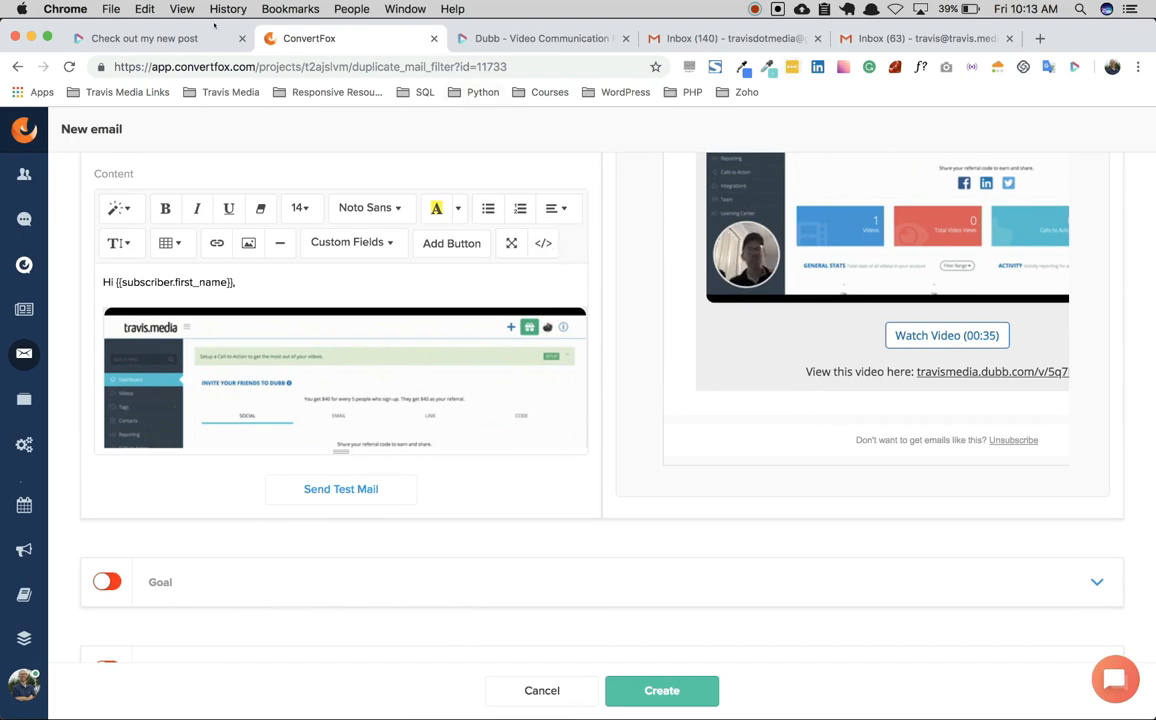
left_click(144, 38)
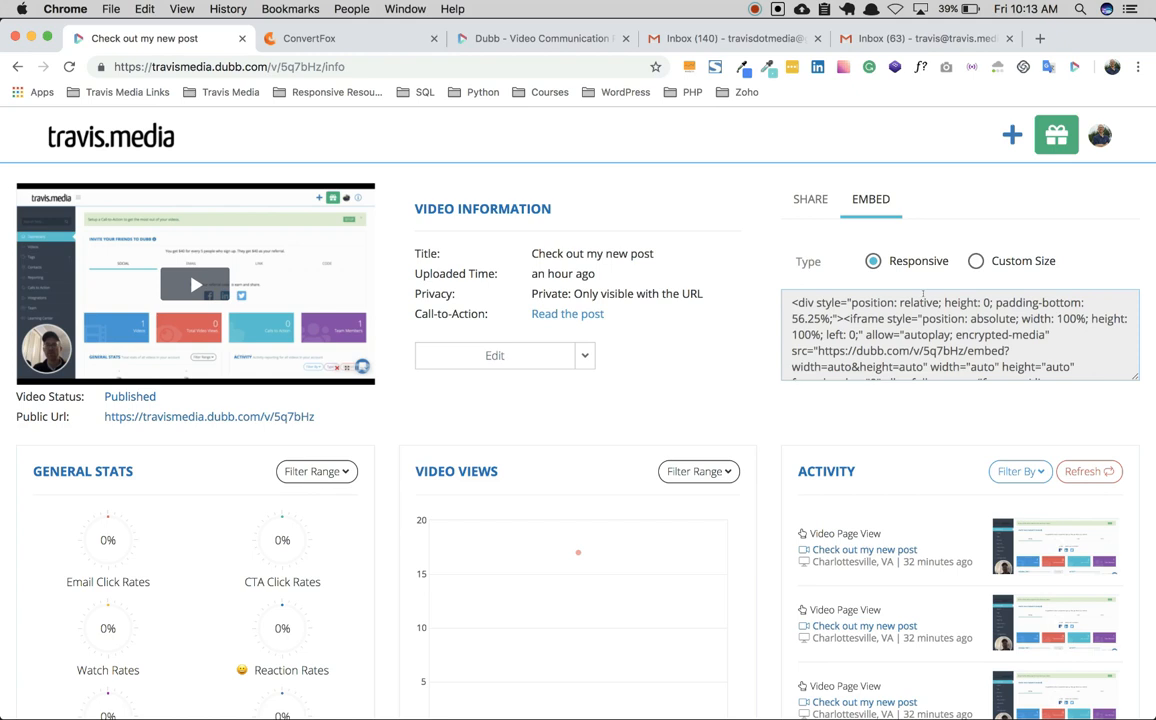
Show the Share options and expand the Copy Link & Thumbnail choices.
left_click(810, 200)
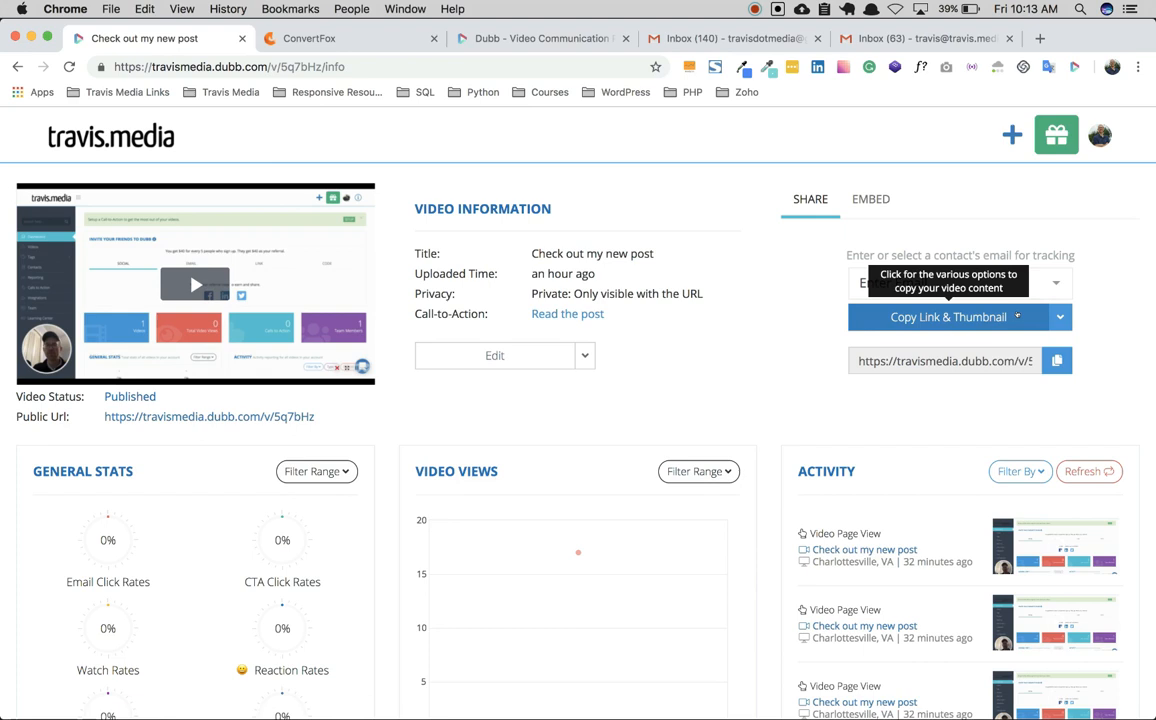
left_click(1060, 316)
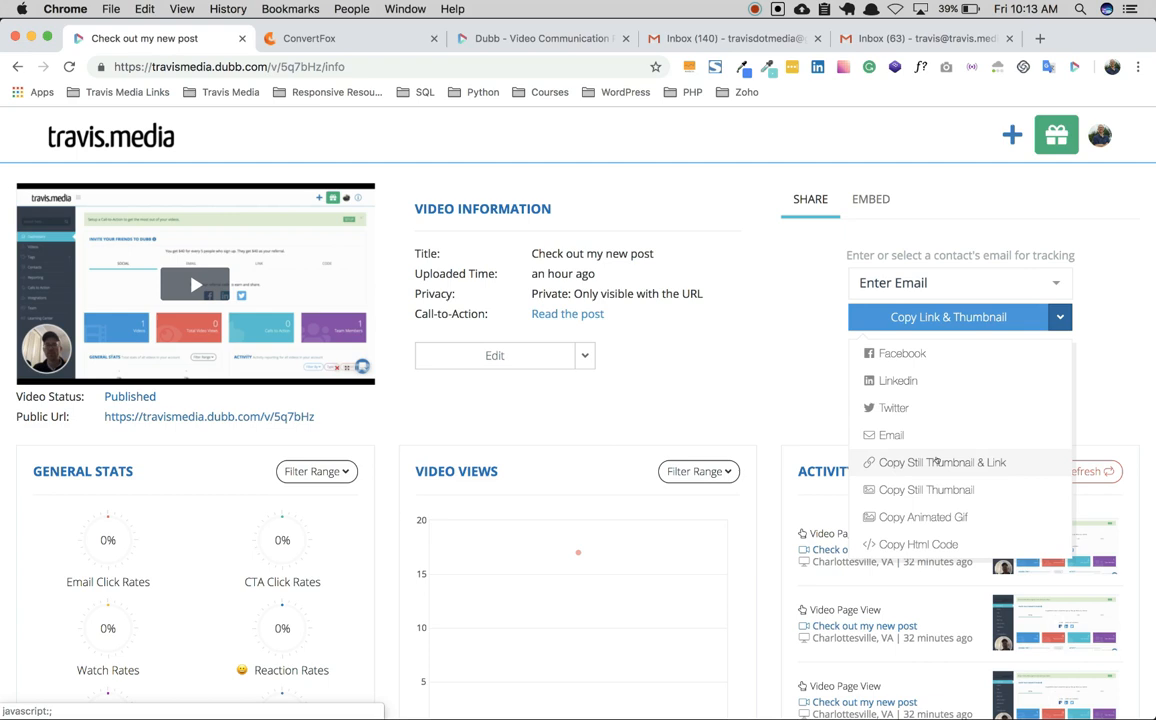
mouse_move(950, 460)
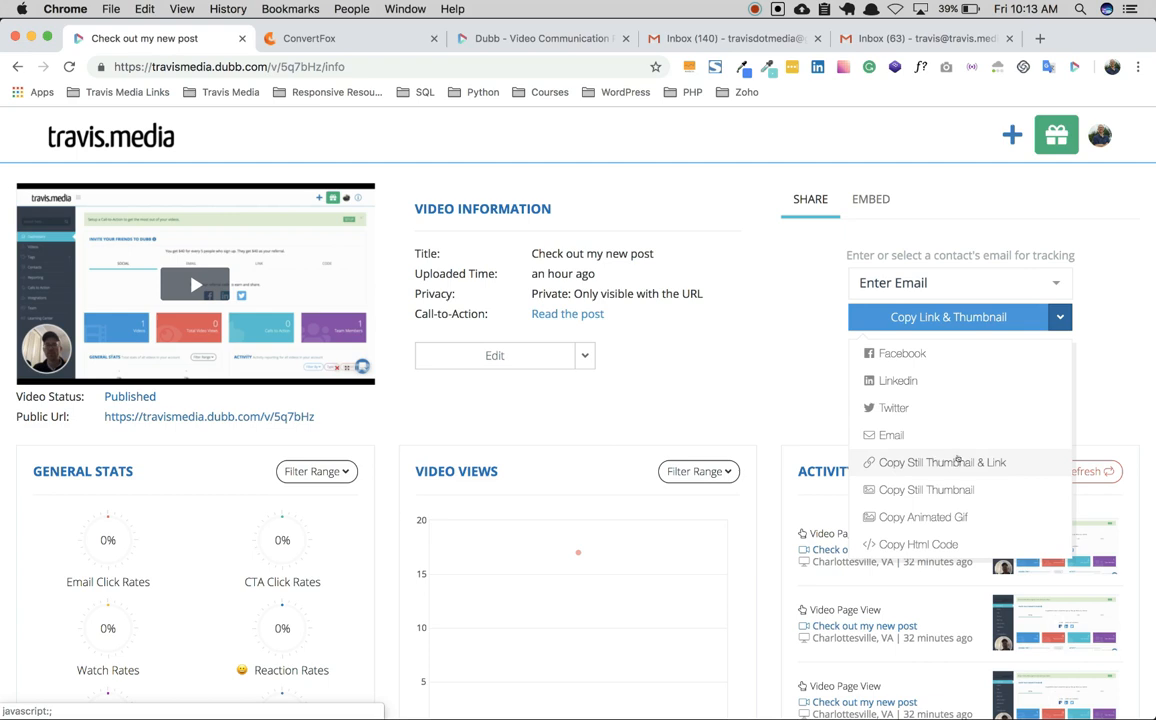
mouse_move(954, 448)
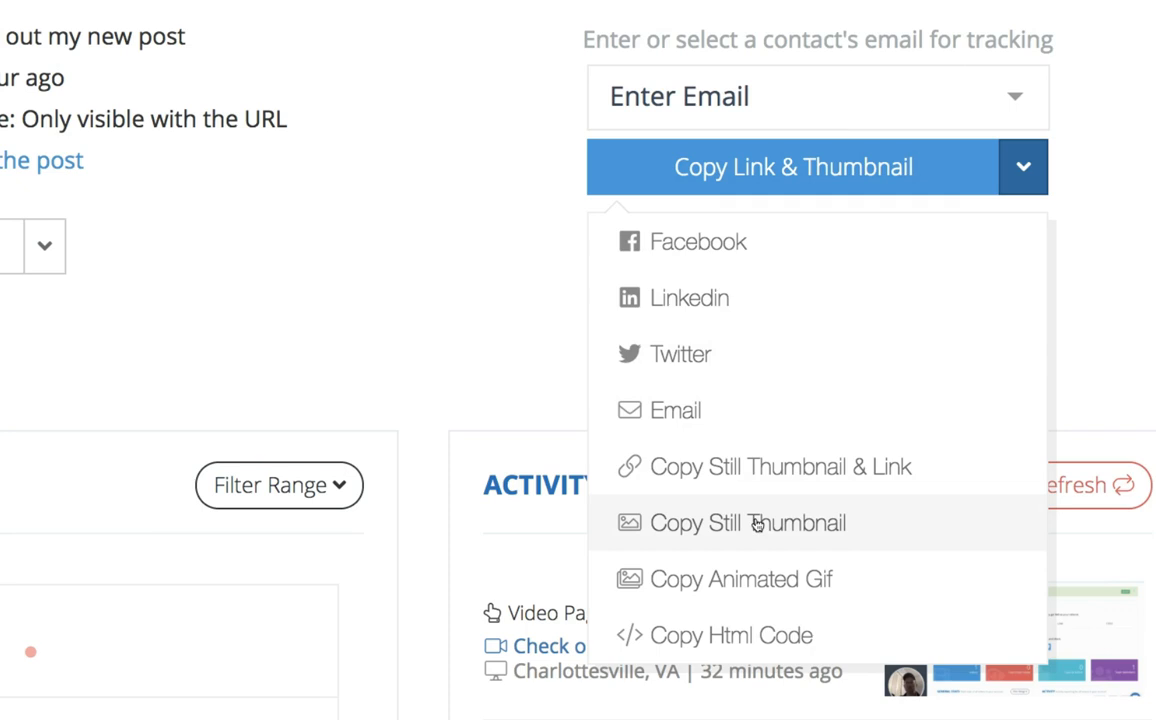
mouse_move(784, 636)
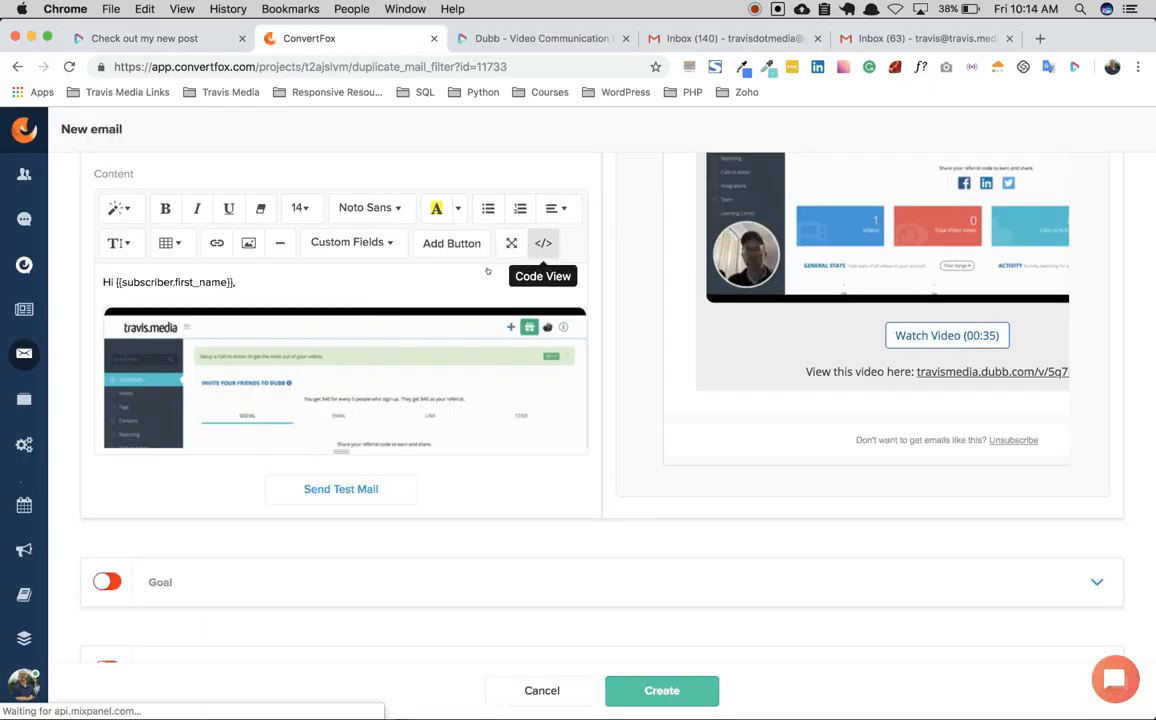
In the email's Code View, clear the old video markup after the greeting.
left_click(544, 244)
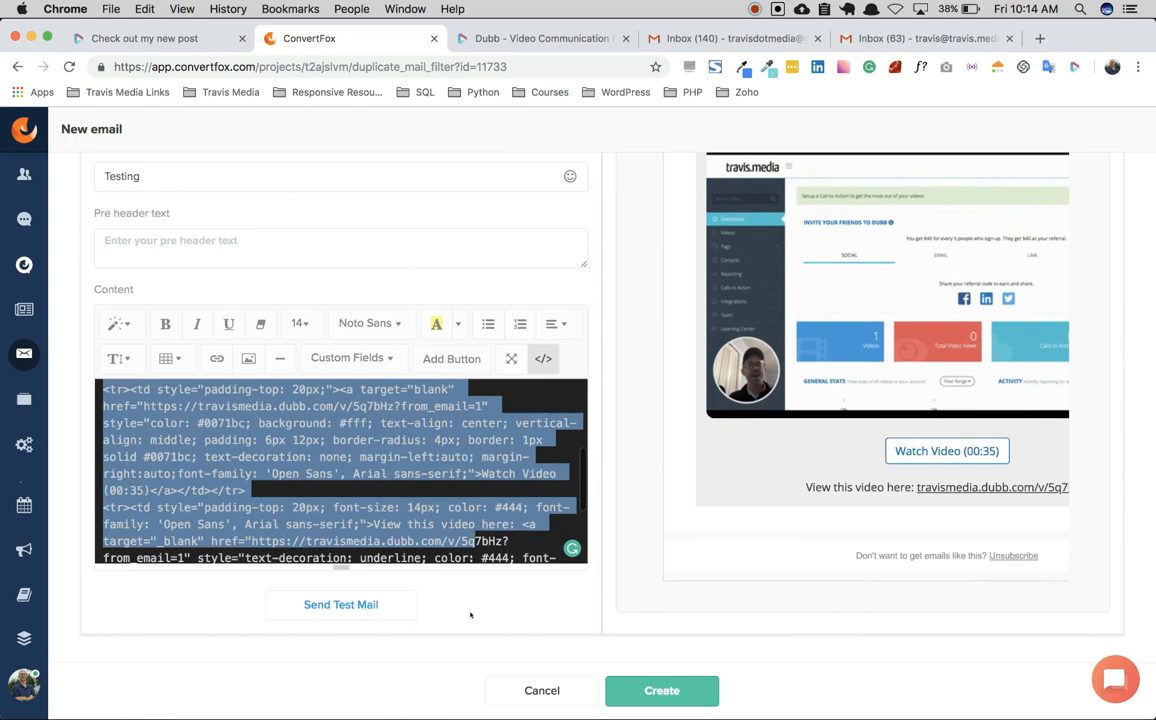
left_click(544, 358)
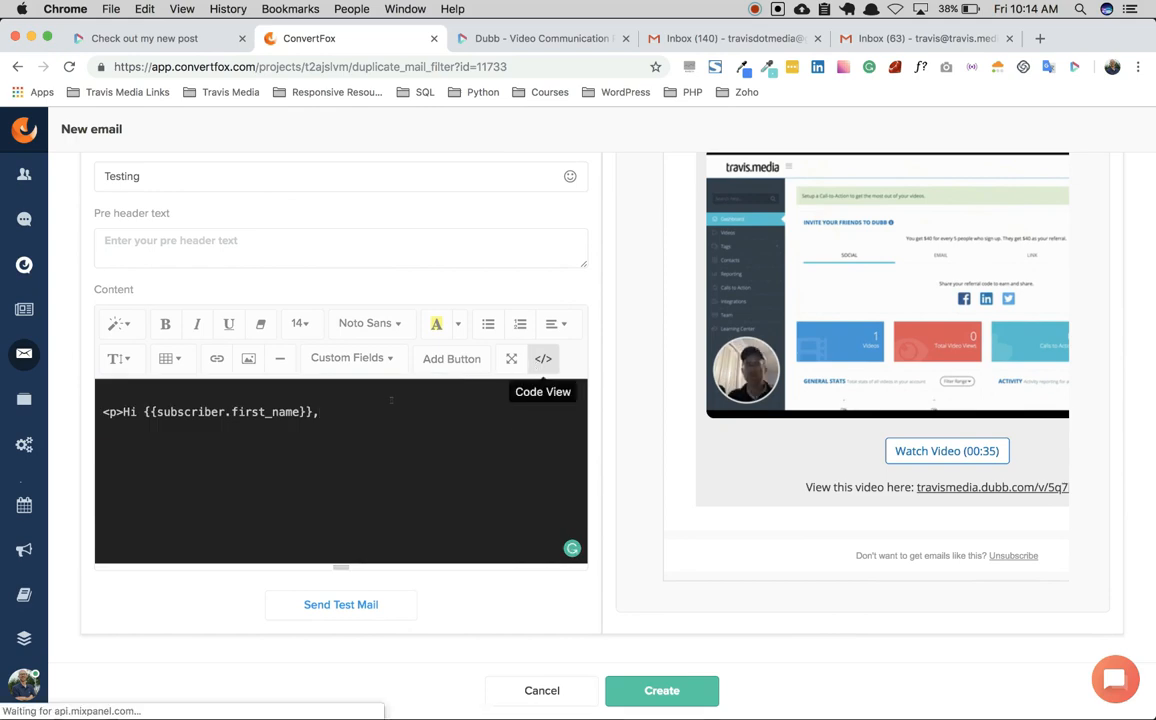
left_click(544, 358)
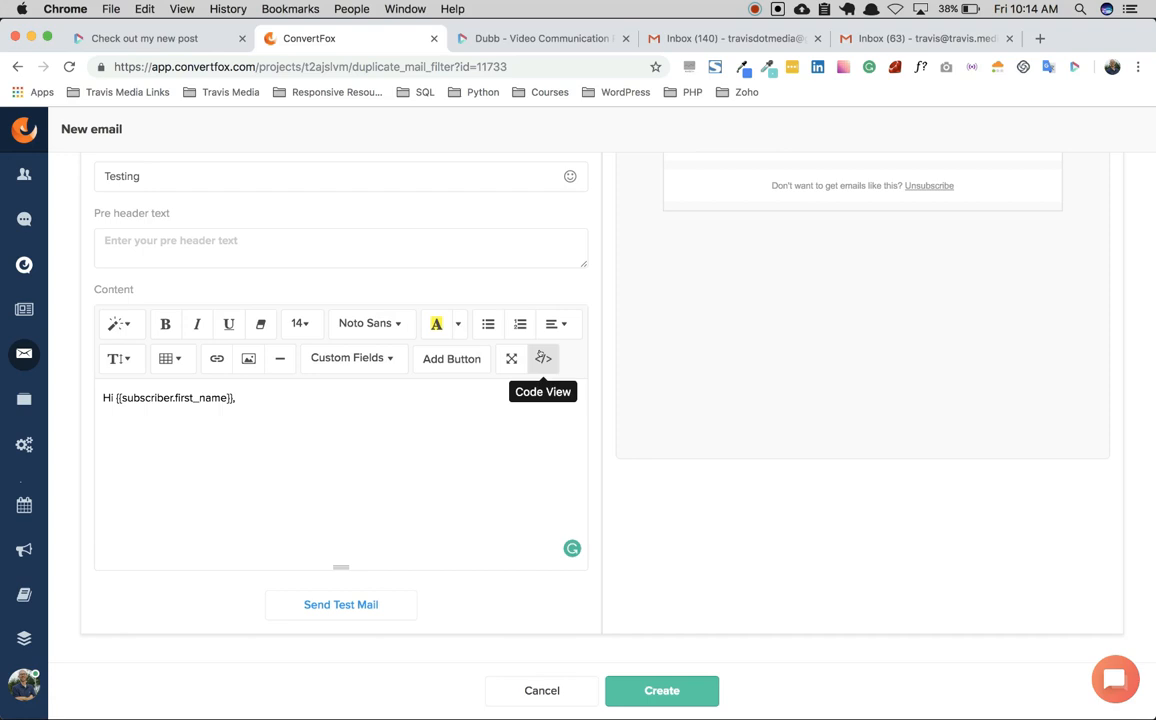
left_click(544, 358)
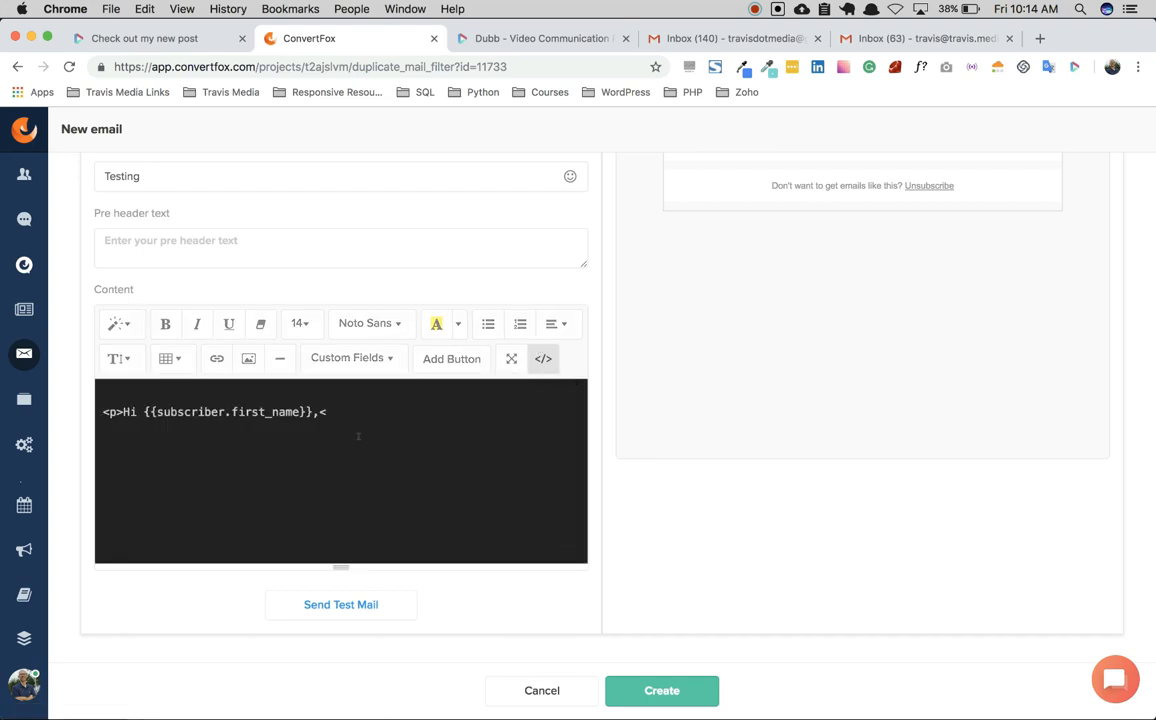
key("Backspace")
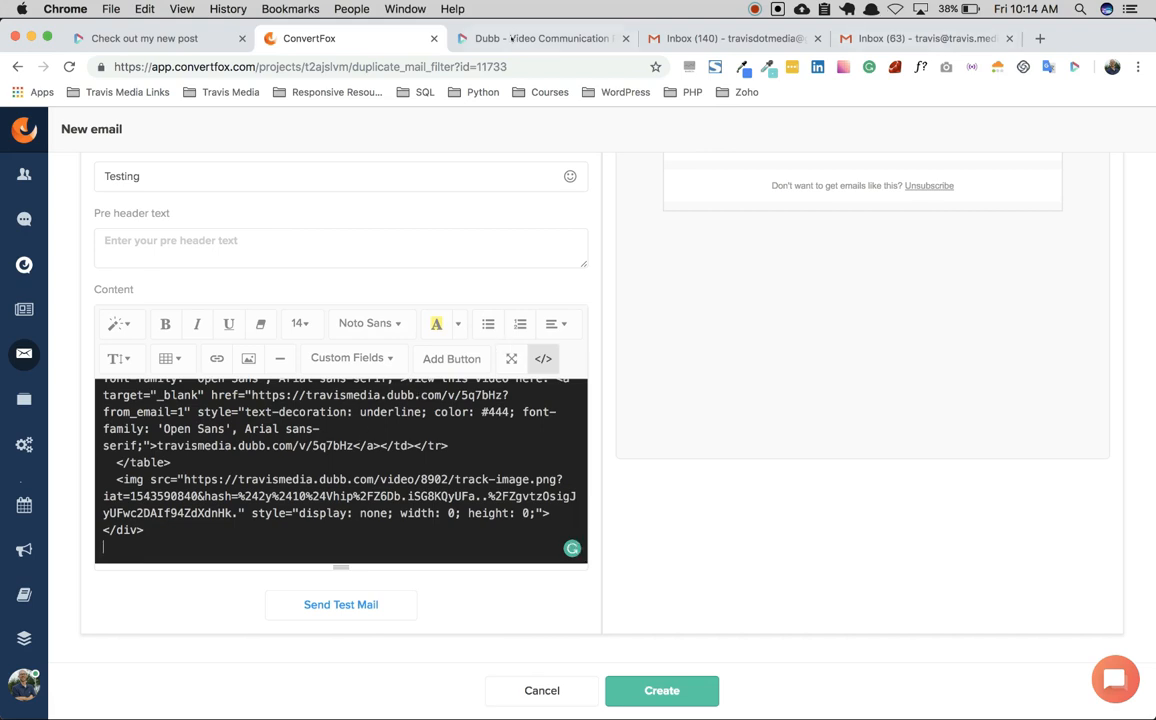
Copy the Dubb video HTML, paste it into the body and leave Code View.
left_click(144, 38)
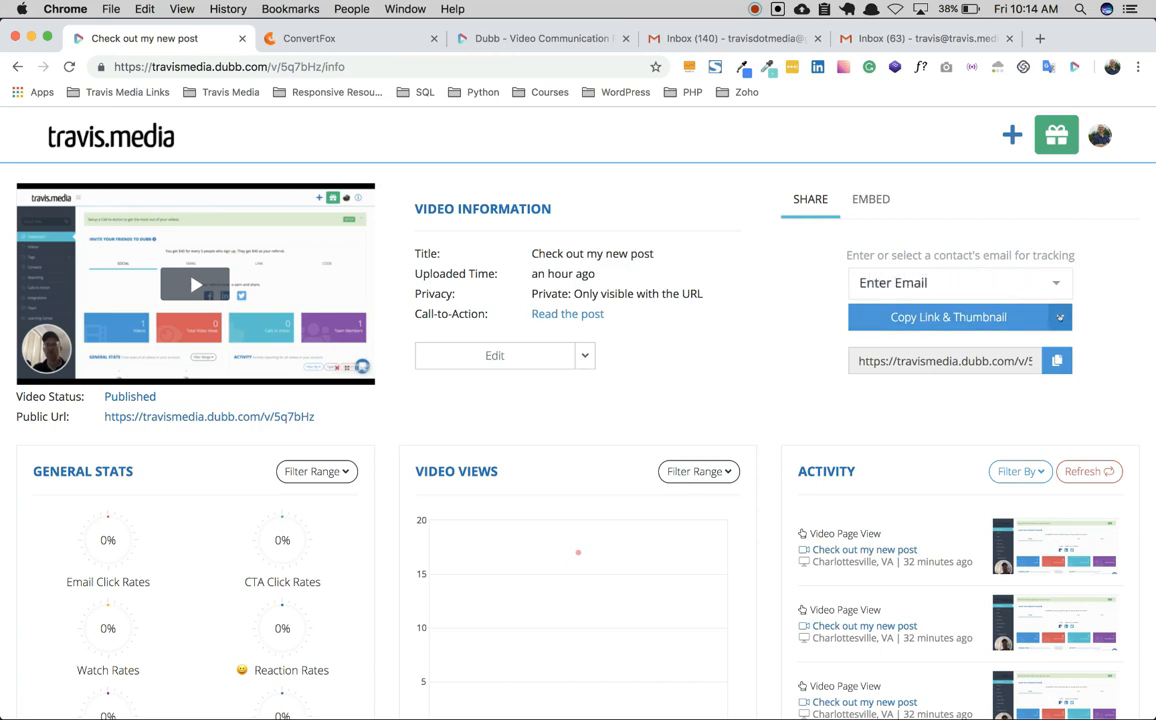
left_click(1060, 316)
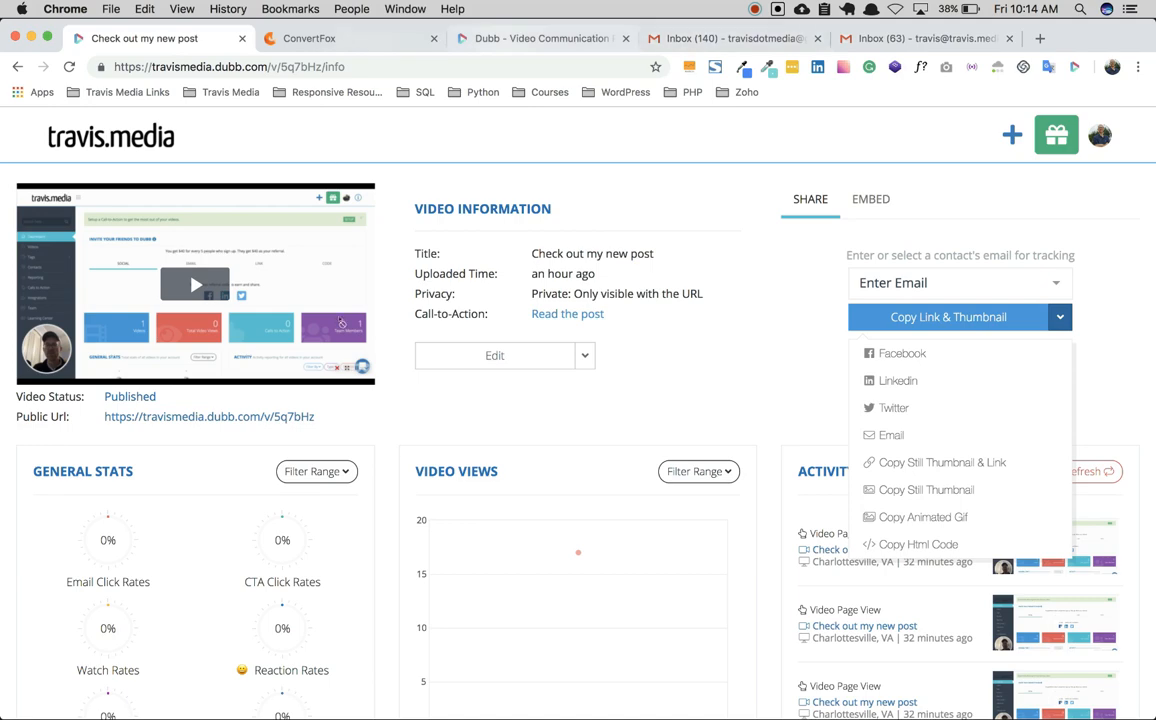
left_click(310, 38)
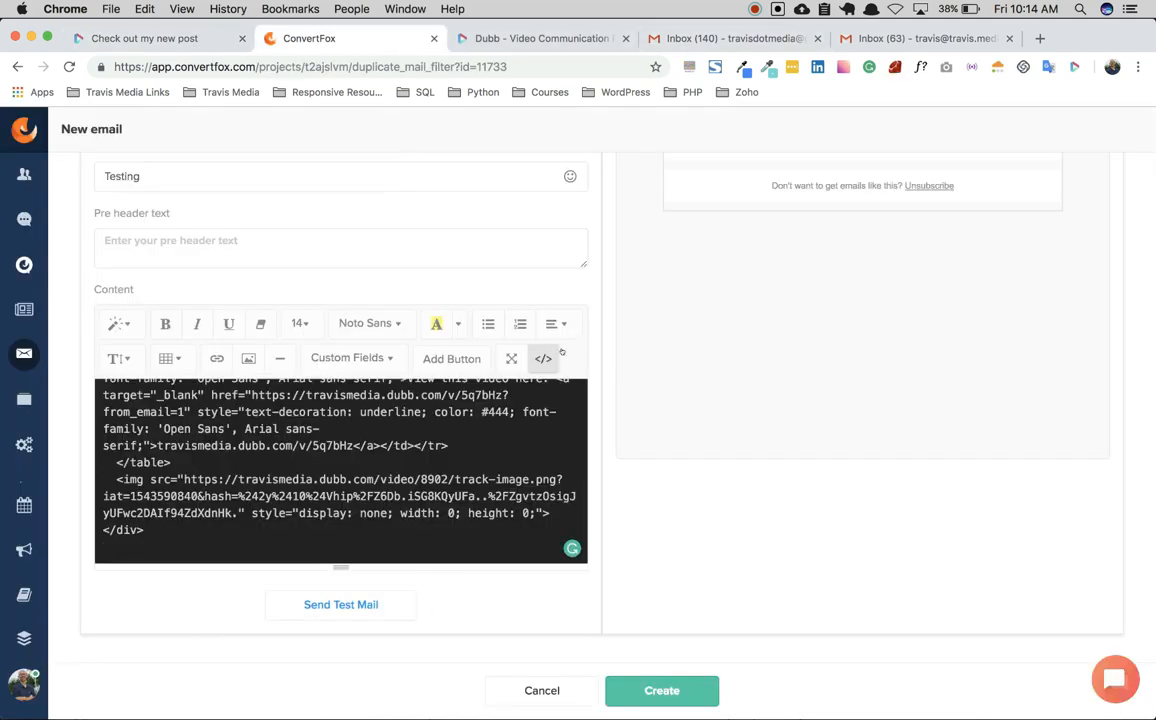
left_click(544, 358)
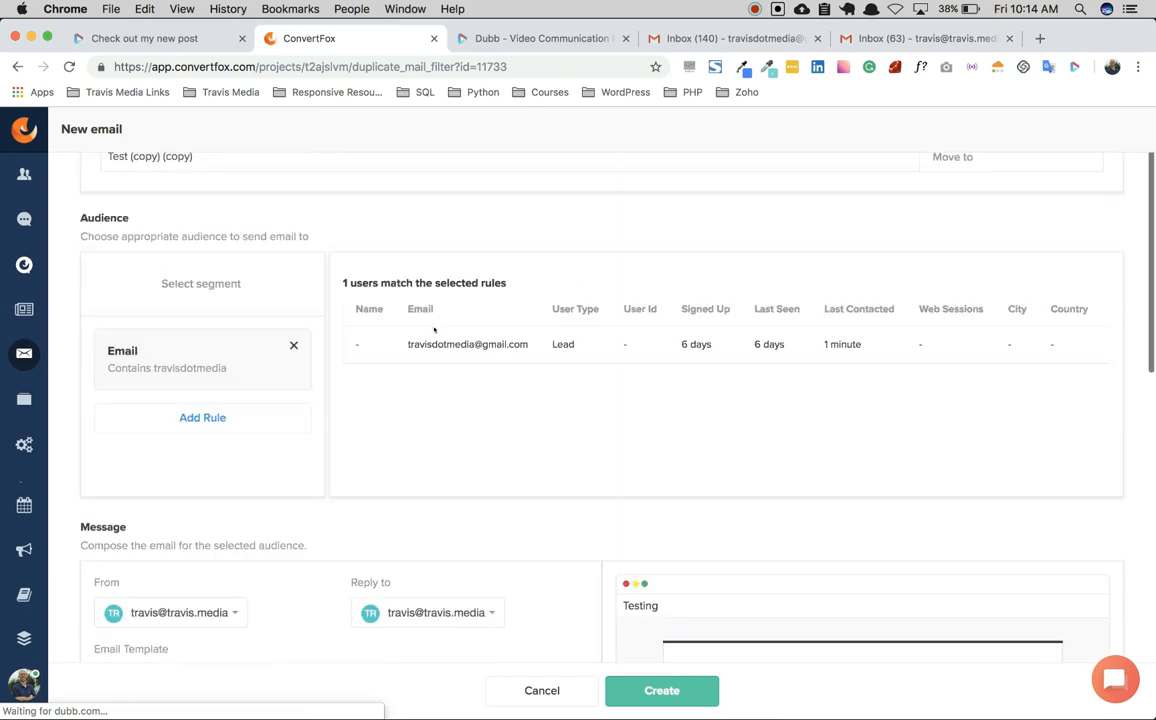
Create the broadcast from the email draft.
scroll("down", 3)
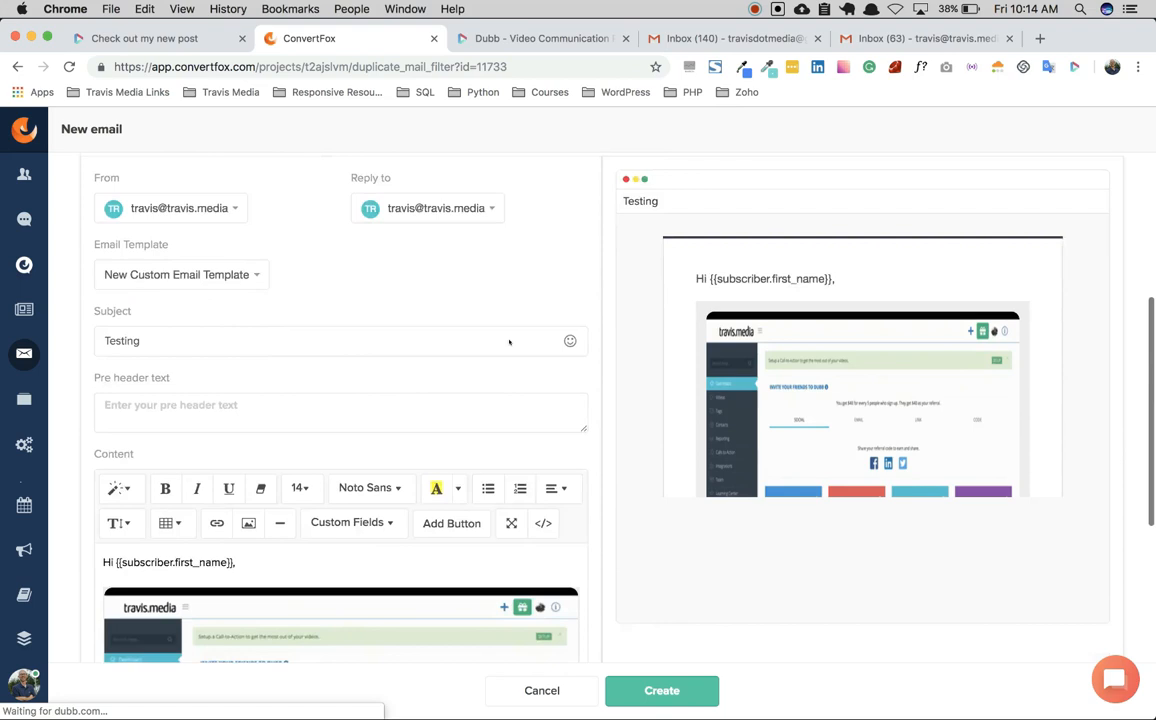
scroll("down", 3)
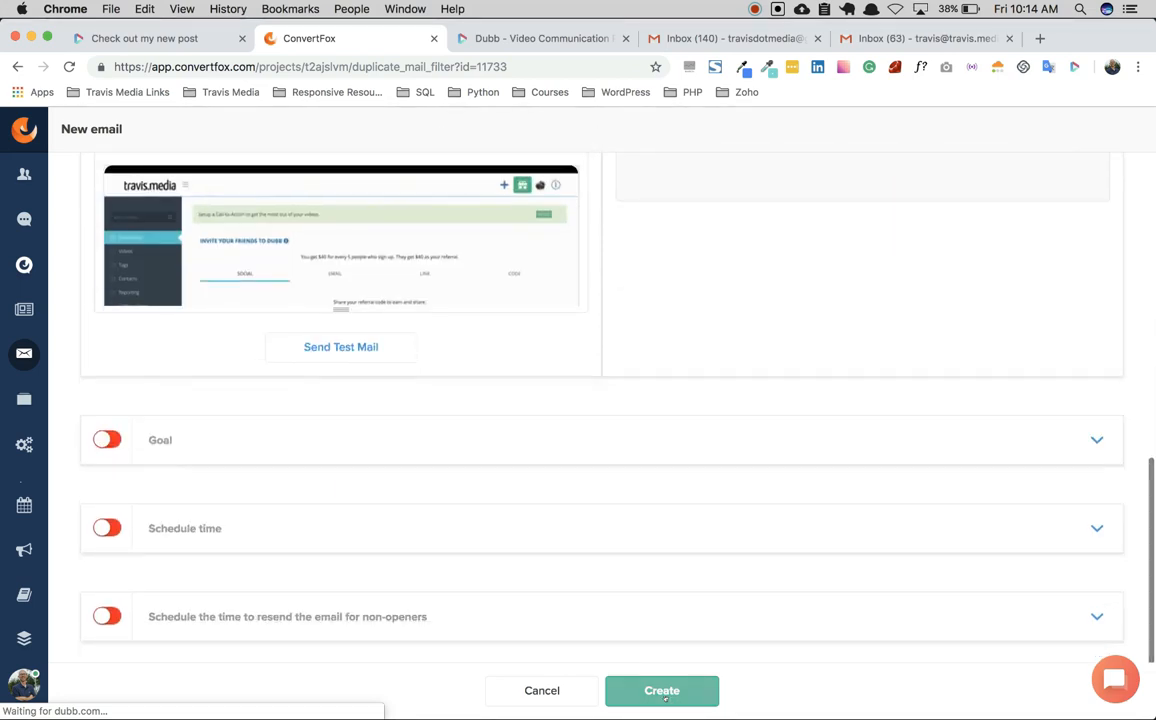
left_click(660, 690)
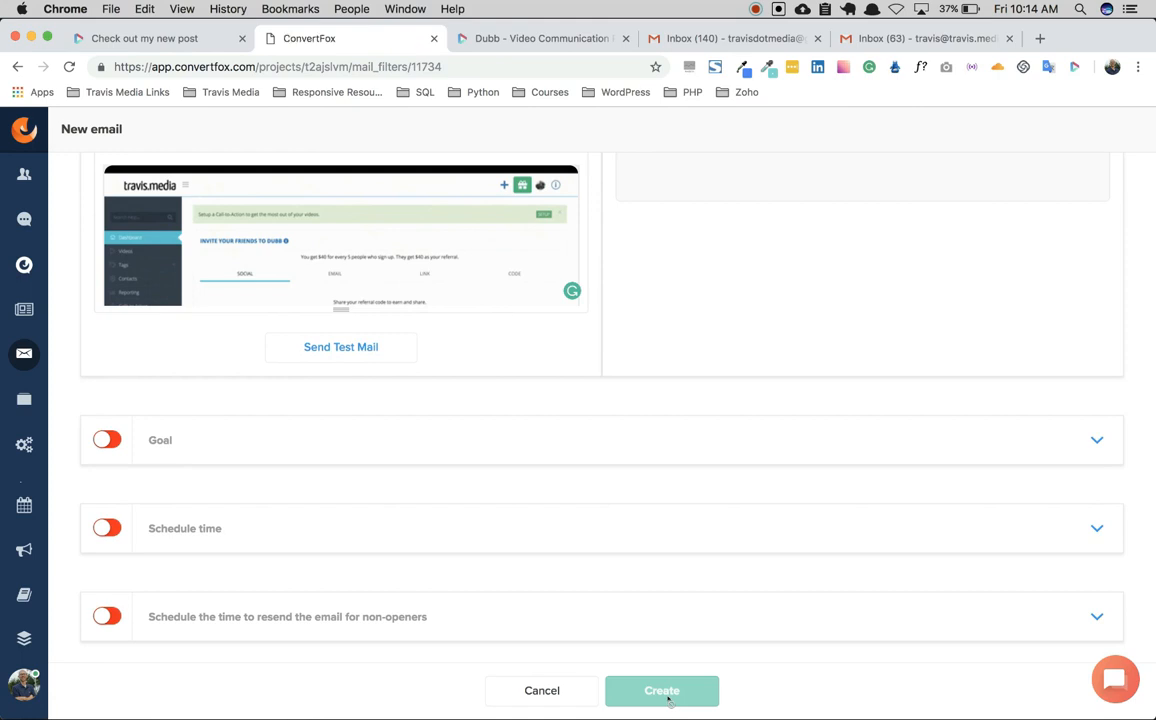
left_click(660, 690)
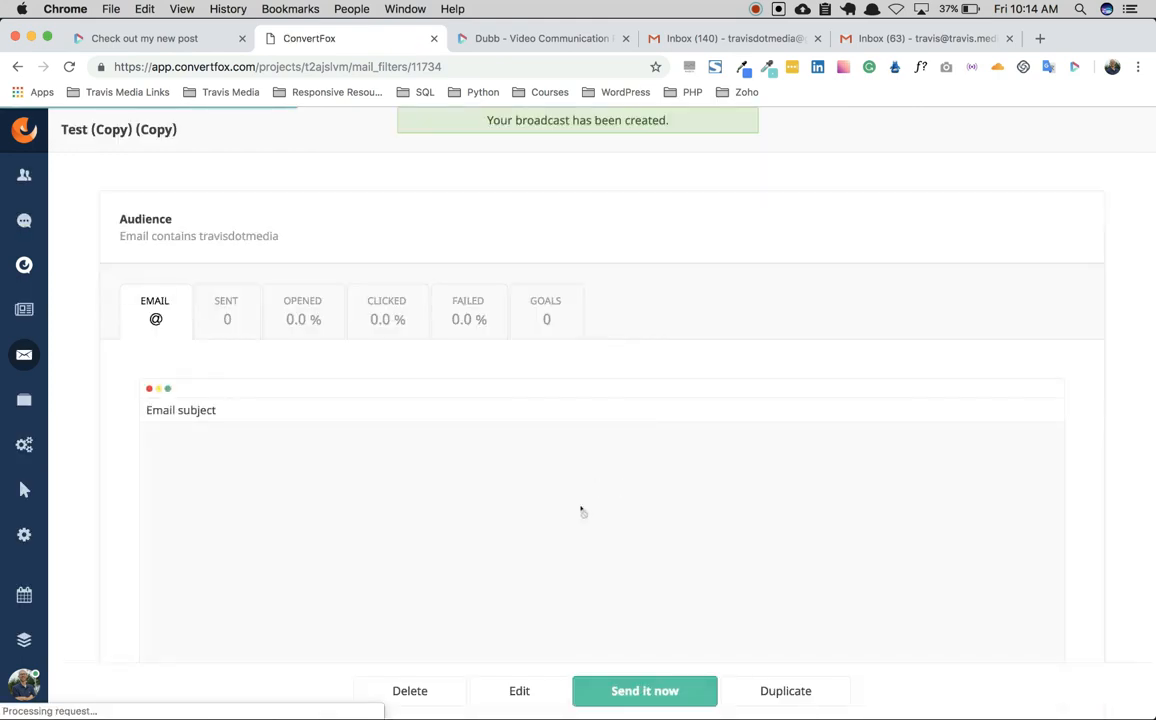
left_click(644, 690)
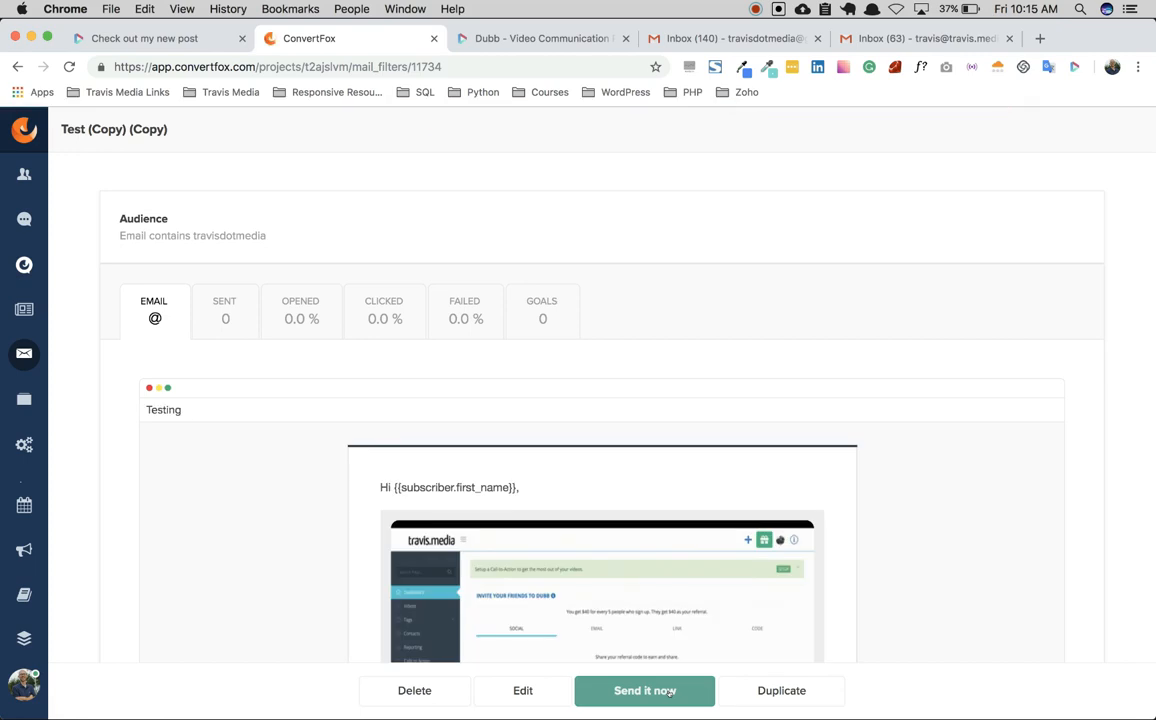
Send the broadcast now, confirming with the name 'Testing'.
left_click(644, 690)
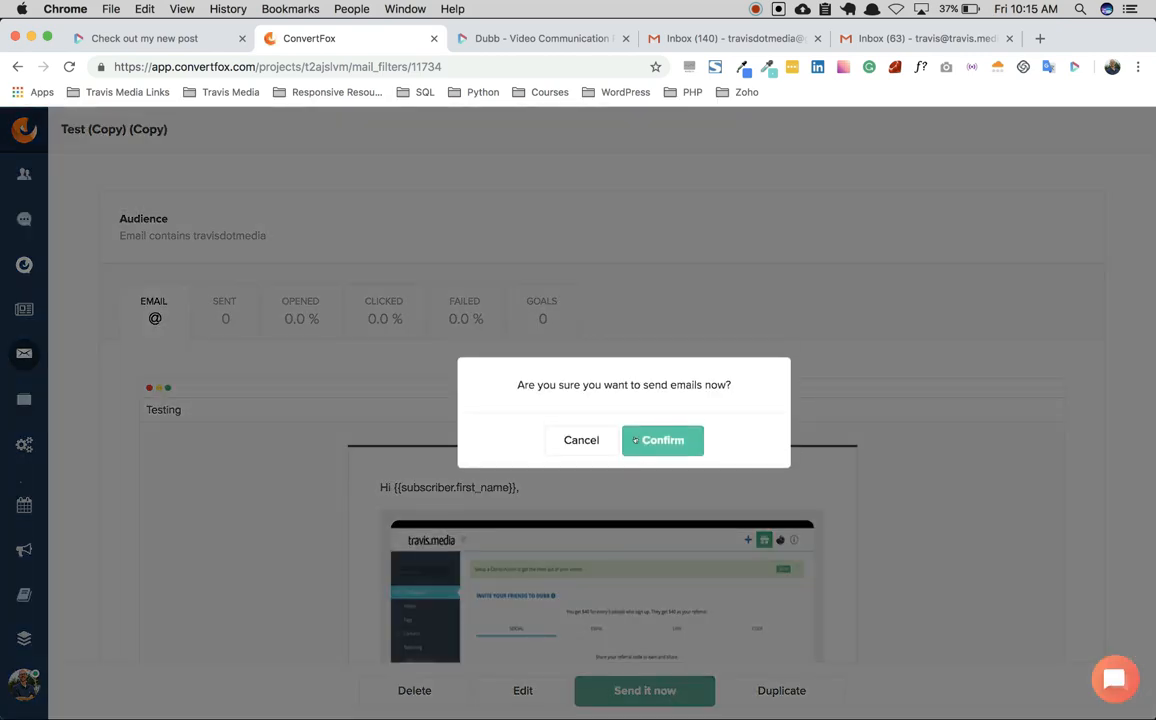
left_click(662, 440)
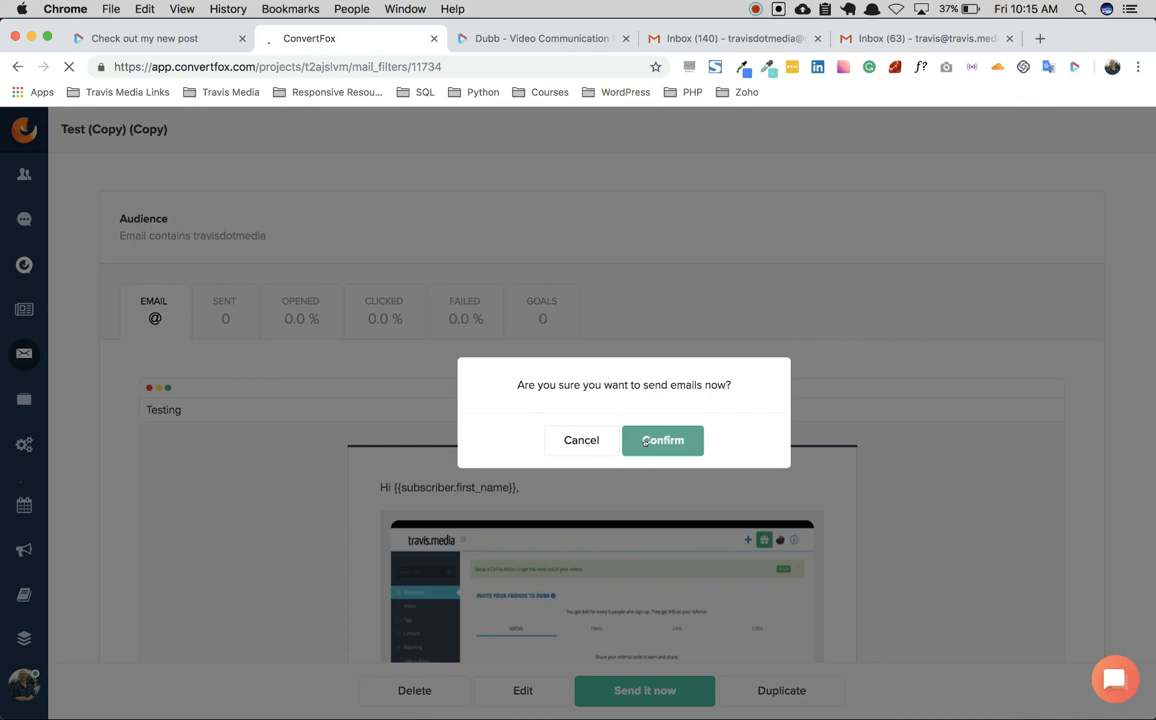
left_click(662, 440)
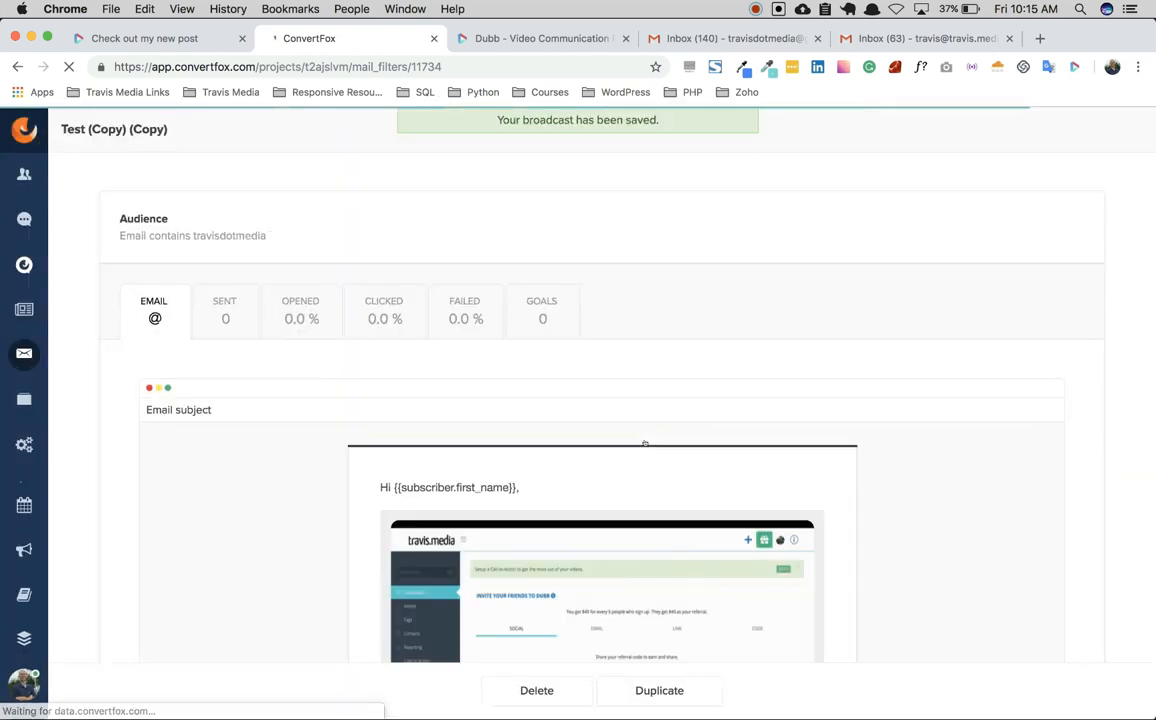
type("Testing")
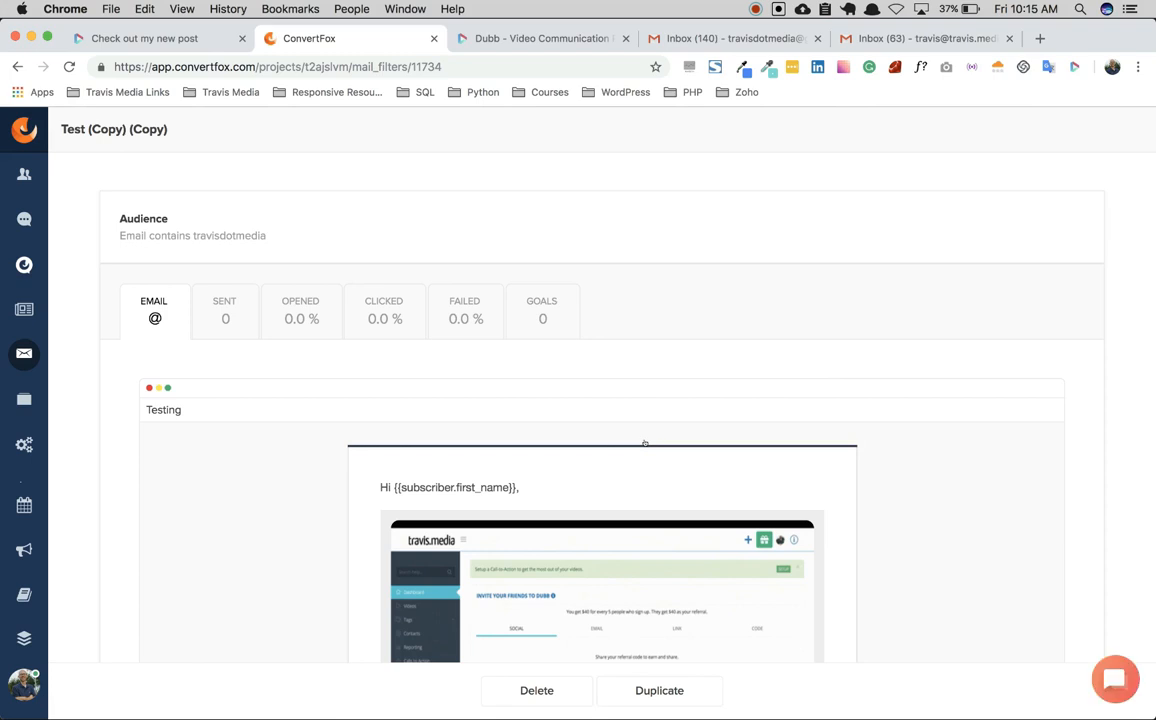
Scroll the Testing email preview to its Dubb video thumbnail and Watch Video button.
scroll("down", 3)
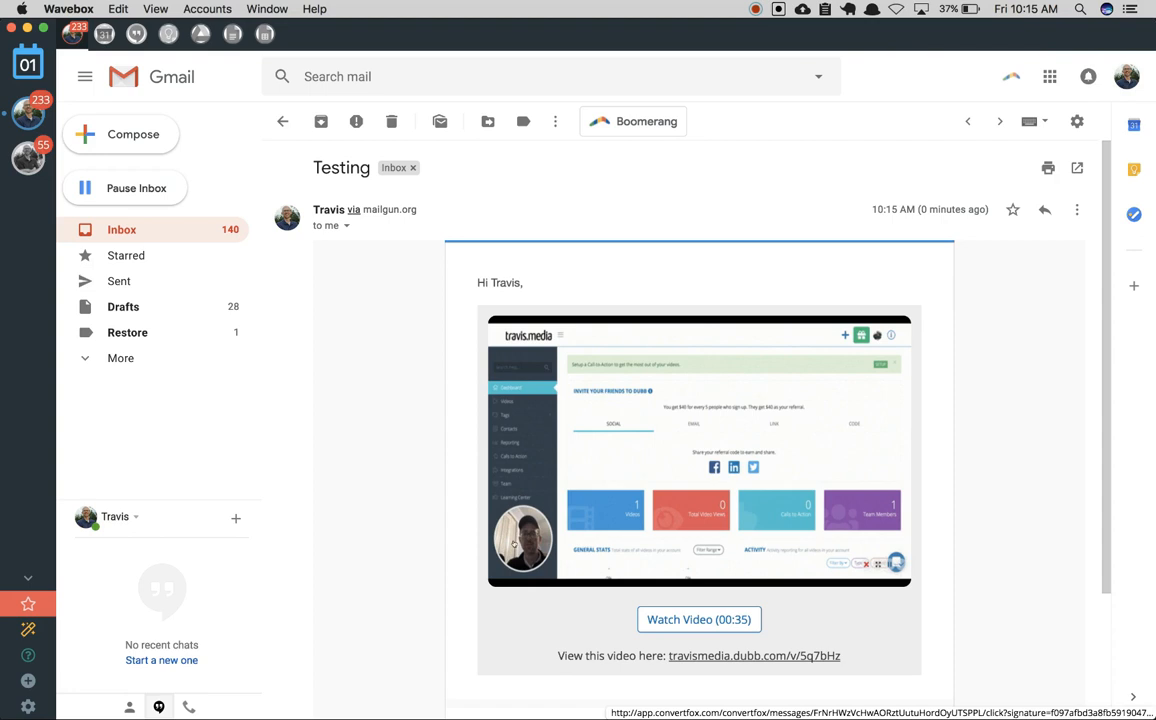
scroll("down", 3)
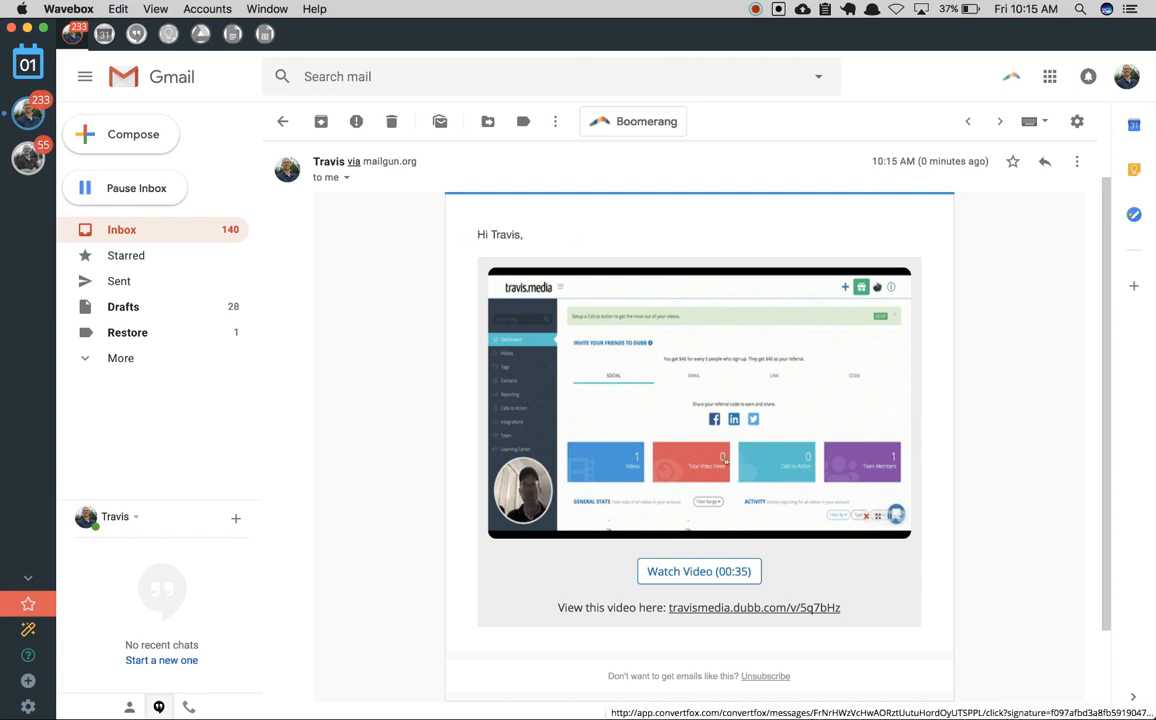
scroll("down", 3)
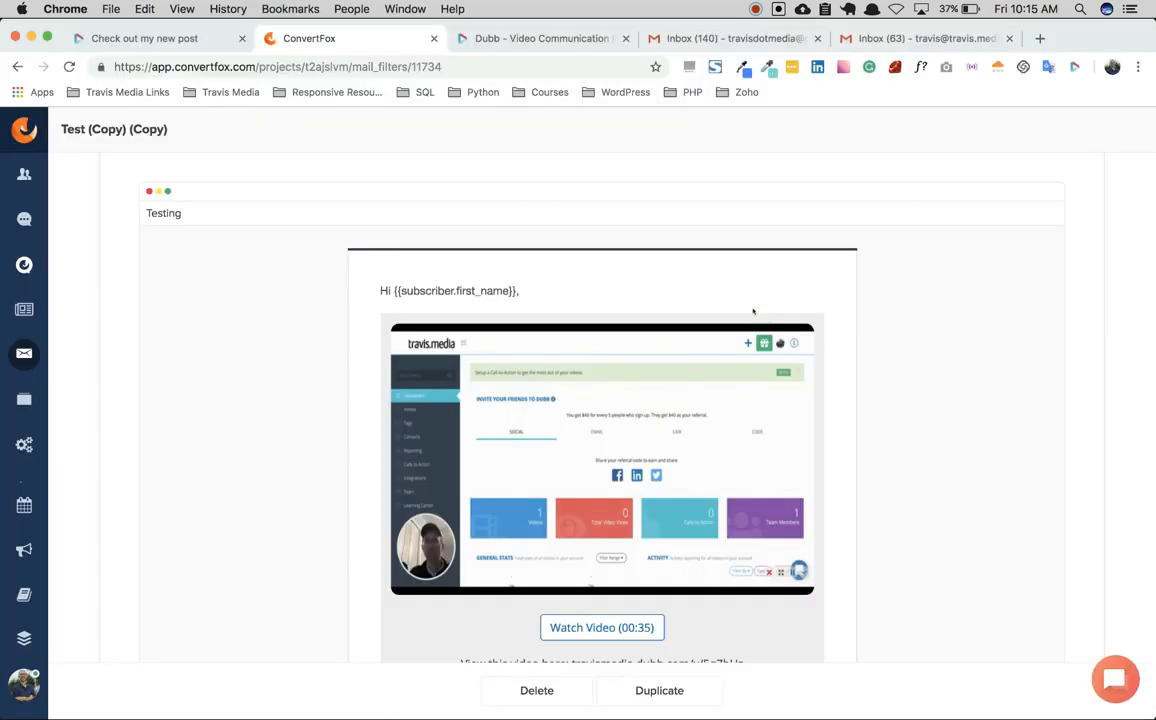
Follow Watch Video to the shared page, trigger the exit-intent popup and close it.
left_click(600, 628)
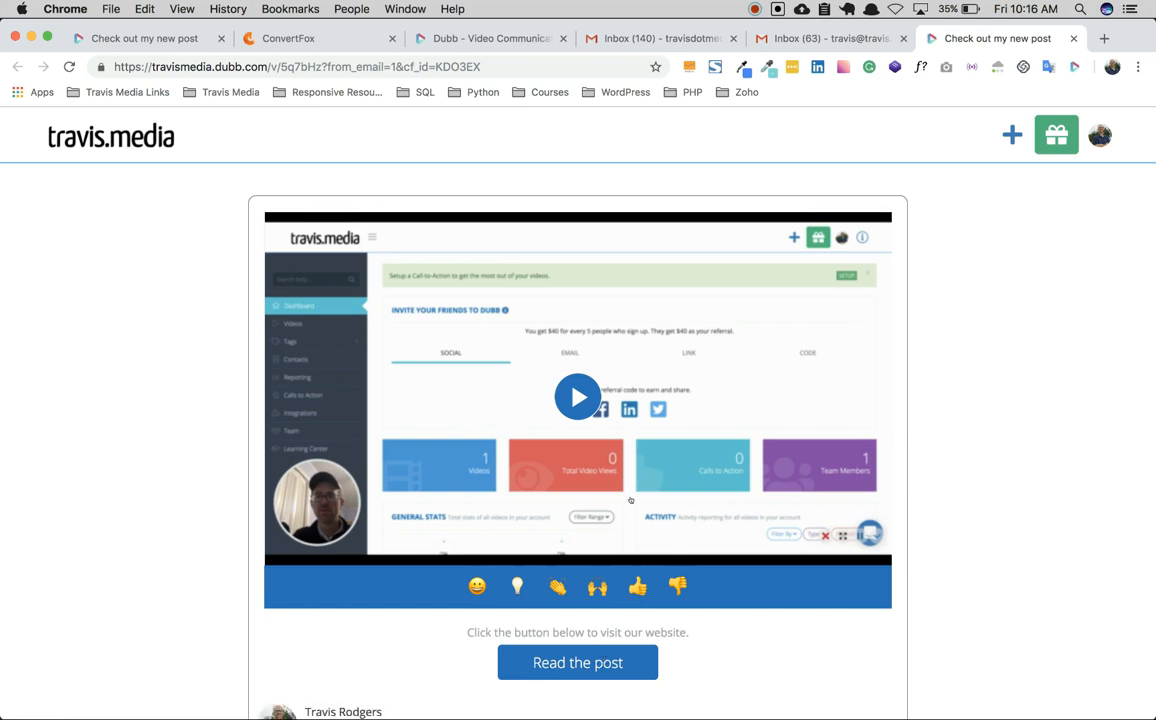
mouse_move(746, 374)
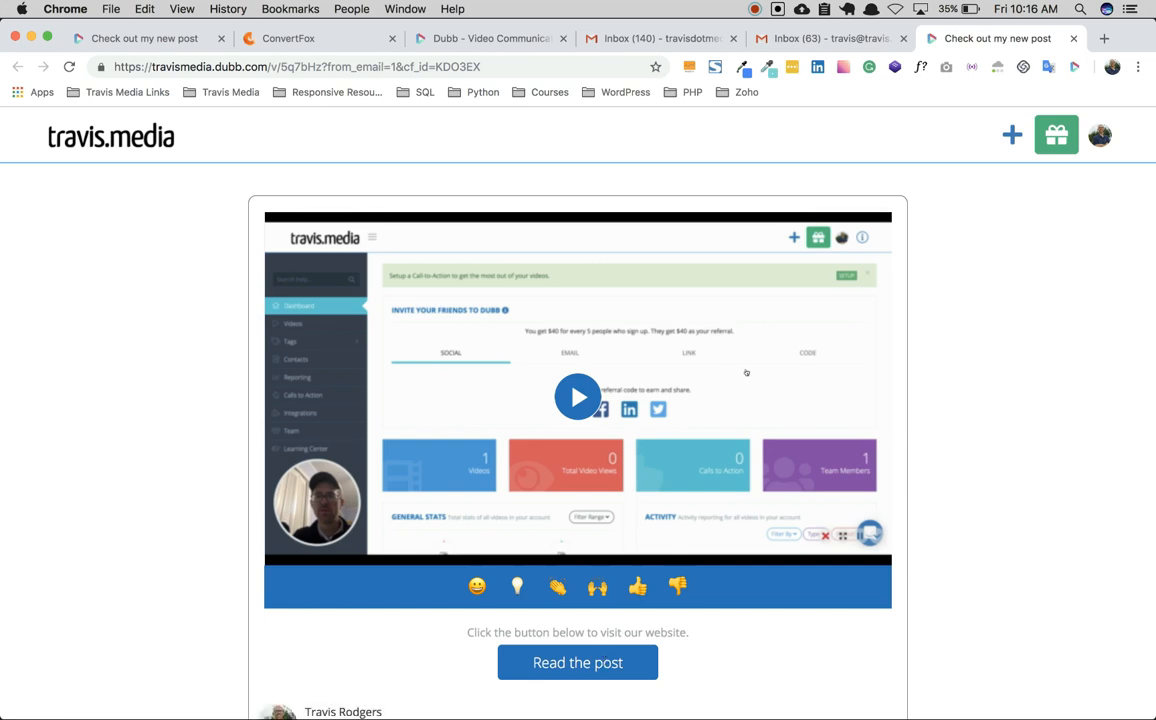
mouse_move(744, 374)
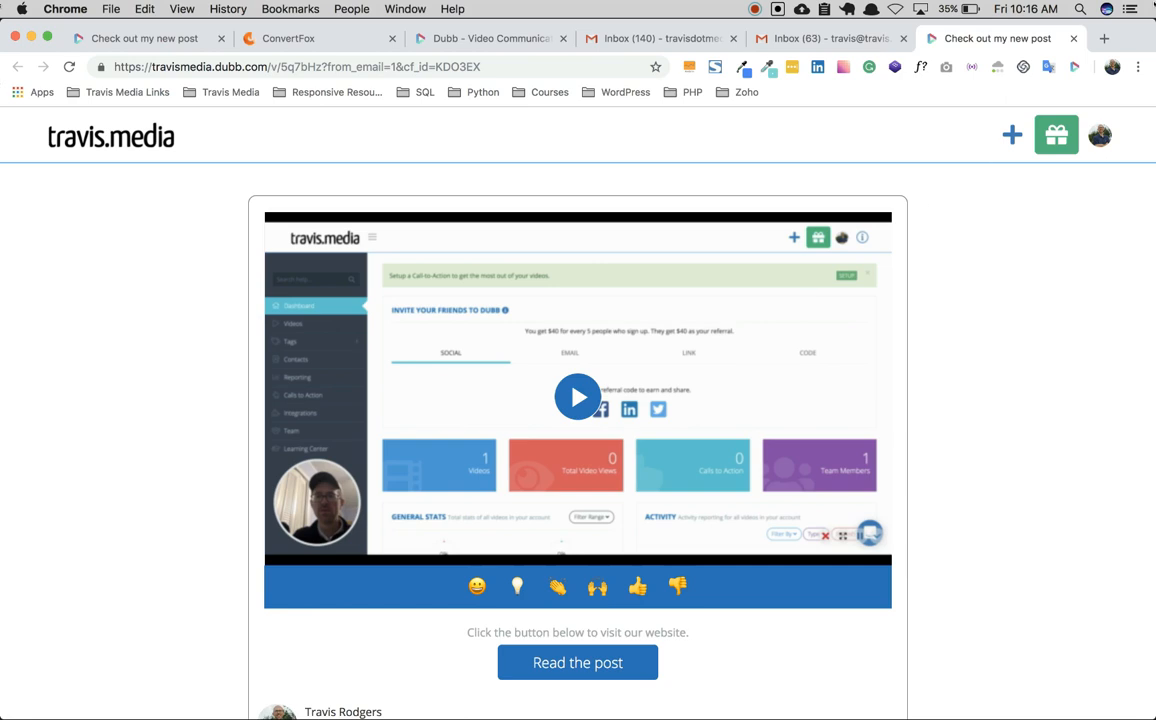
scroll("down", 3)
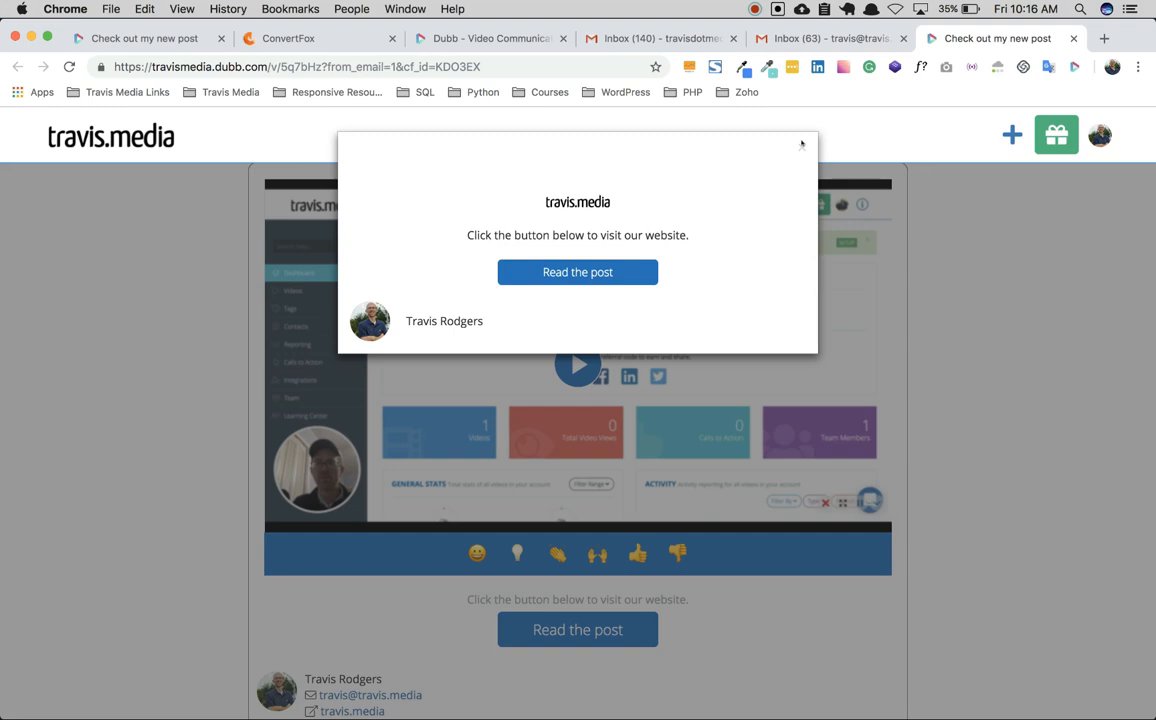
left_click(800, 144)
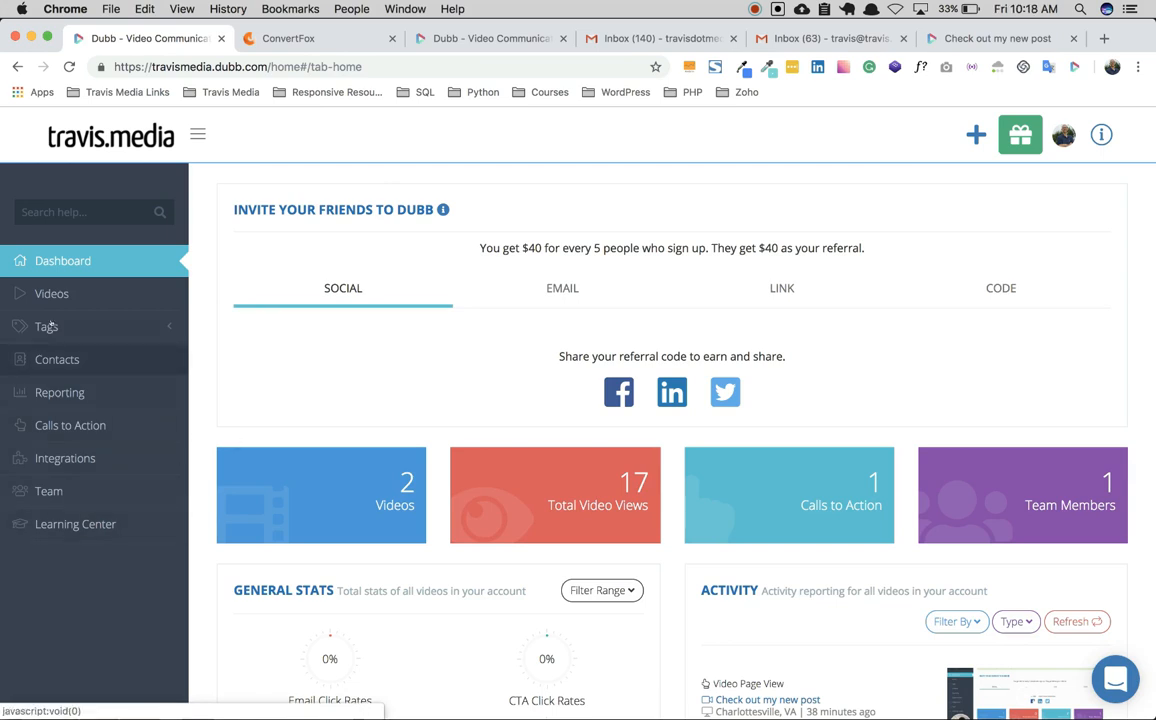
Edit 'Check out my new post', keep Privacy as Private, and move to Call to Action.
left_click(52, 292)
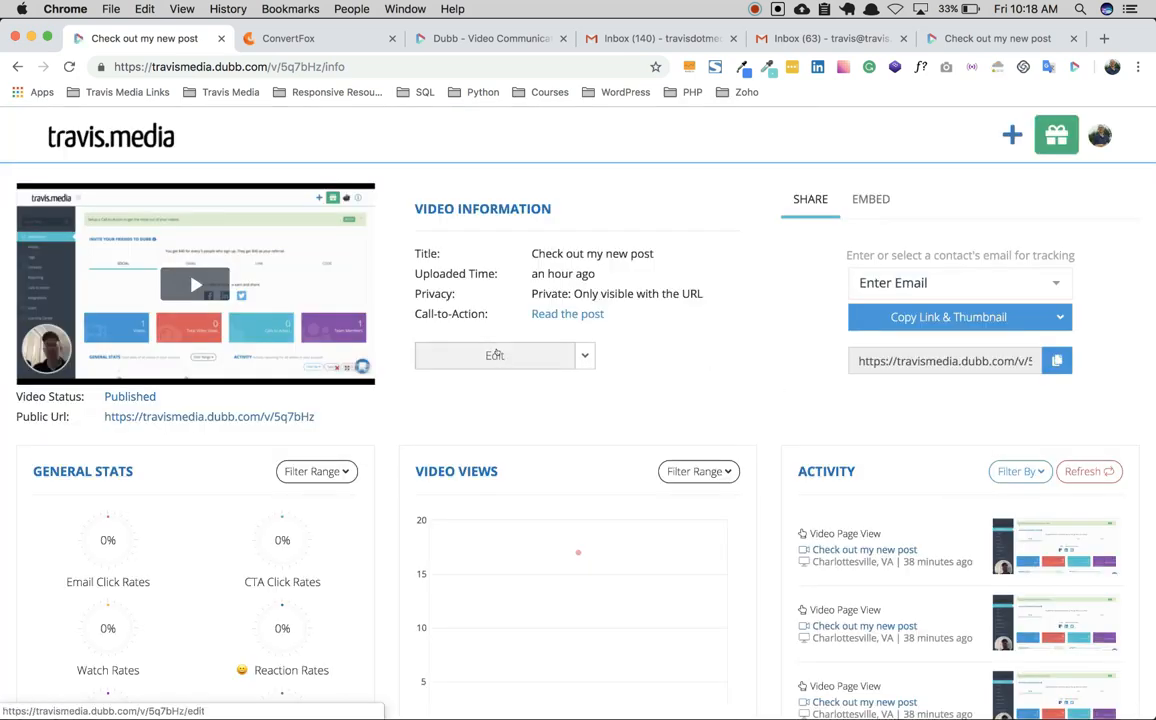
left_click(494, 356)
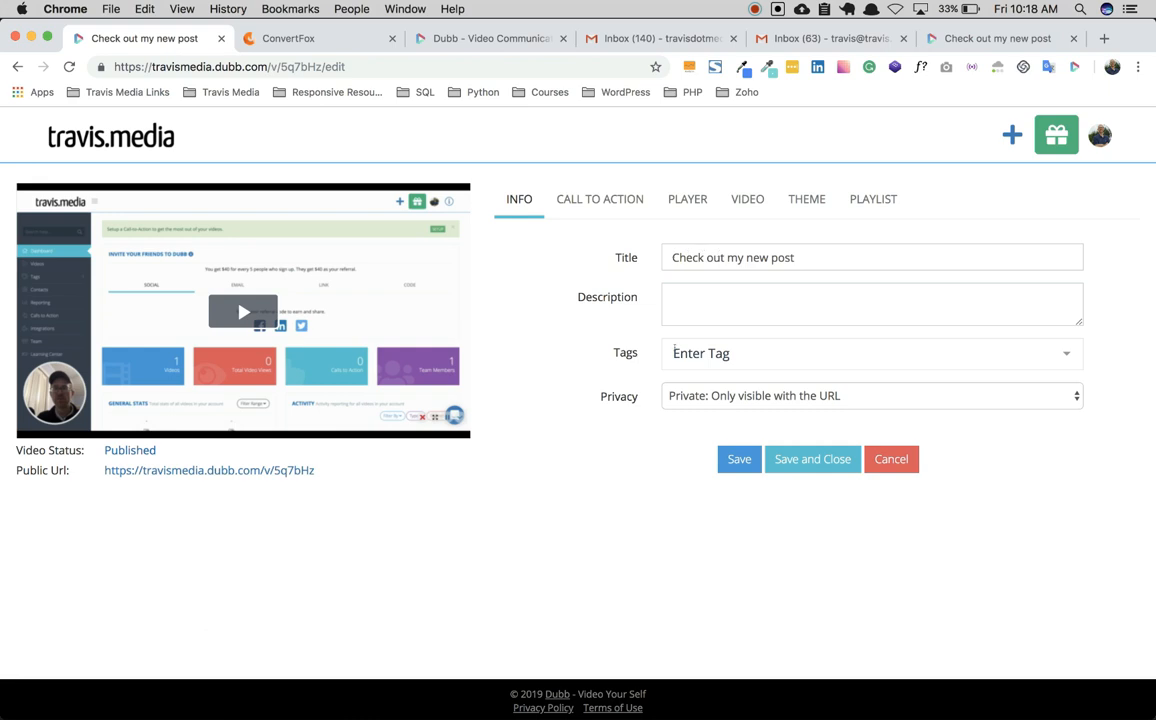
left_click(870, 396)
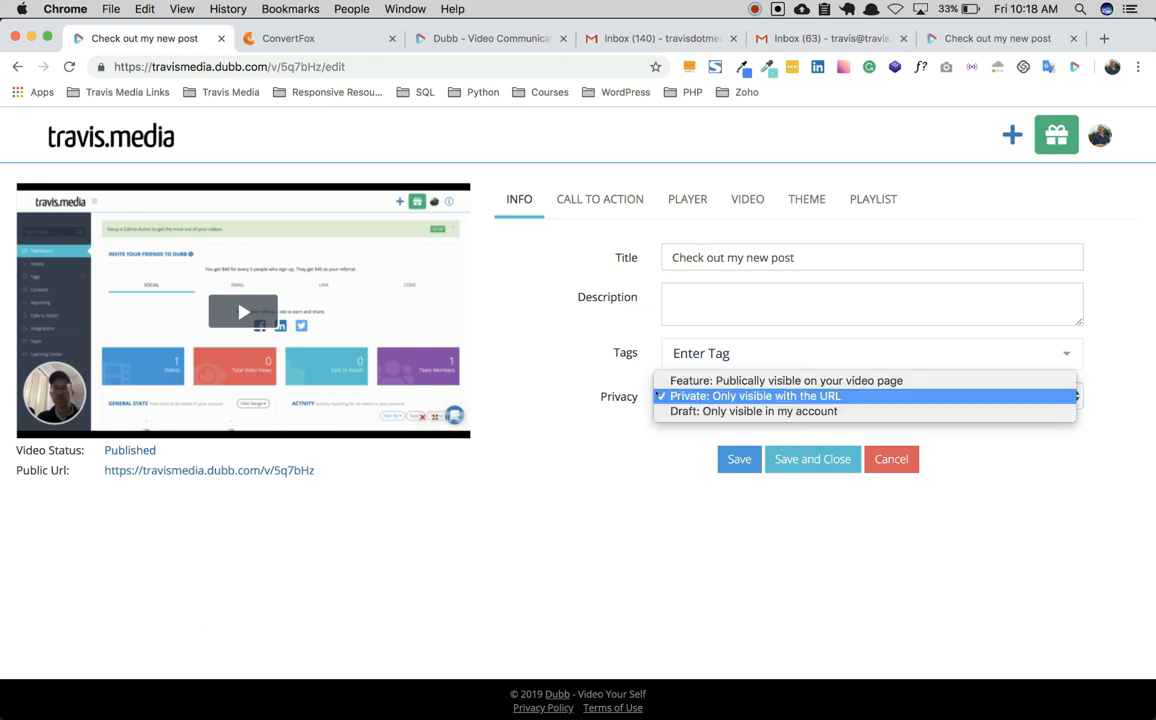
left_click(752, 396)
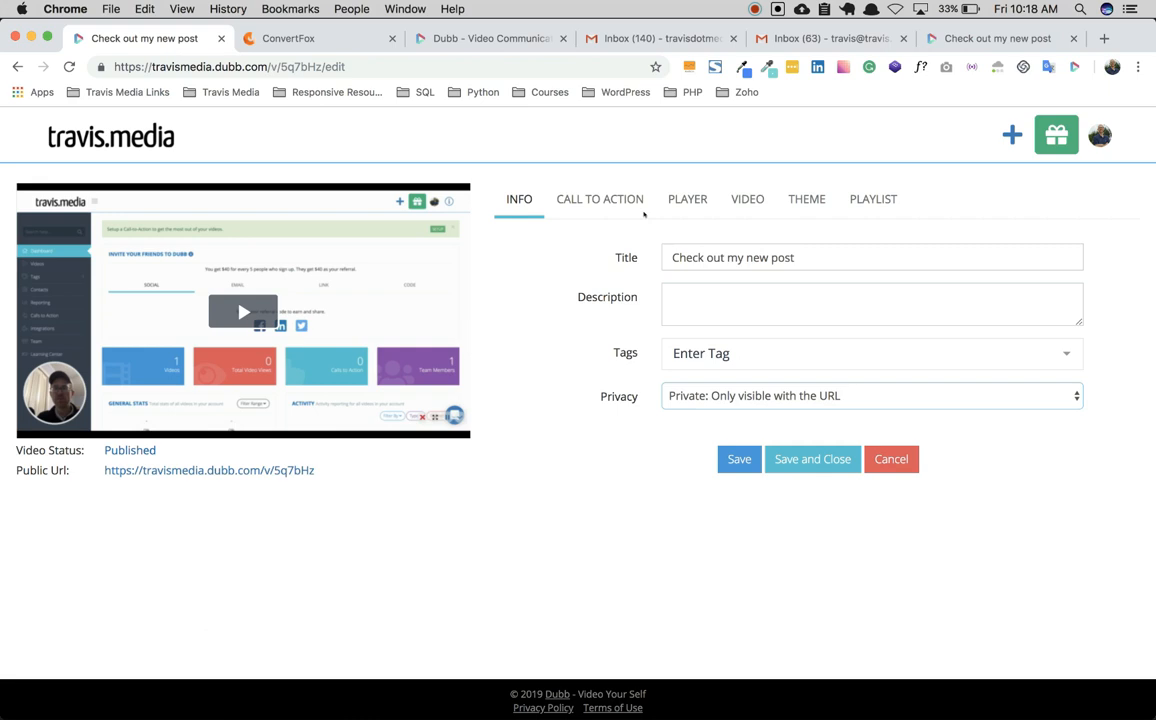
left_click(600, 198)
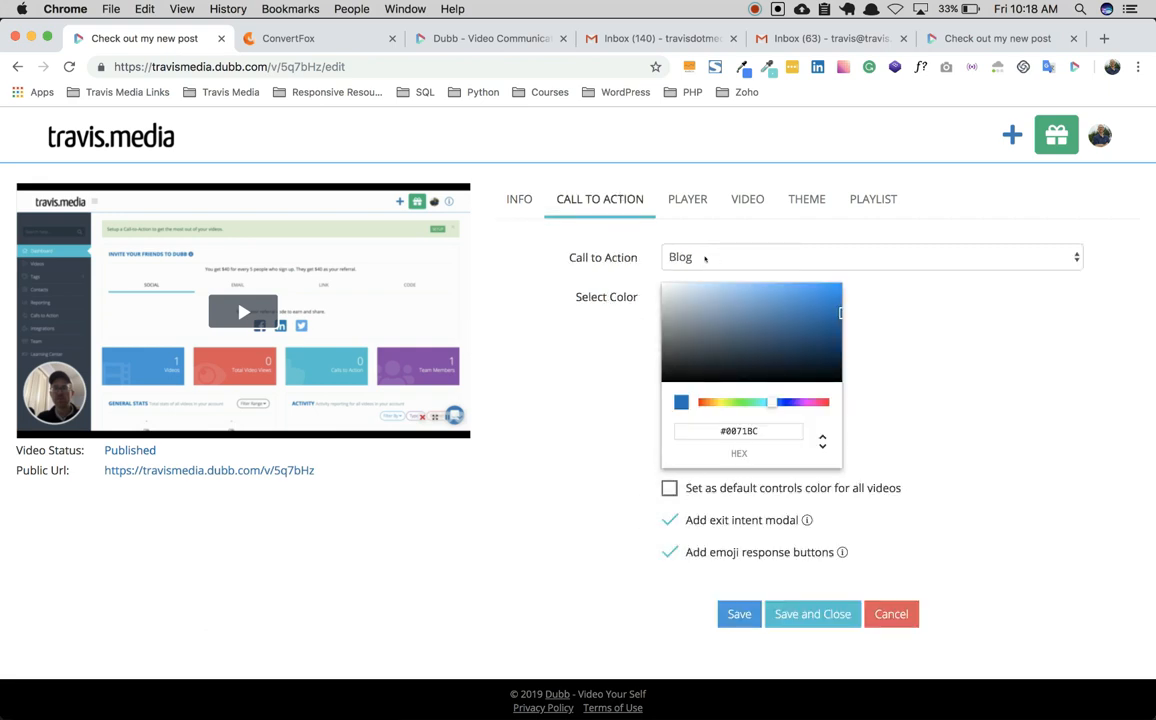
Browse the new call-to-action types (E-mail, URL, Calendar, Messenger), discard the form and leave No CTA.
left_click(870, 256)
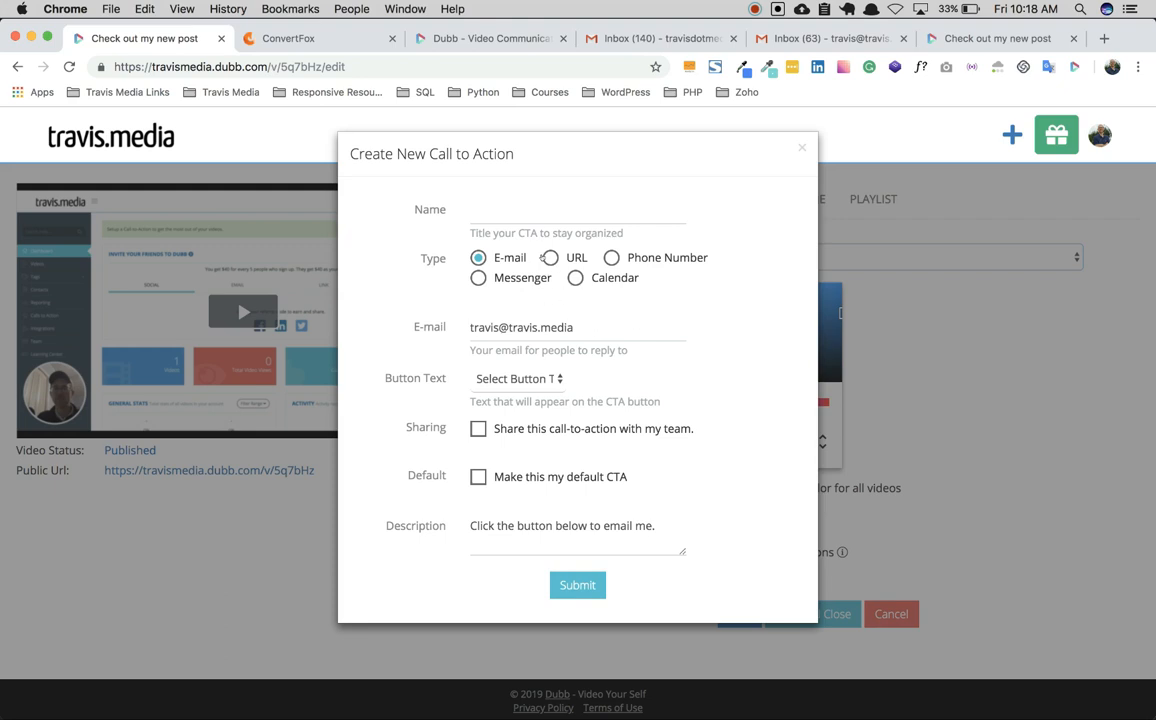
left_click(548, 258)
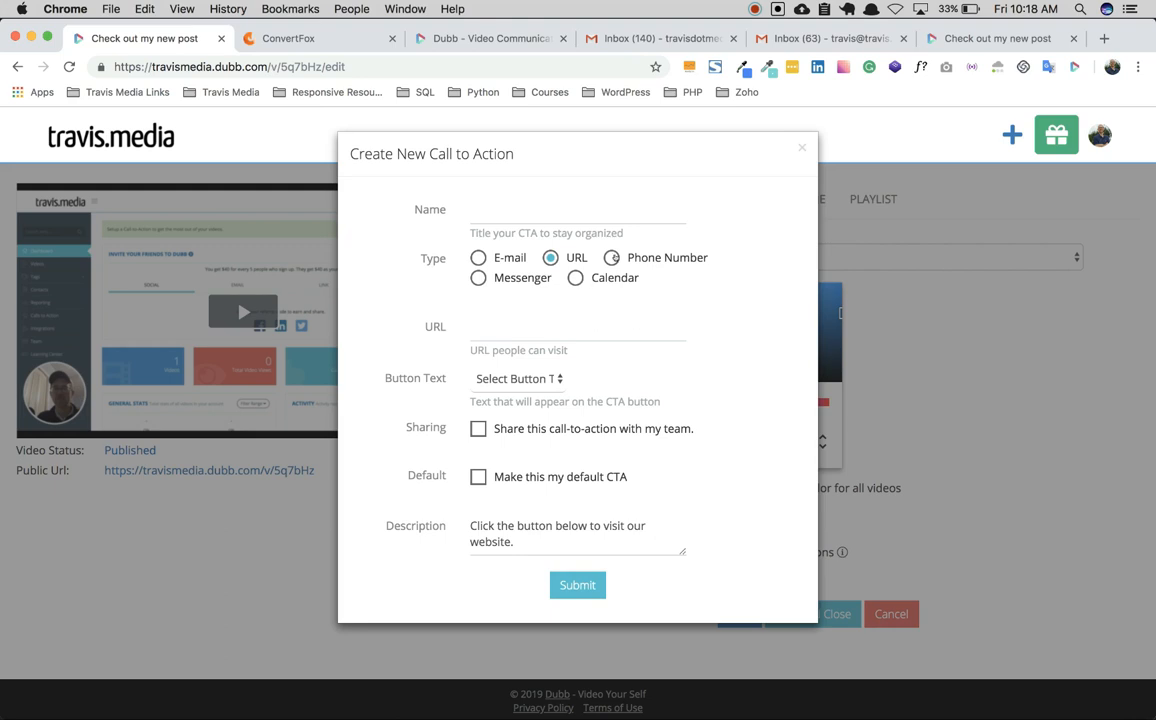
left_click(576, 276)
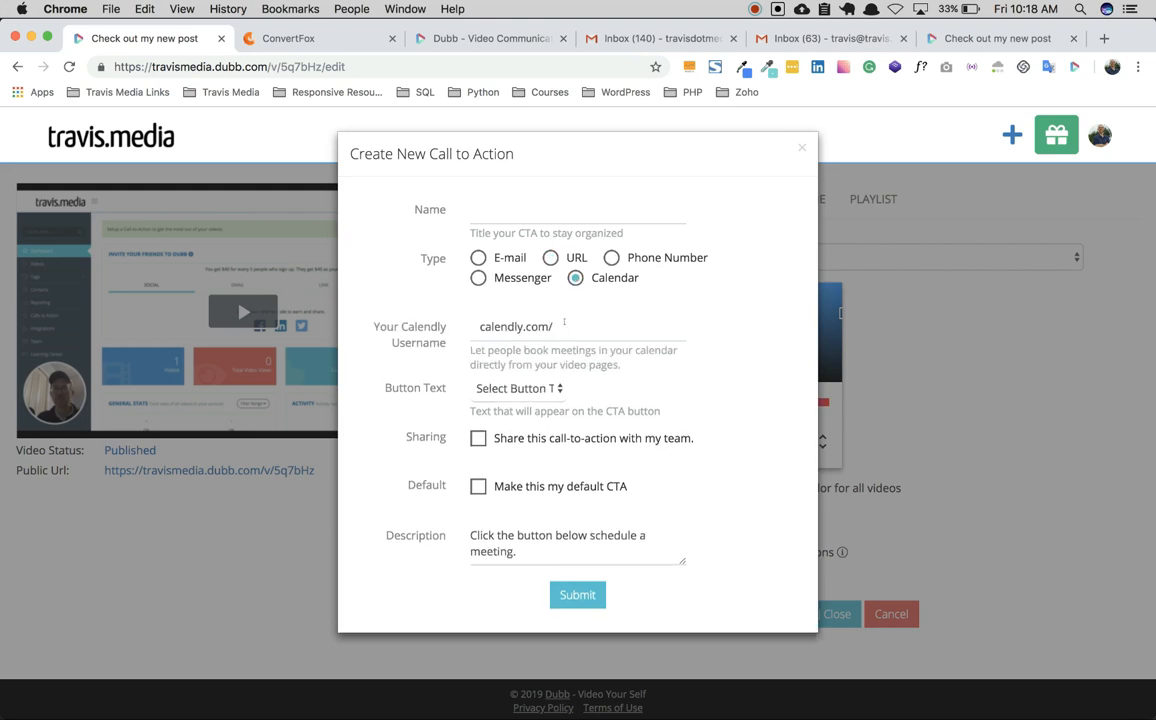
left_click(478, 276)
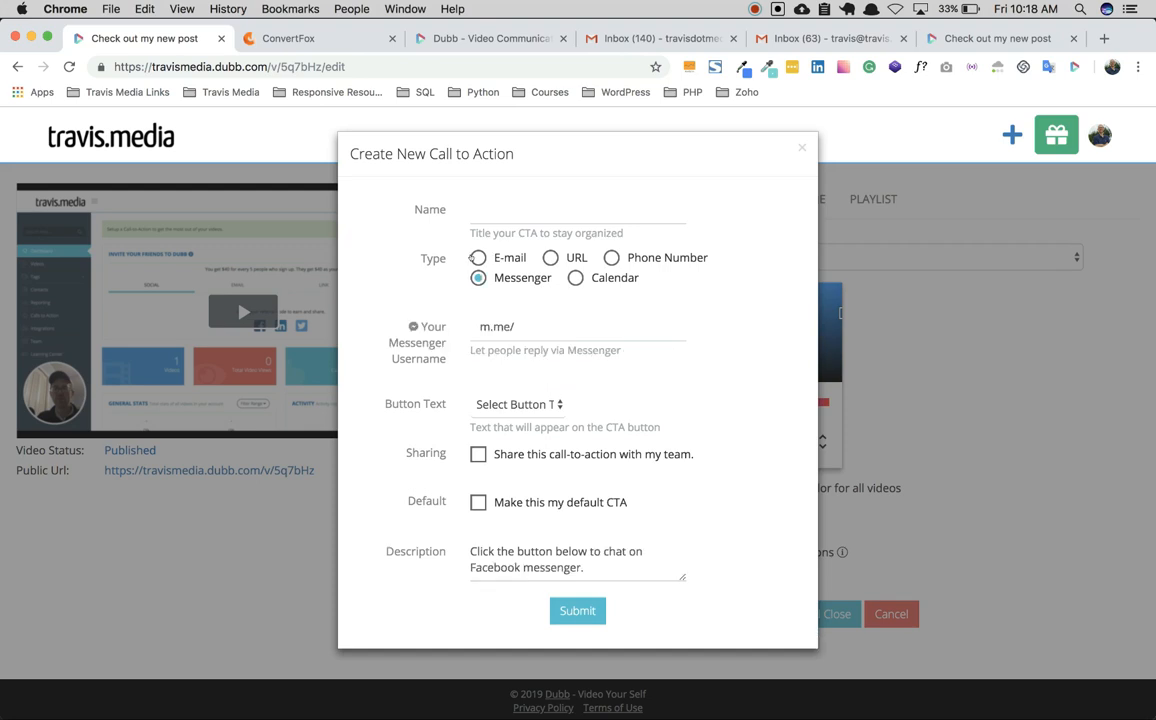
left_click(478, 258)
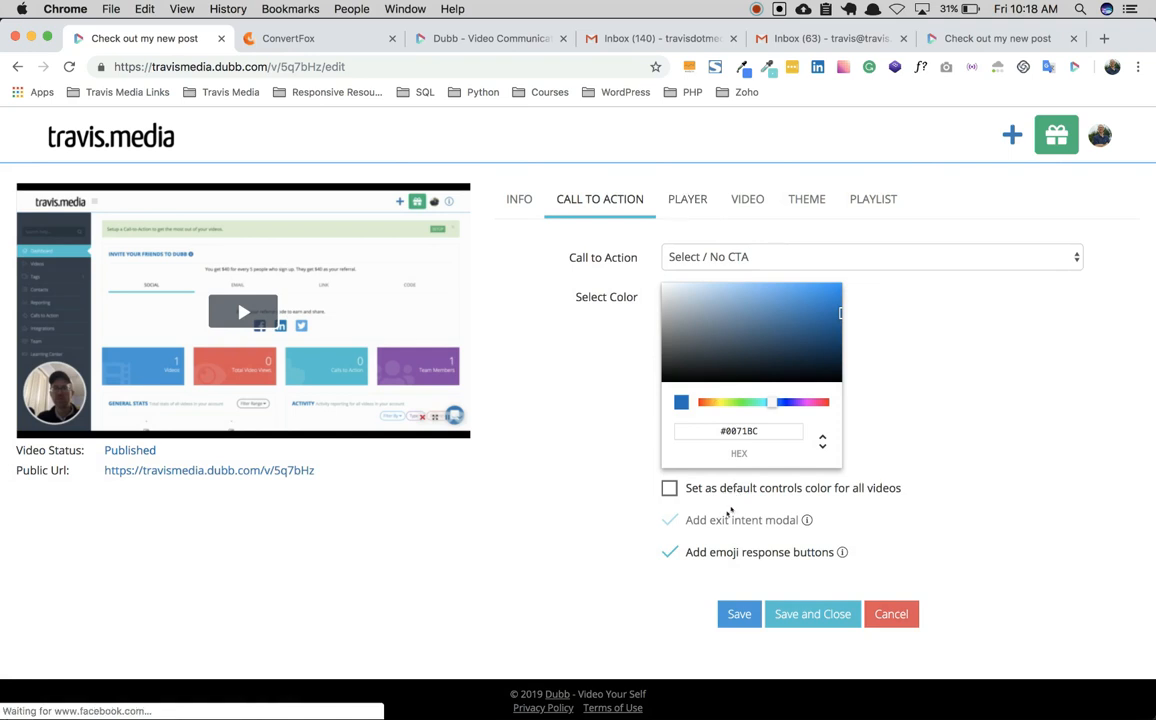
mouse_move(724, 518)
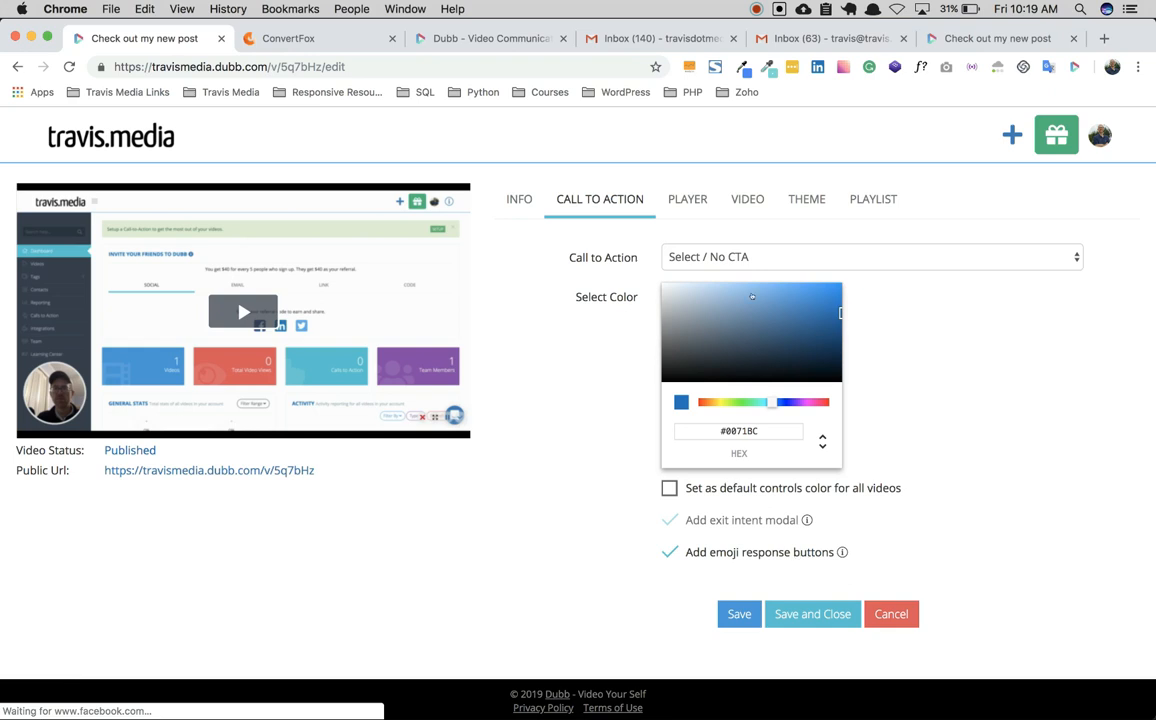
left_click(686, 200)
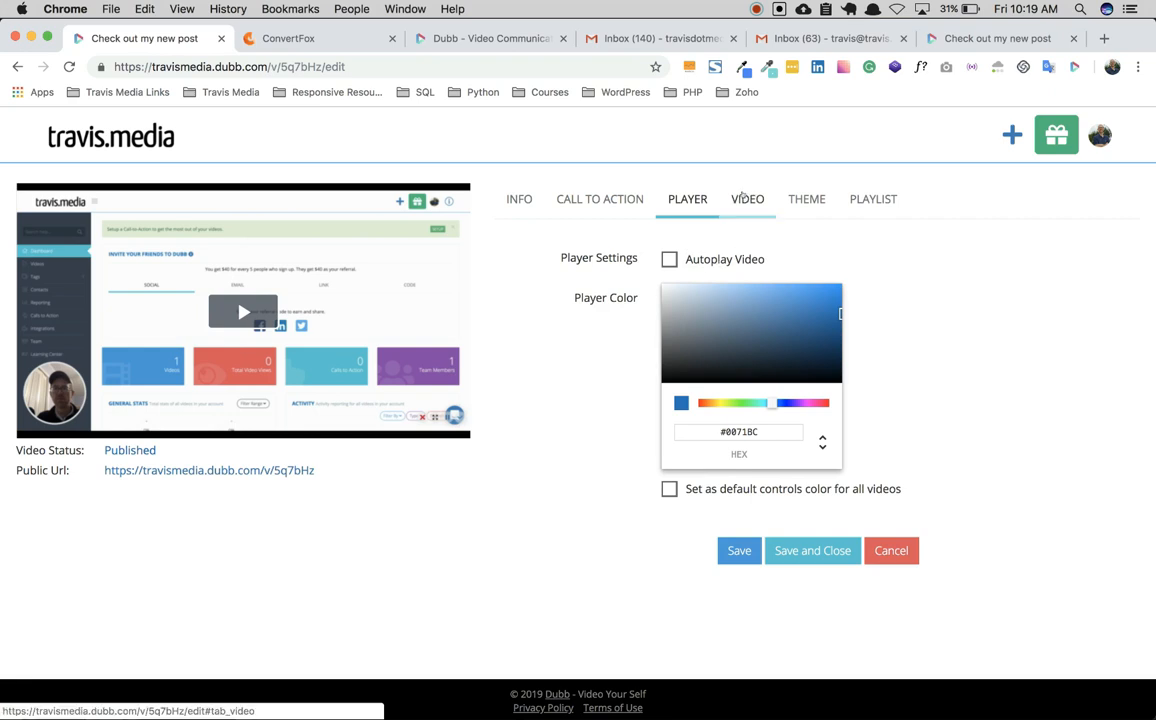
In the Theme settings, search 'handshake' and apply a handshake photo as the page background, confirming the update.
left_click(748, 200)
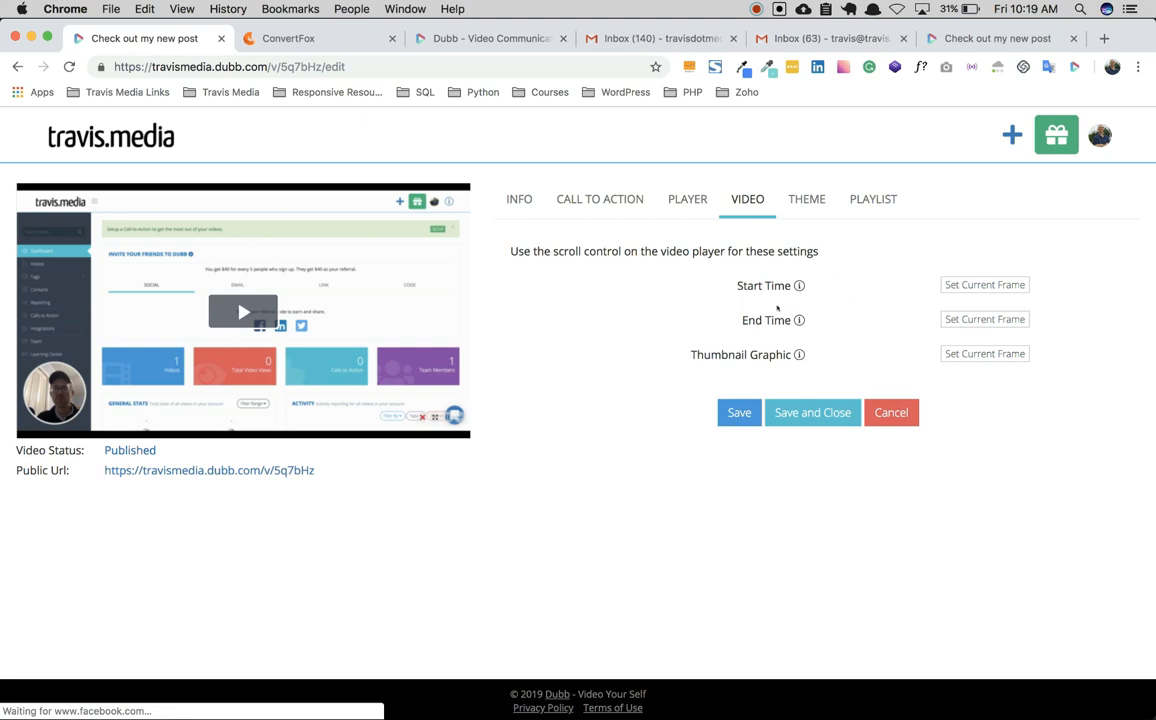
left_click(806, 200)
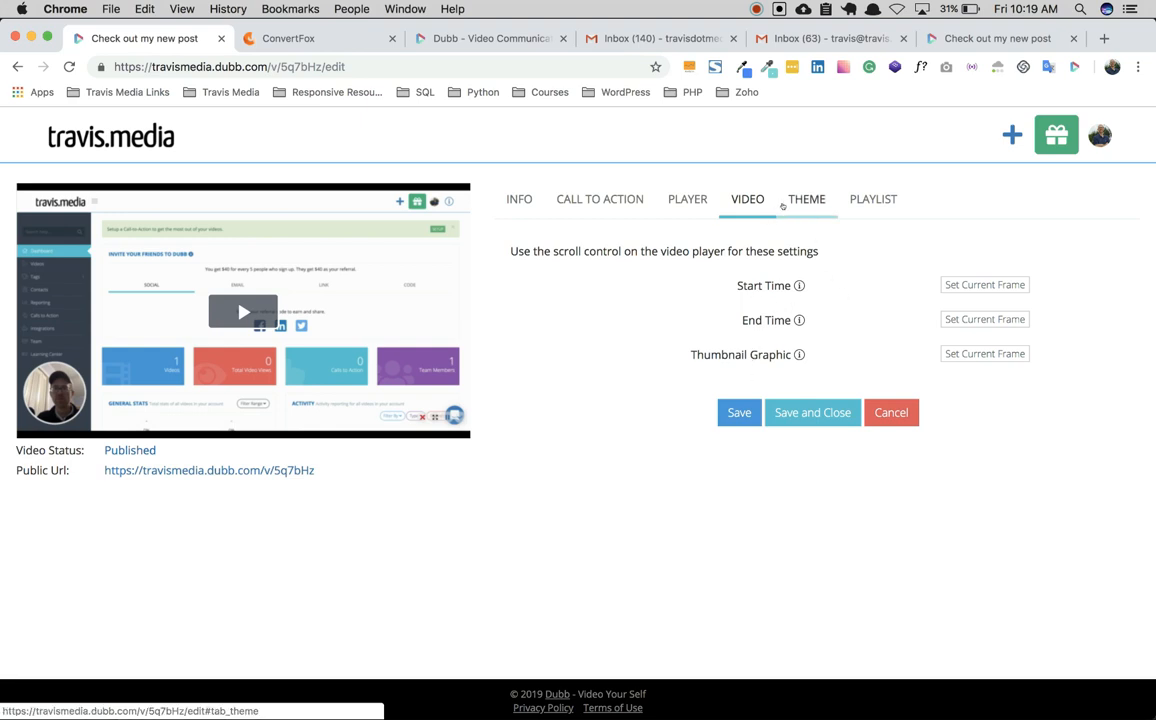
left_click(806, 200)
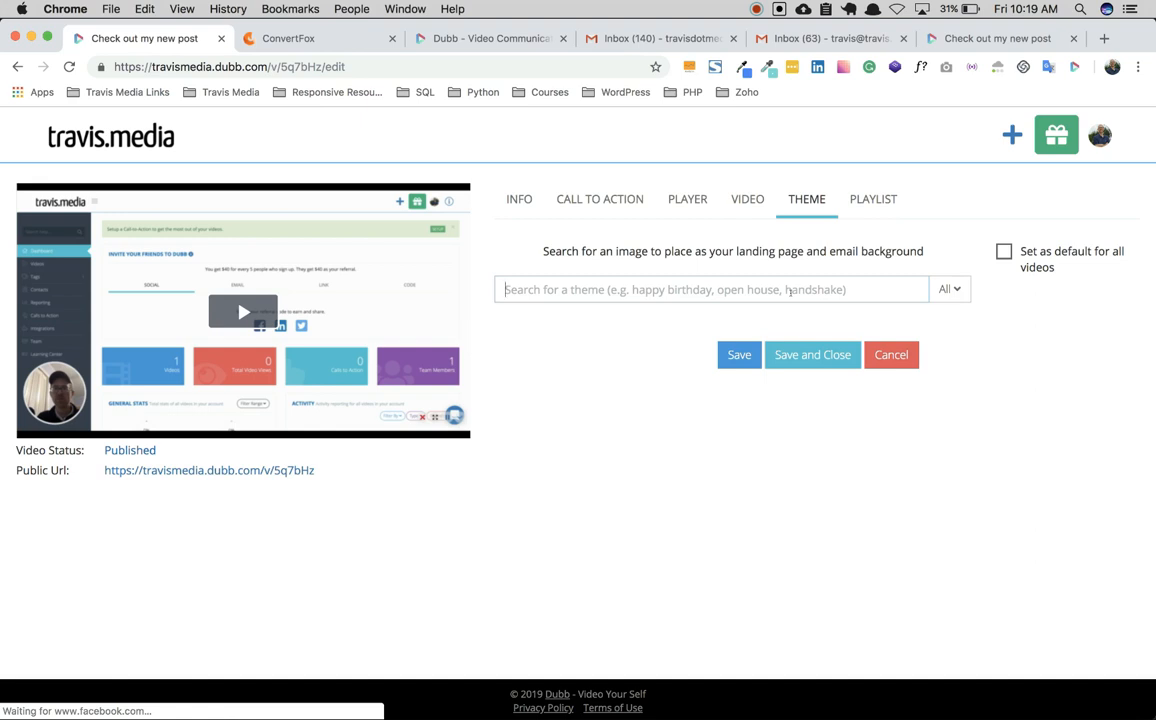
type("handshake")
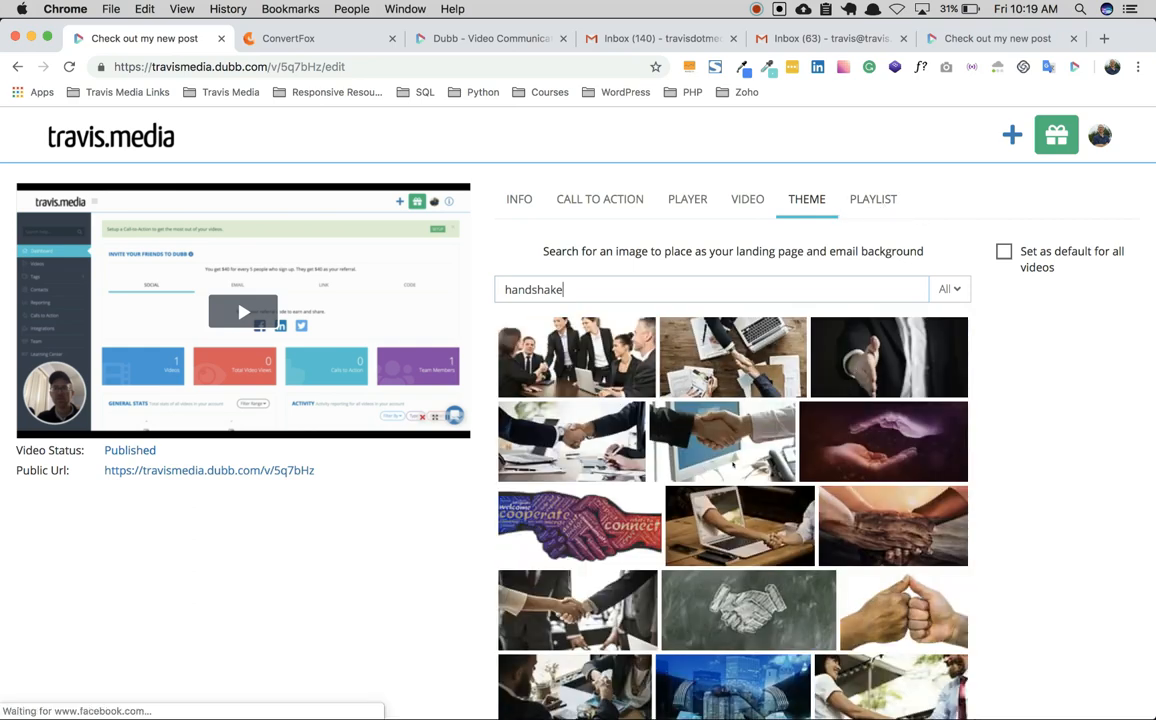
left_click(722, 442)
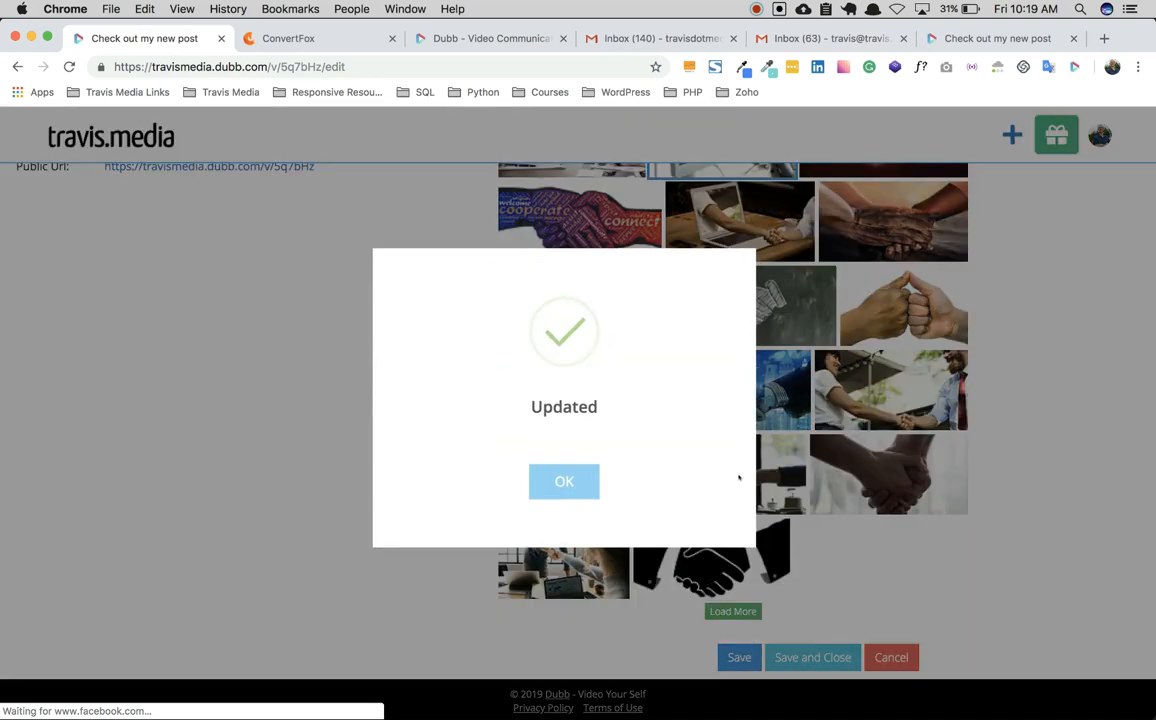
left_click(564, 480)
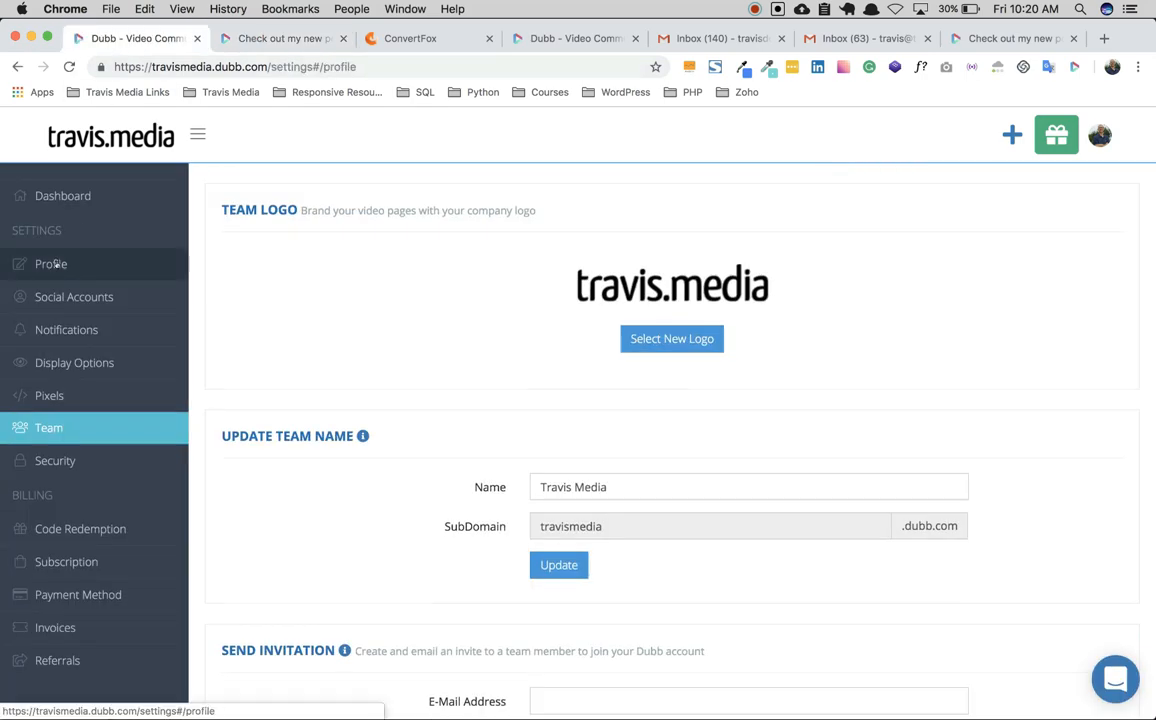
Review Social Accounts and Notifications, then enable Display Social Links and Display Title in Display Options.
left_click(74, 296)
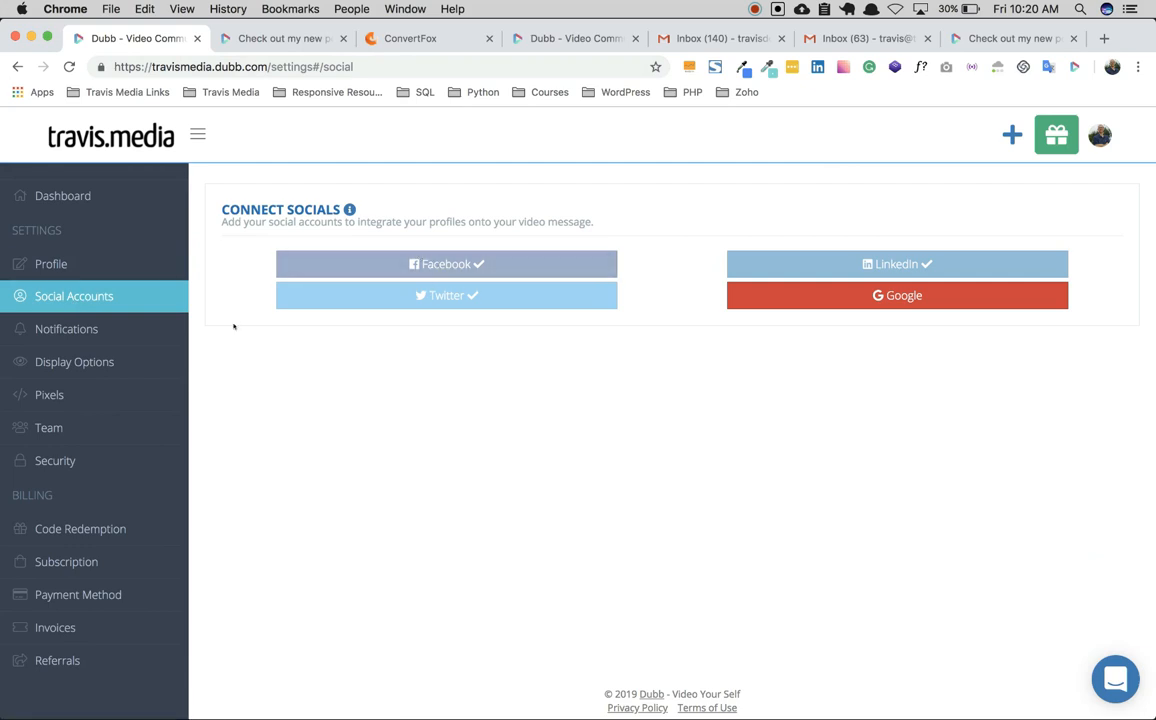
left_click(66, 328)
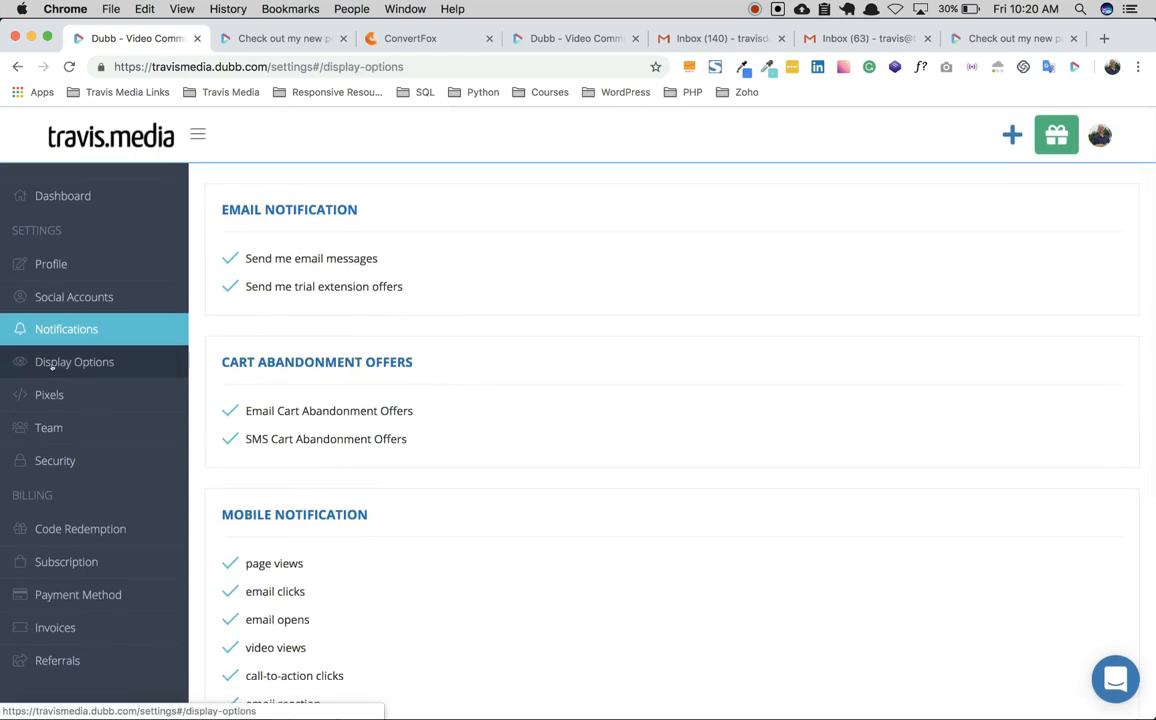
left_click(74, 360)
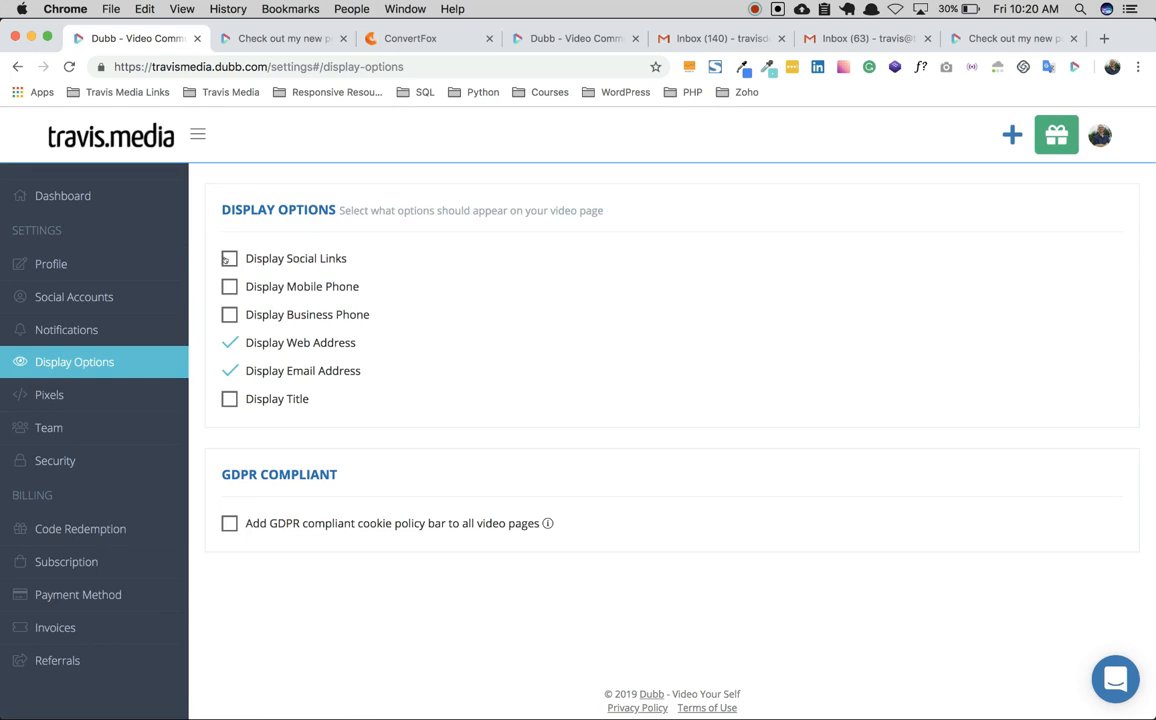
left_click(228, 258)
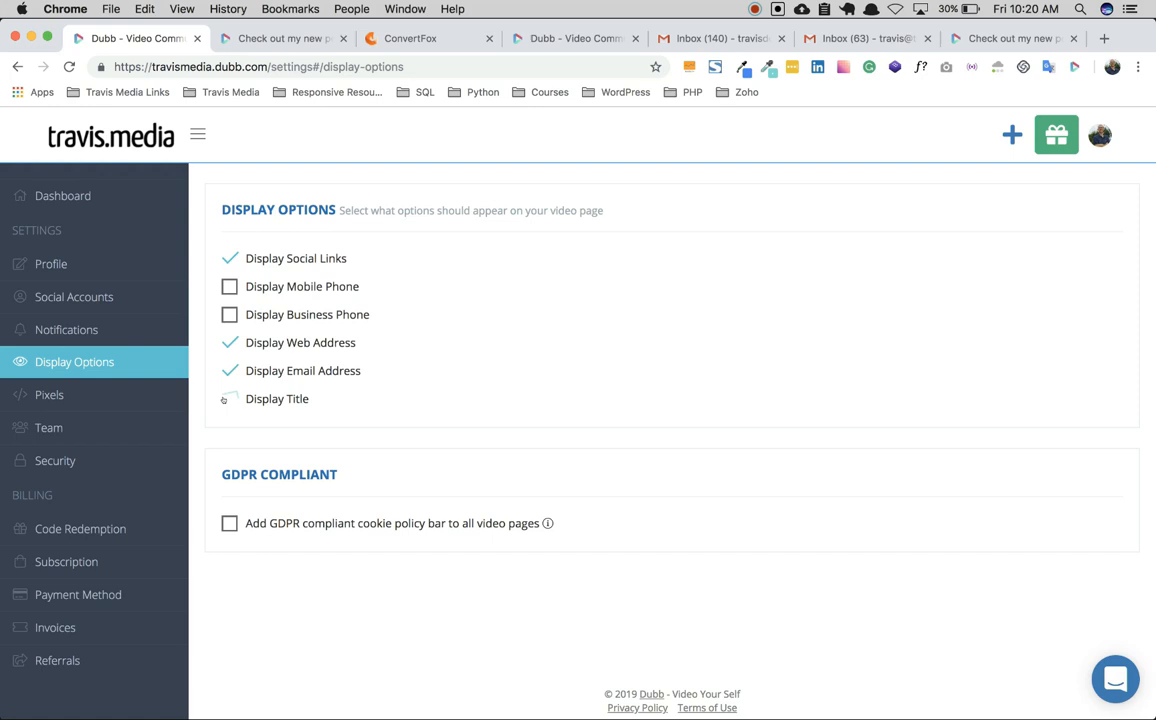
left_click(228, 398)
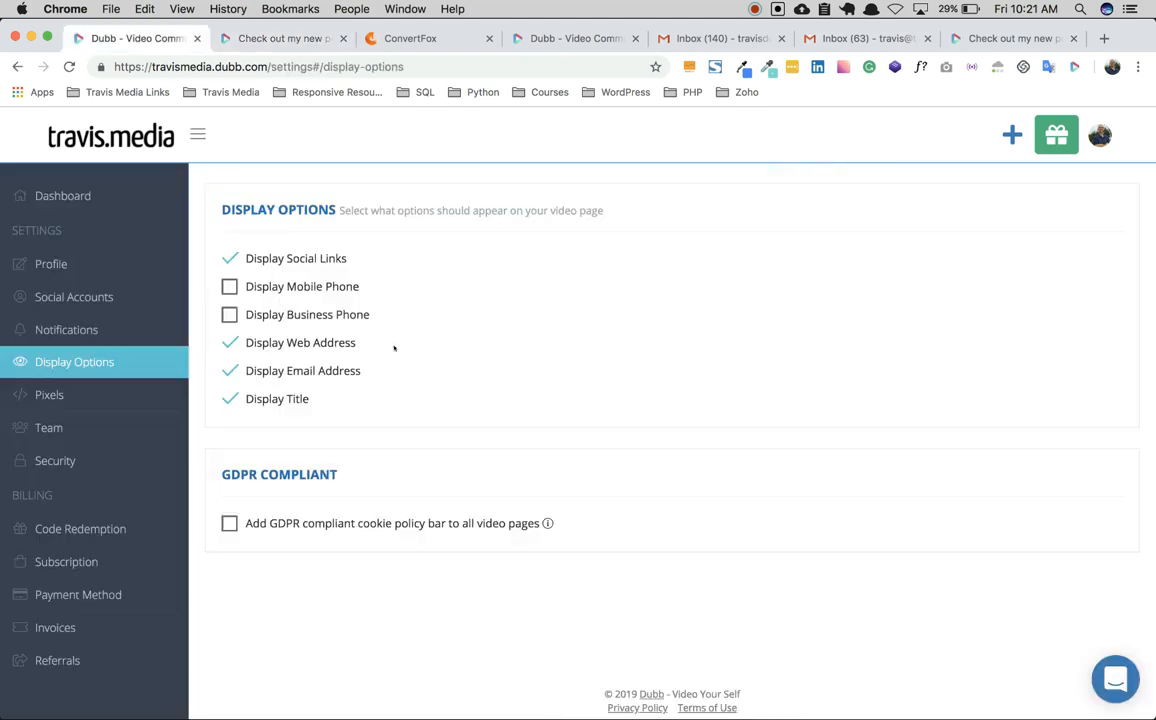
mouse_move(292, 328)
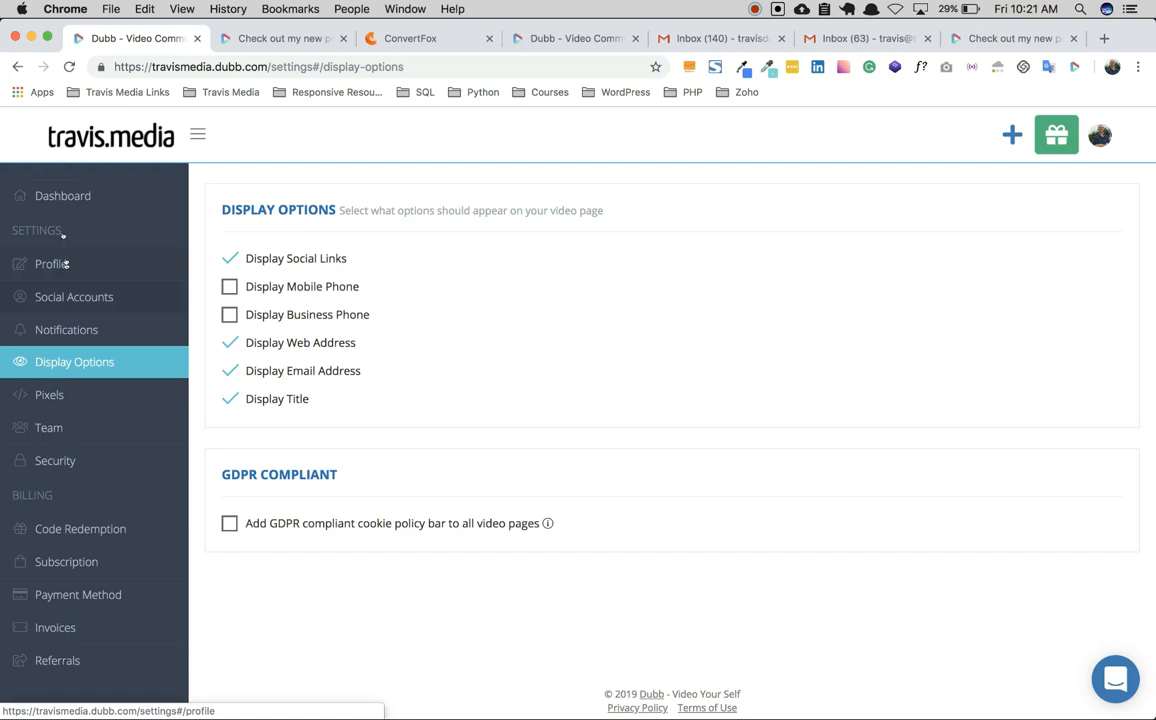
left_click(62, 196)
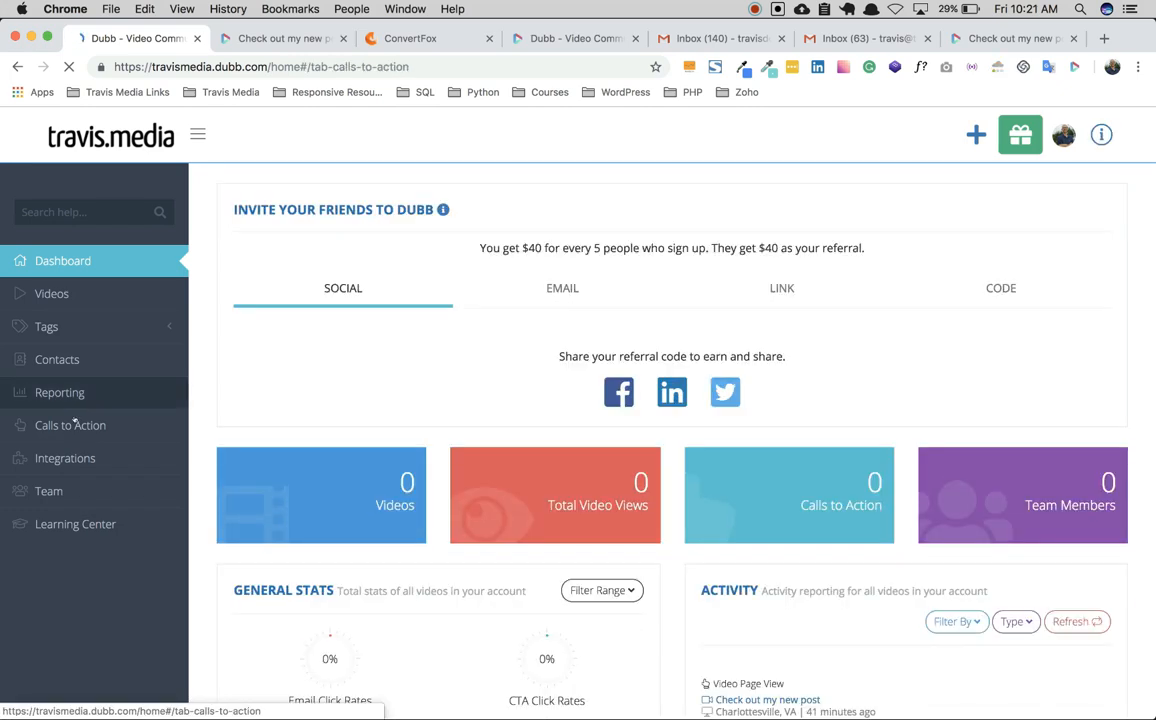
From Videos, edit 'Check out my new post' and show its call-to-action settings.
left_click(52, 292)
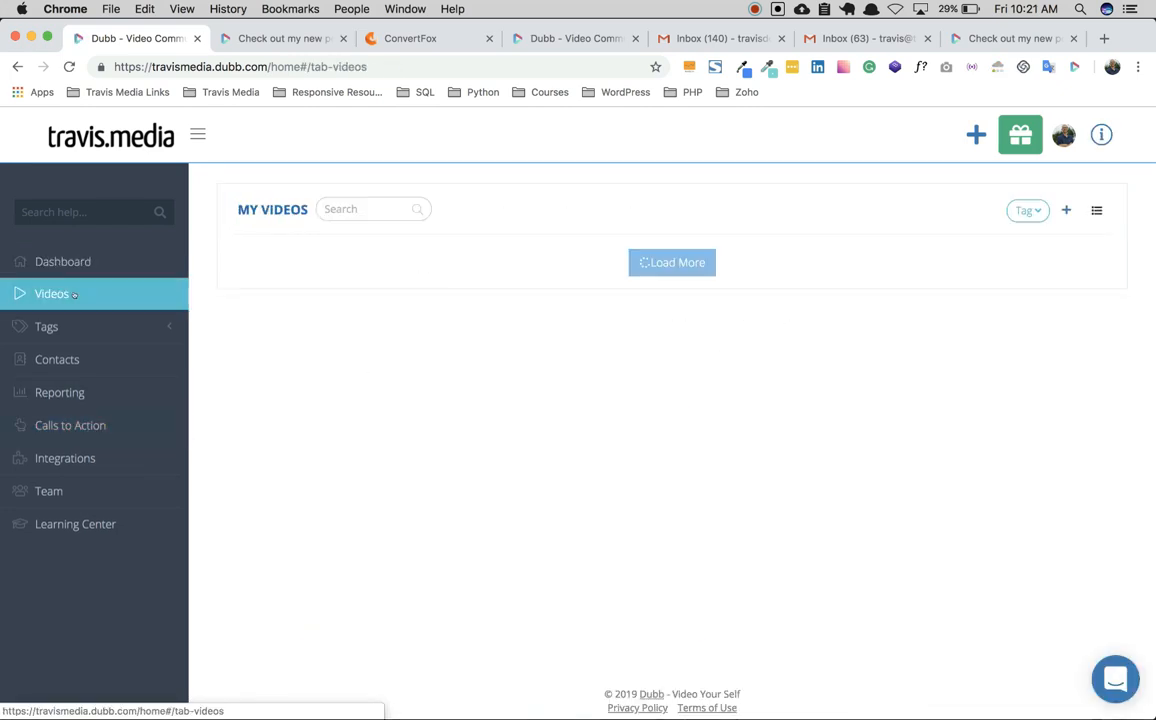
left_click(672, 262)
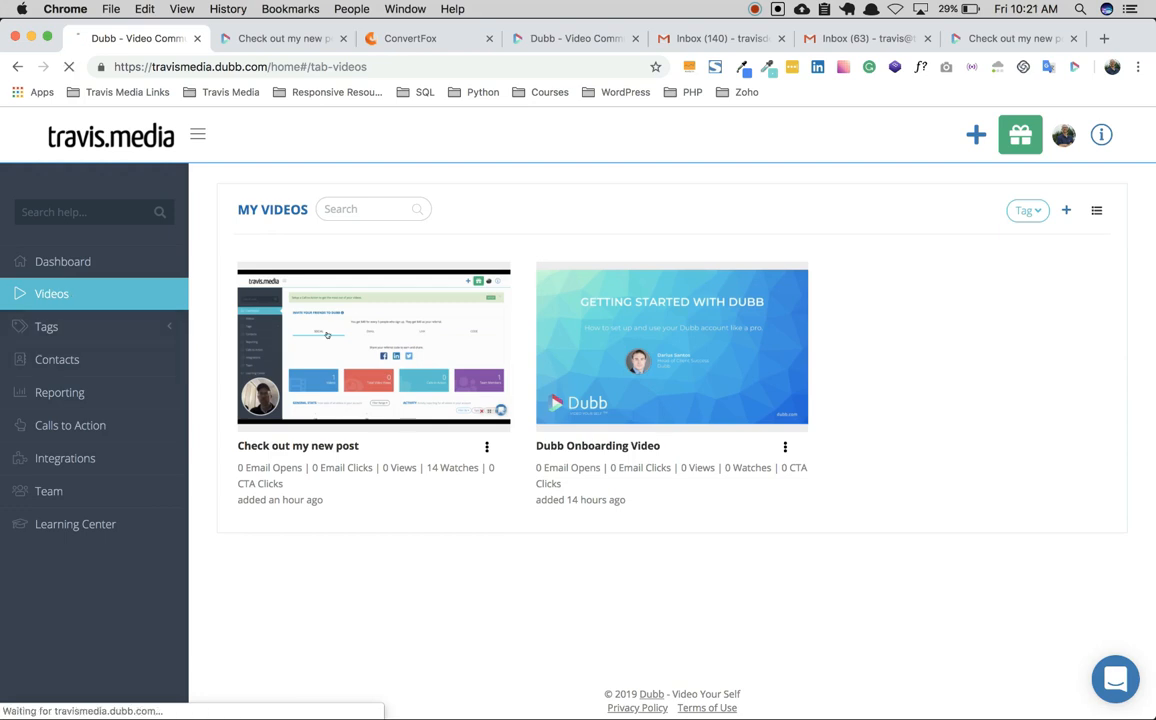
left_click(372, 344)
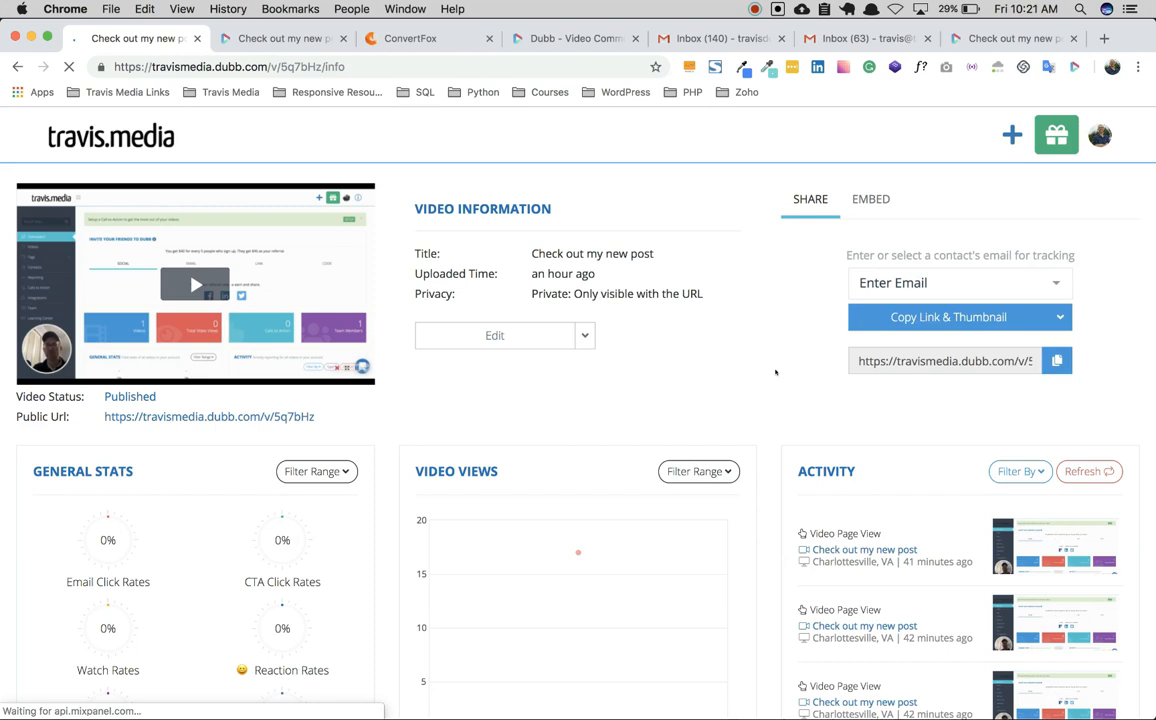
left_click(494, 336)
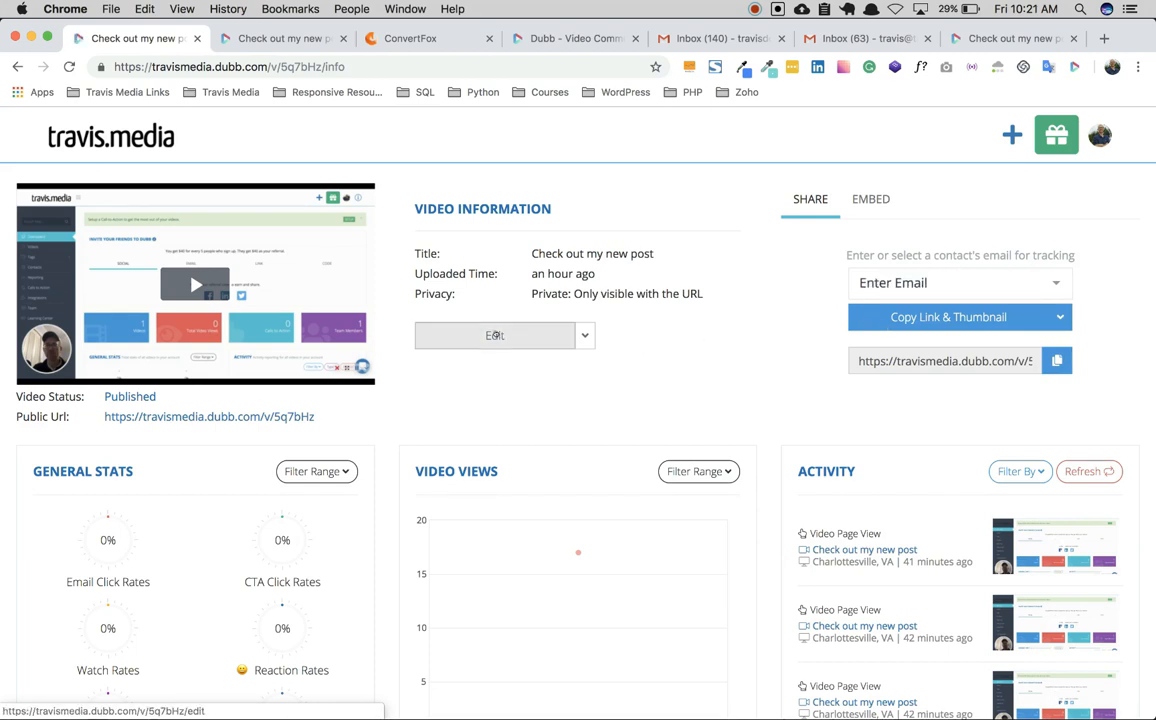
left_click(494, 336)
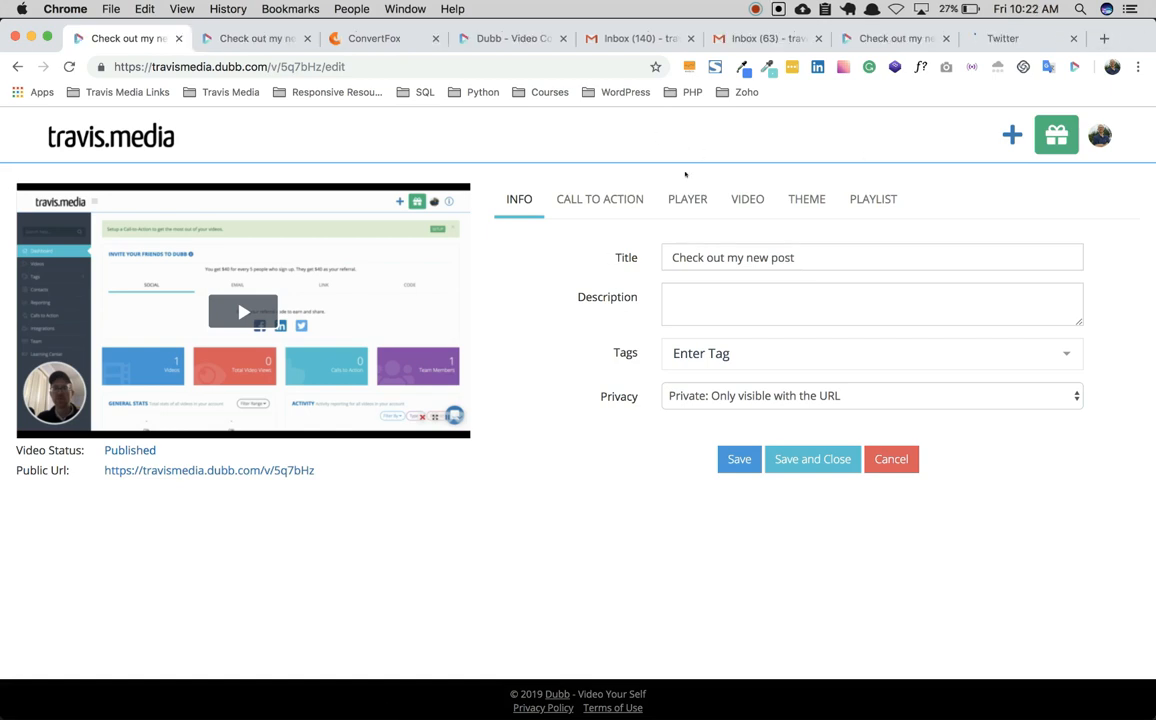
left_click(600, 198)
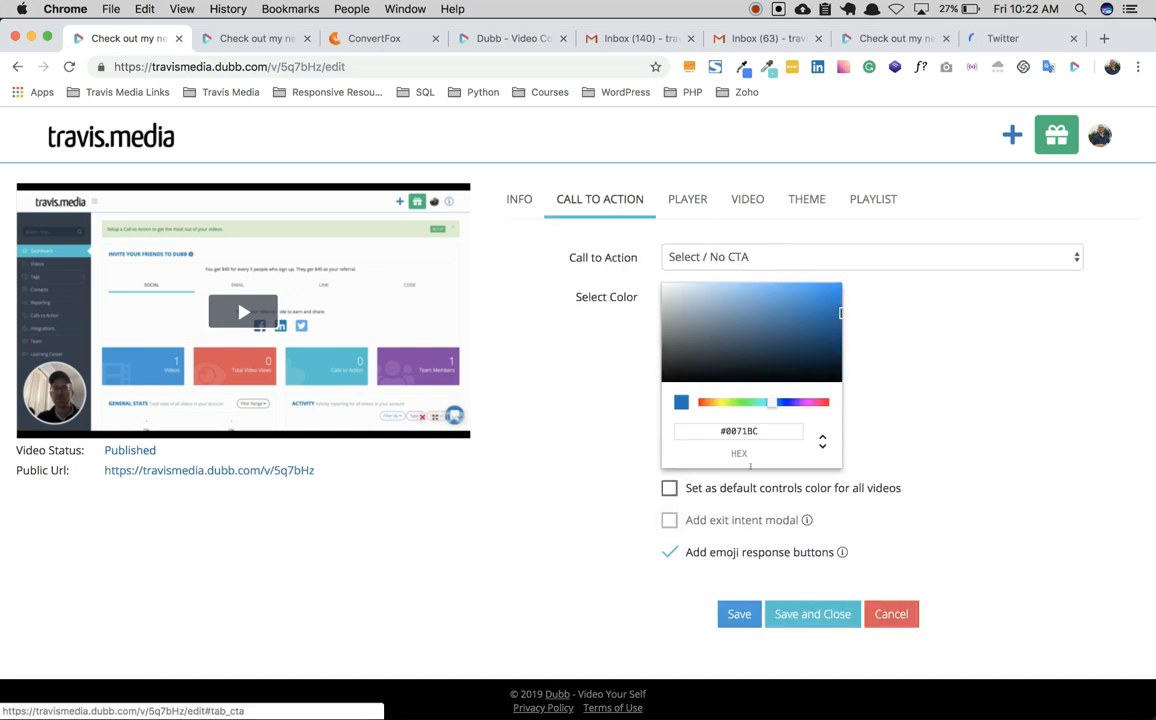
mouse_move(888, 388)
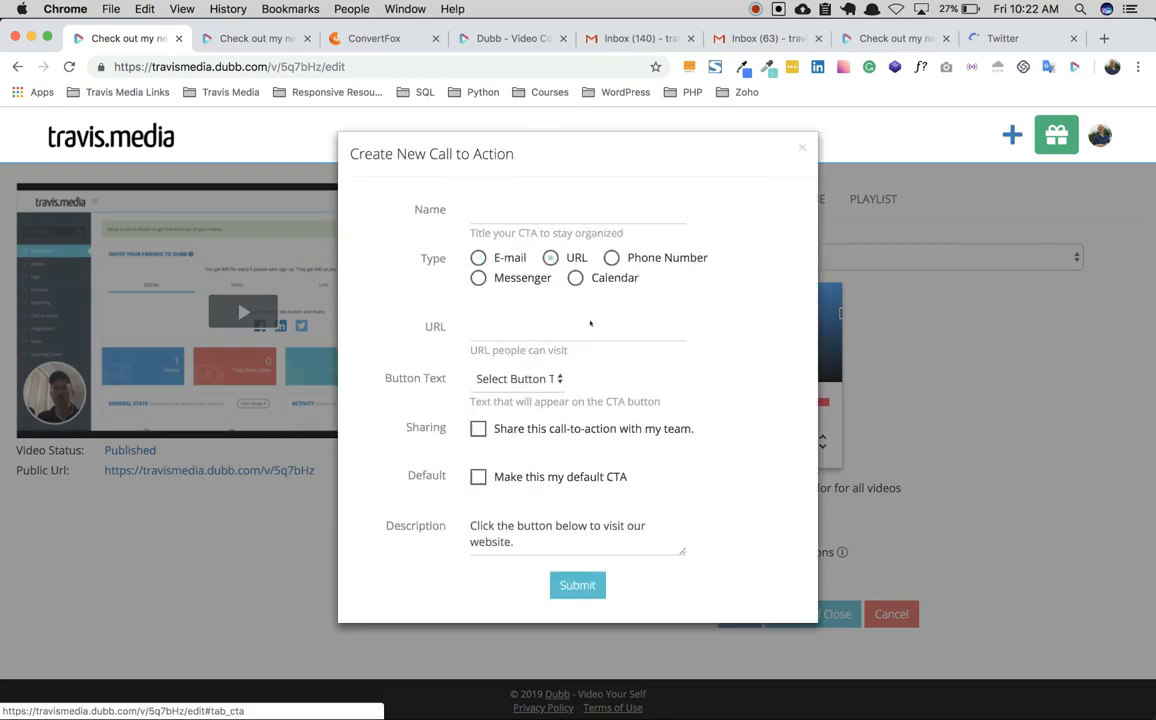
type("Twitter")
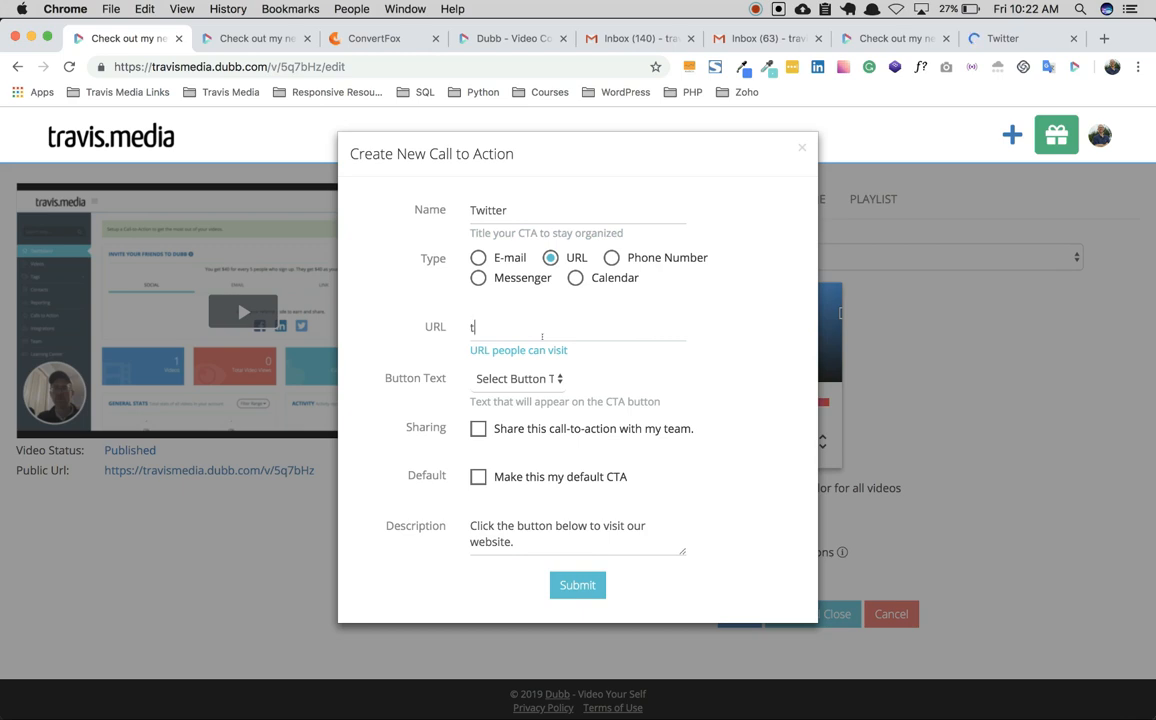
type("witter.com/travisdotmedia")
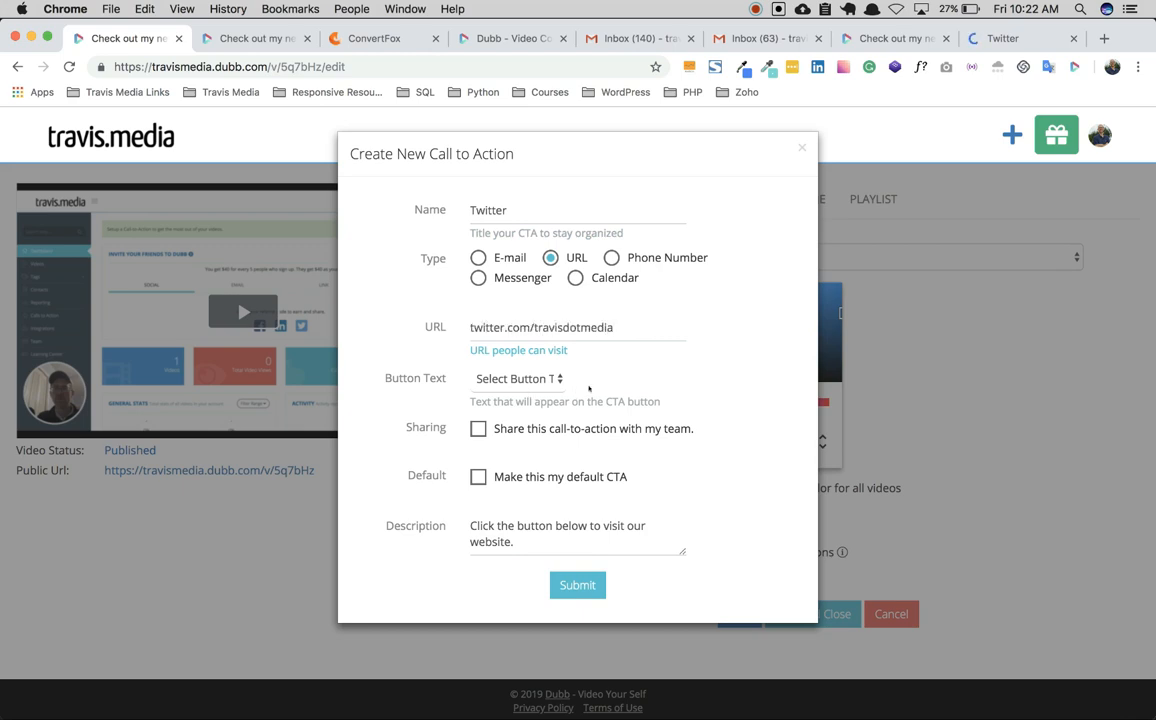
left_click(518, 378)
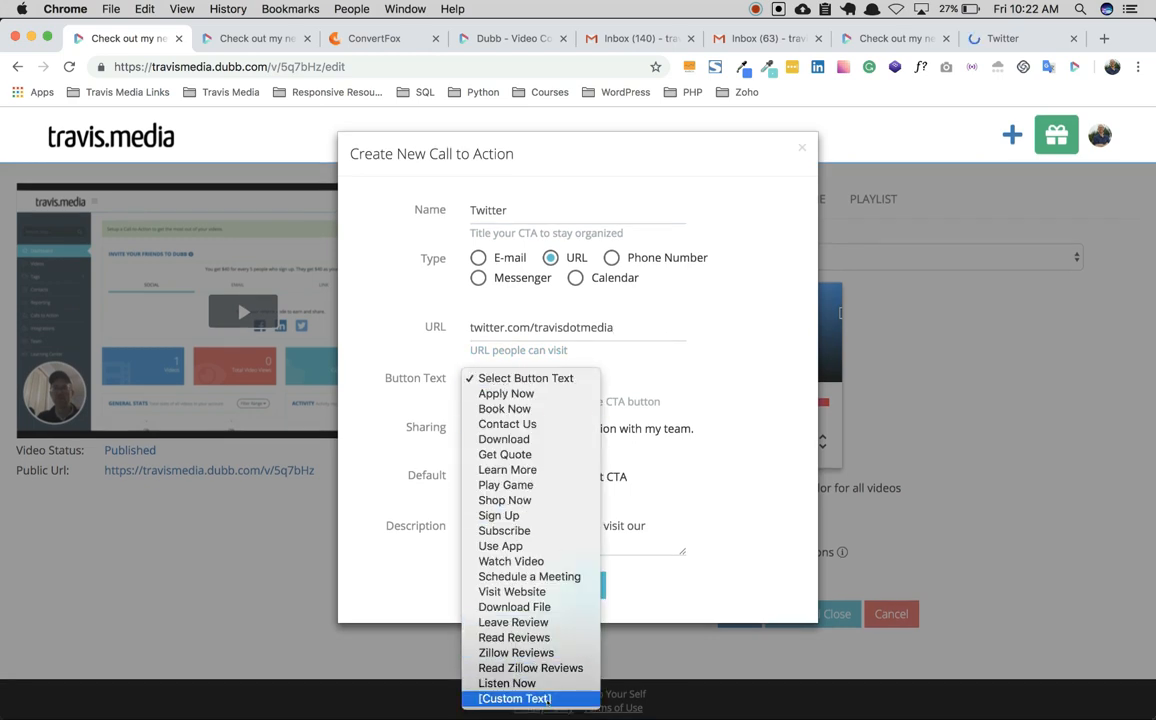
left_click(516, 698)
type("Send me a Tweet")
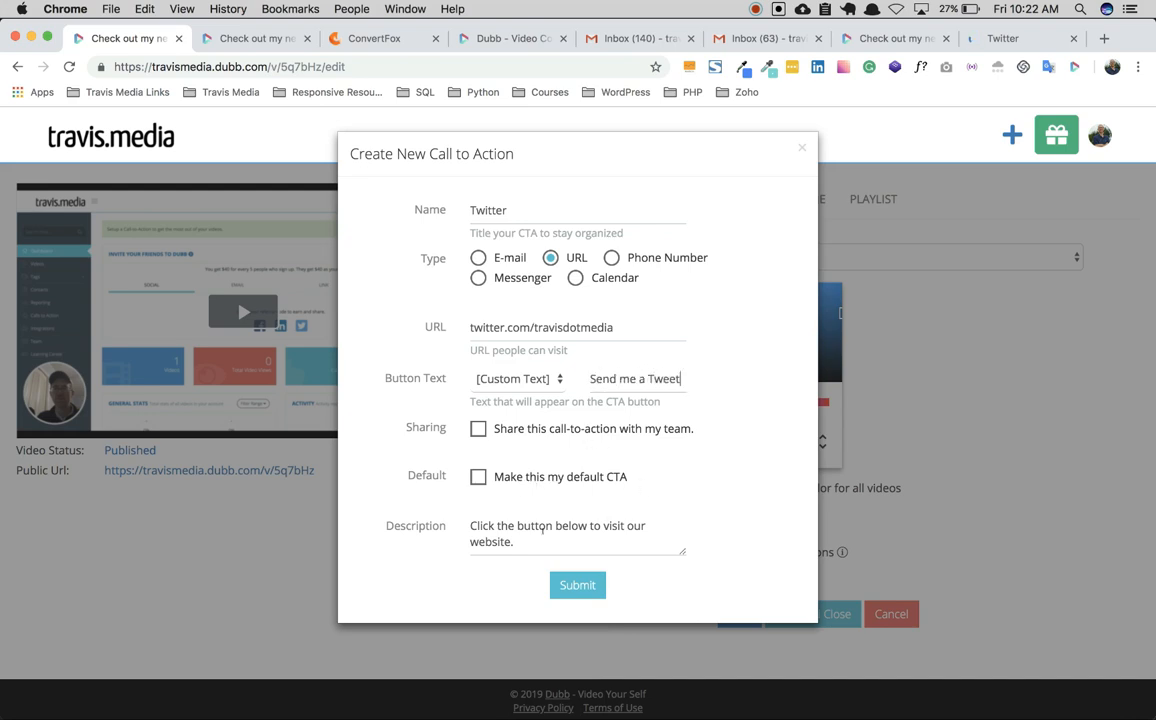
left_click(576, 584)
type("https://")
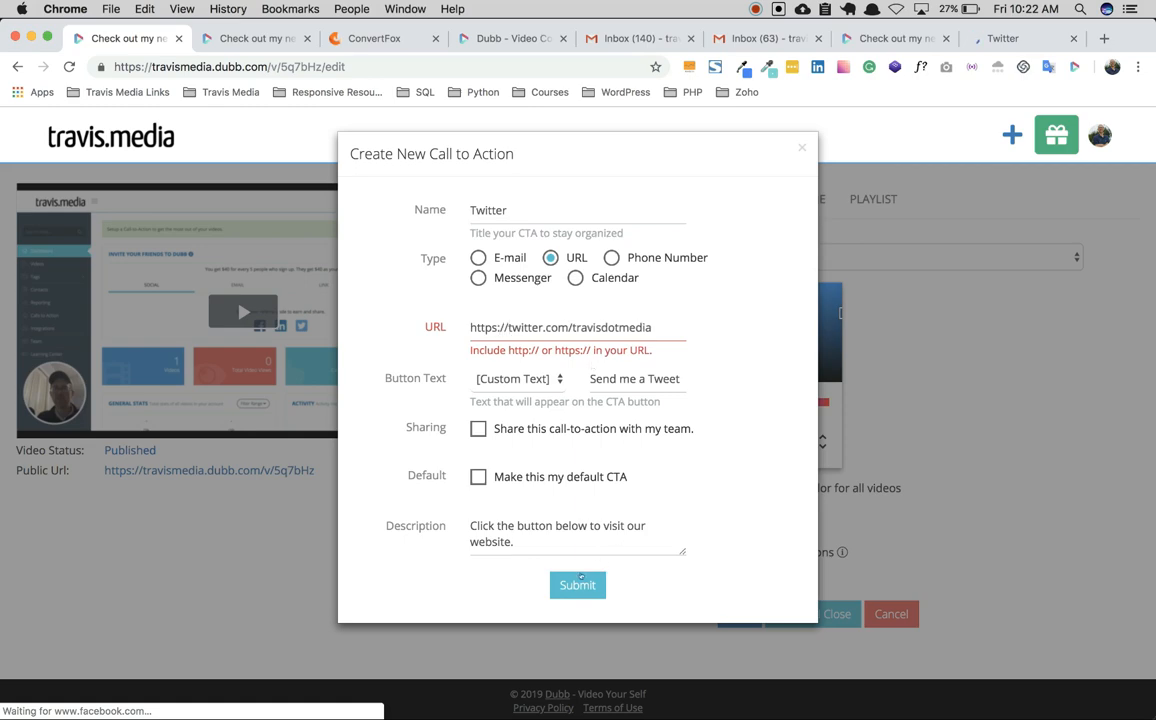
left_click(1000, 38)
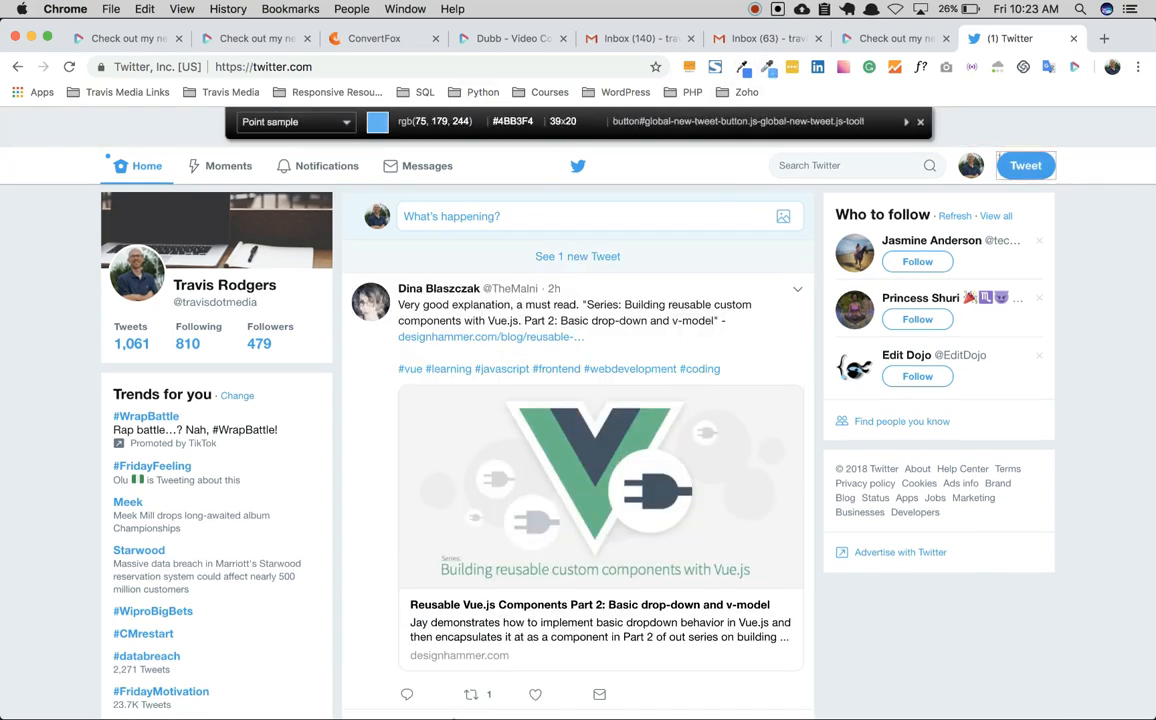
mouse_move(1024, 164)
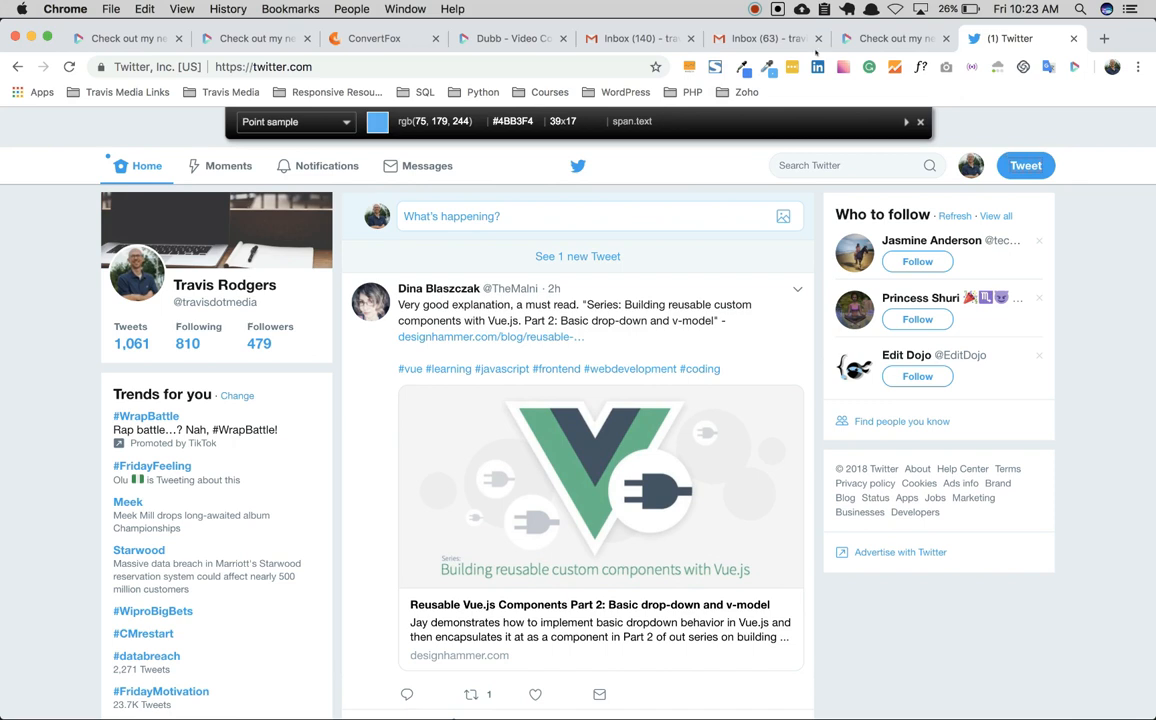
Sample Twitter's blue #4BB3F4, apply it with the Twitter call to action, save and confirm the update.
left_click(378, 122)
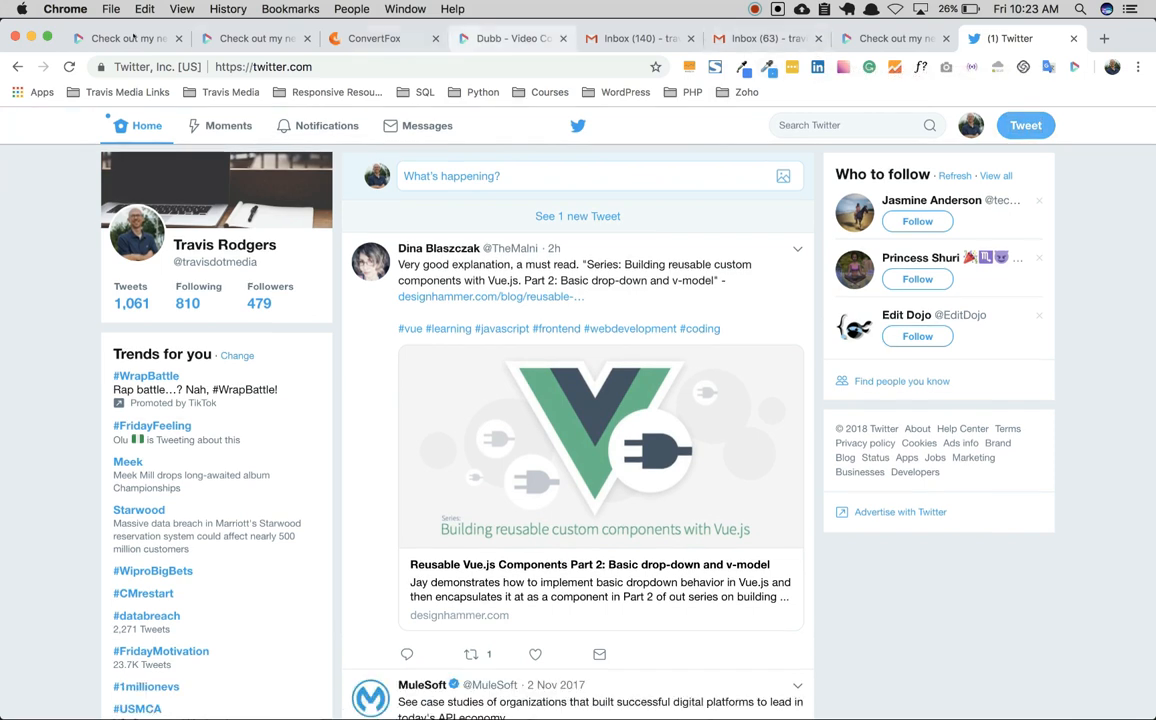
left_click(120, 38)
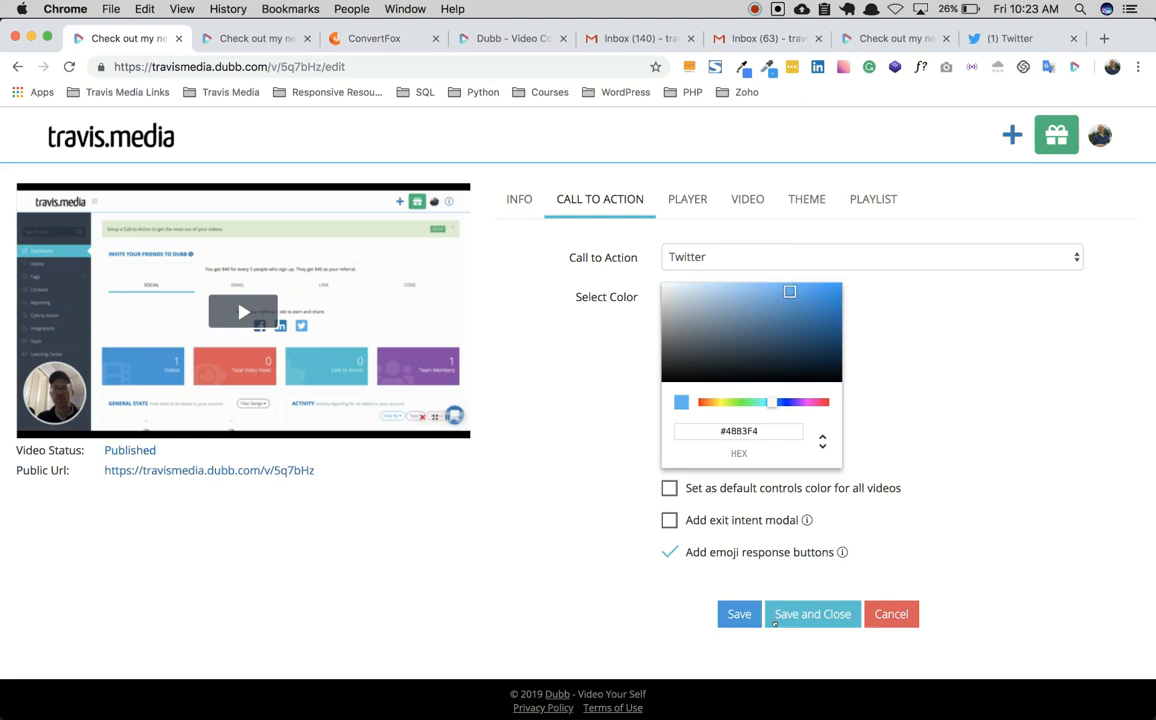
left_click(740, 614)
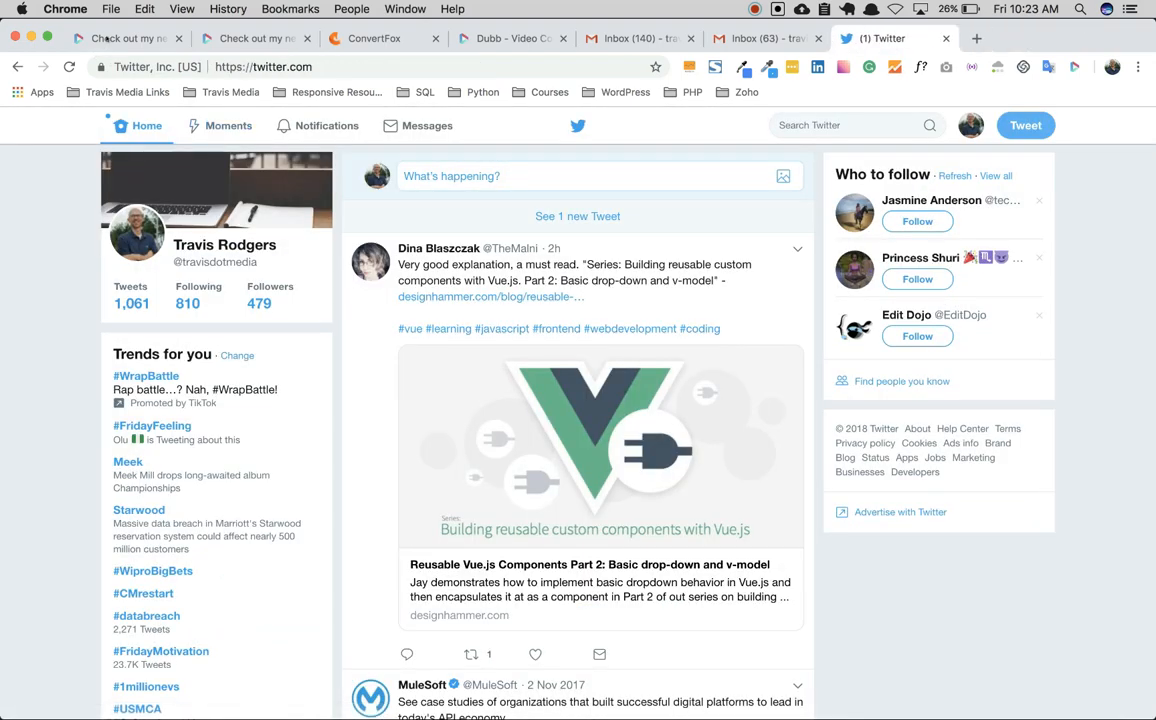
left_click(130, 38)
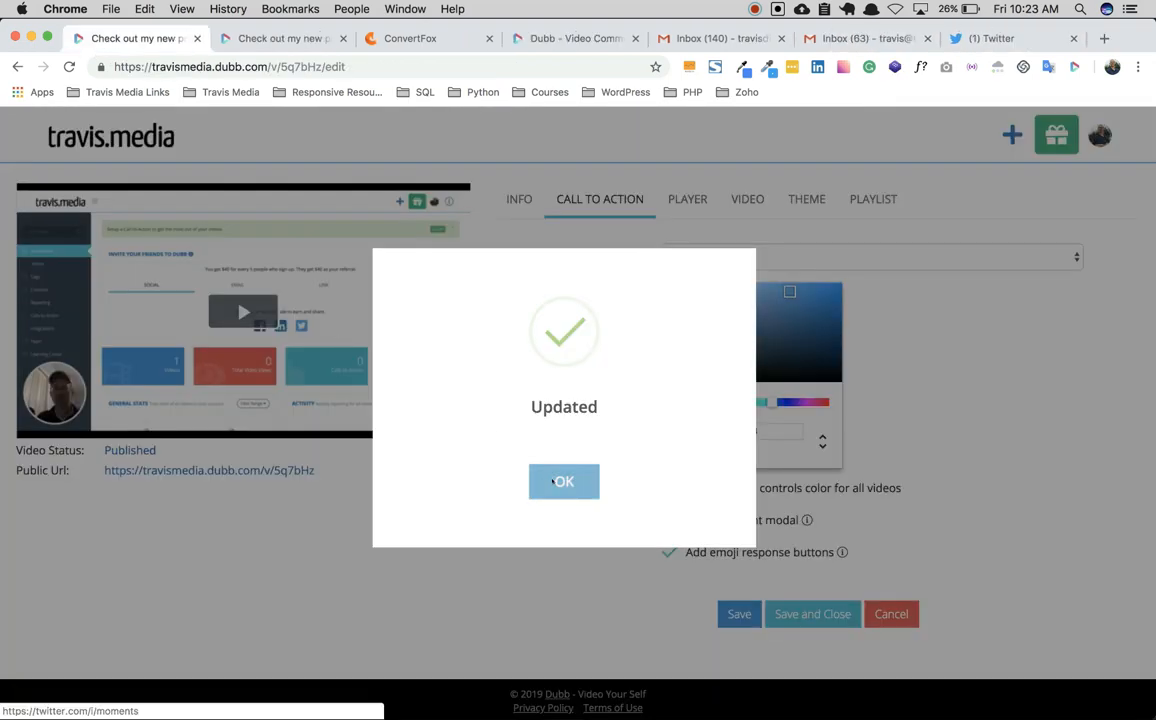
left_click(564, 480)
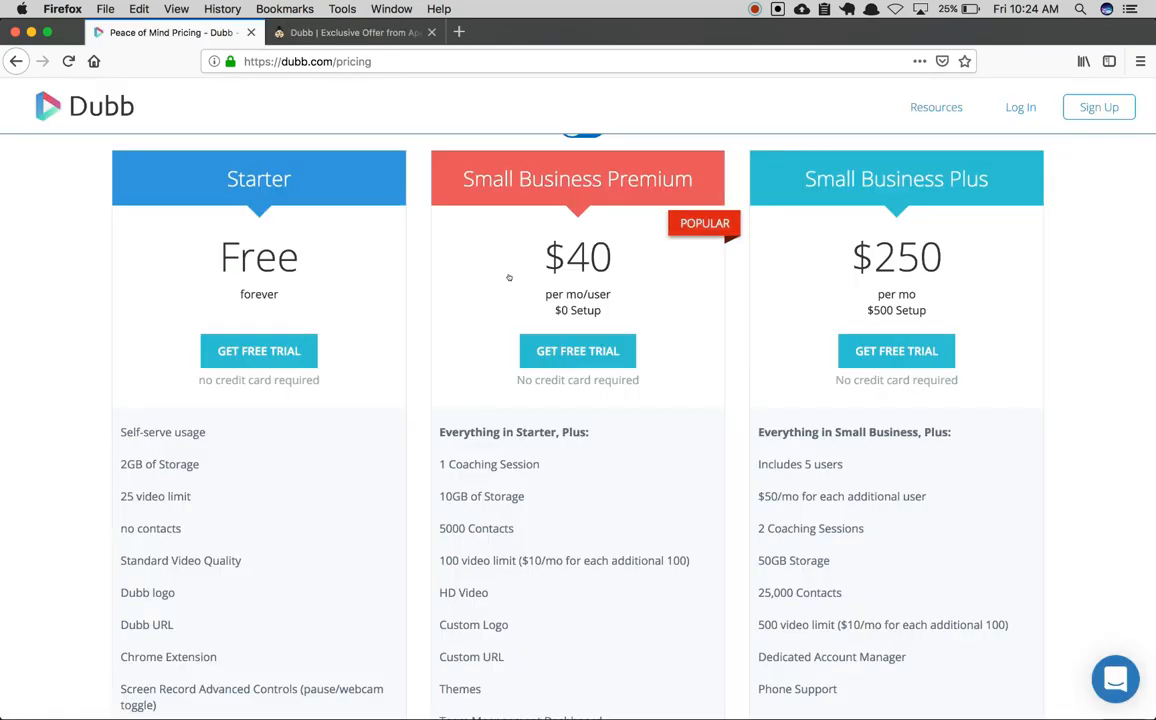
Scroll through the Starter, Small Business Premium and Plus plans on dubb.com/pricing, then switch to the AppSumo deal.
scroll("down", 3)
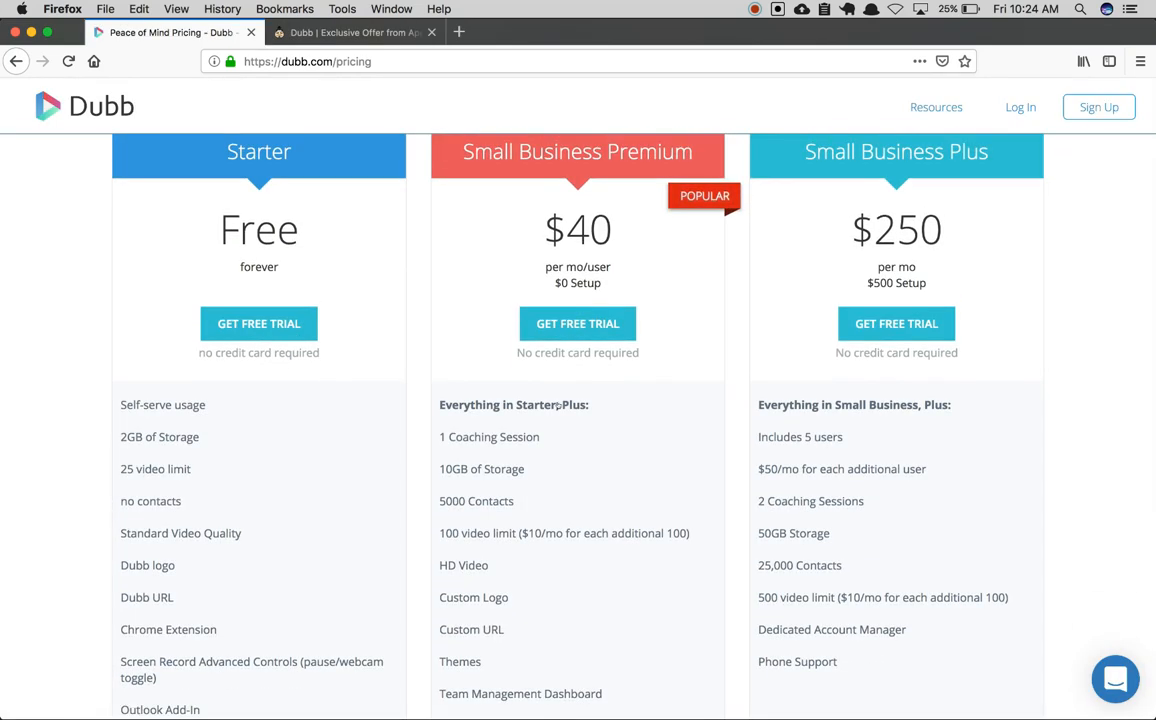
scroll("down", 3)
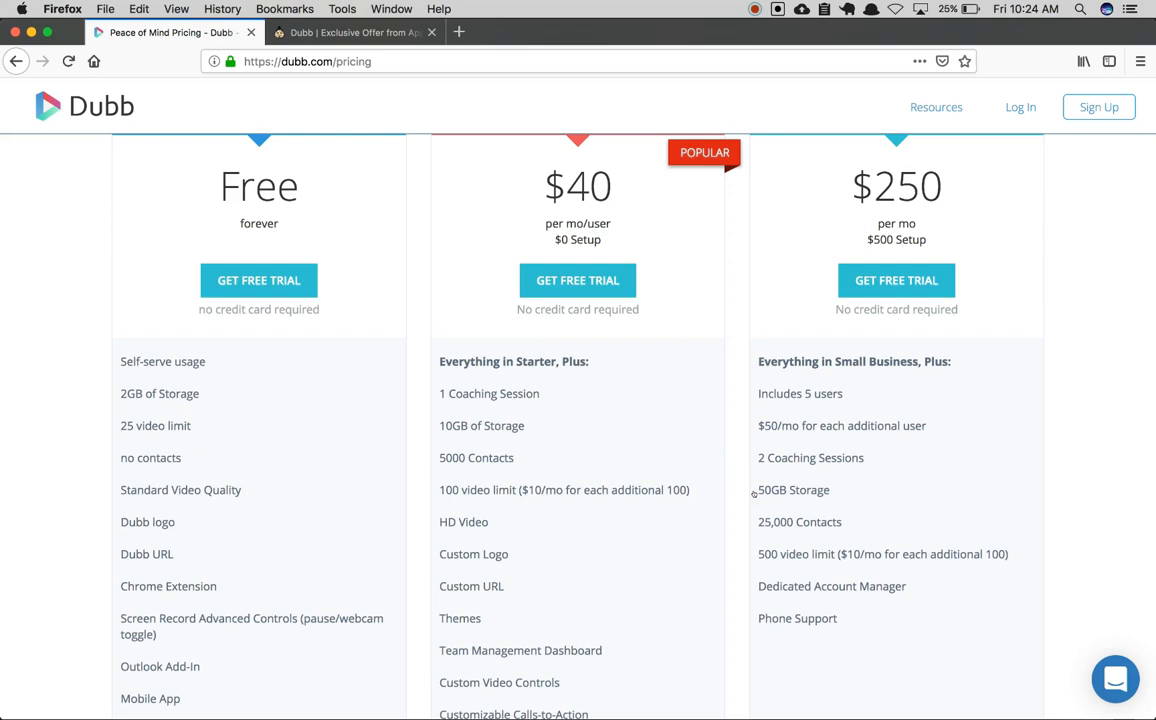
mouse_move(924, 482)
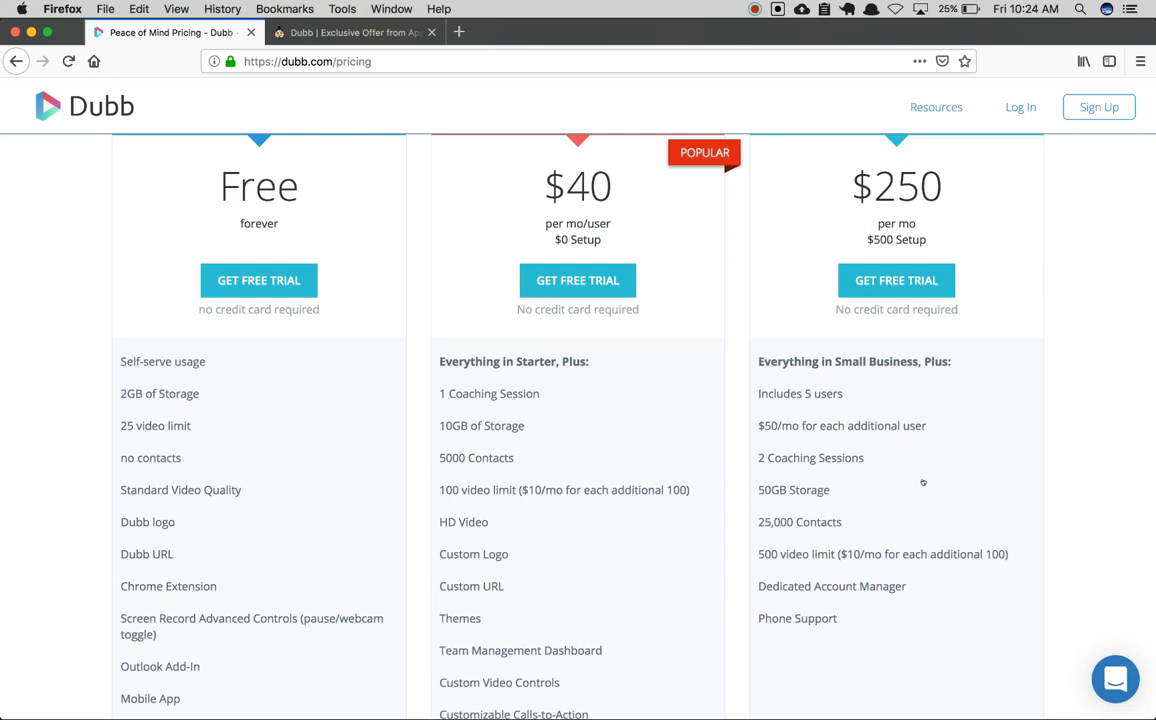
mouse_move(1036, 208)
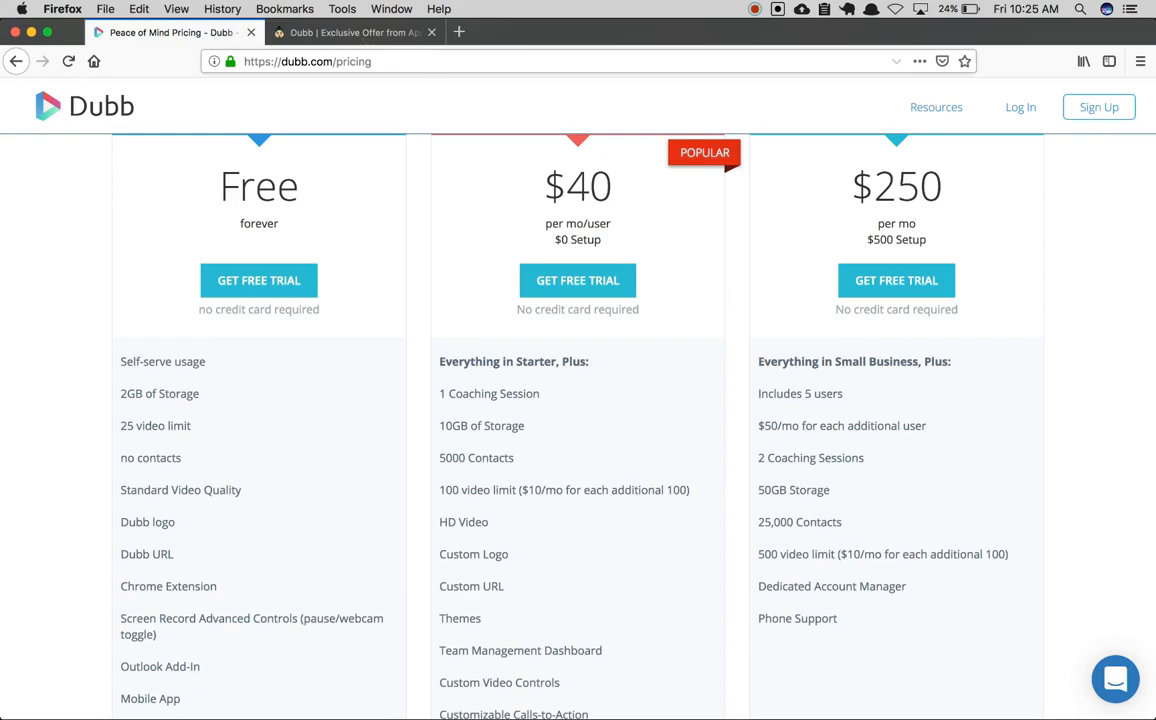
left_click(350, 32)
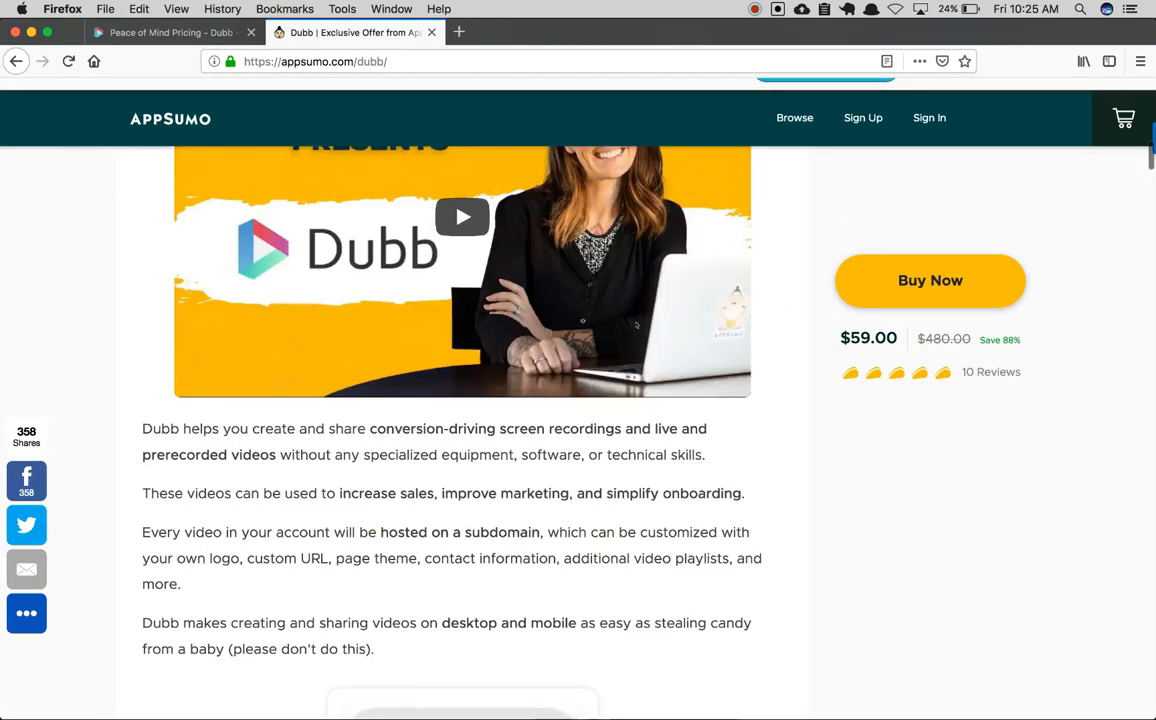
Scroll through the AppSumo Dubb reviews and the $59 lifetime plan's feature list.
scroll("down", 3)
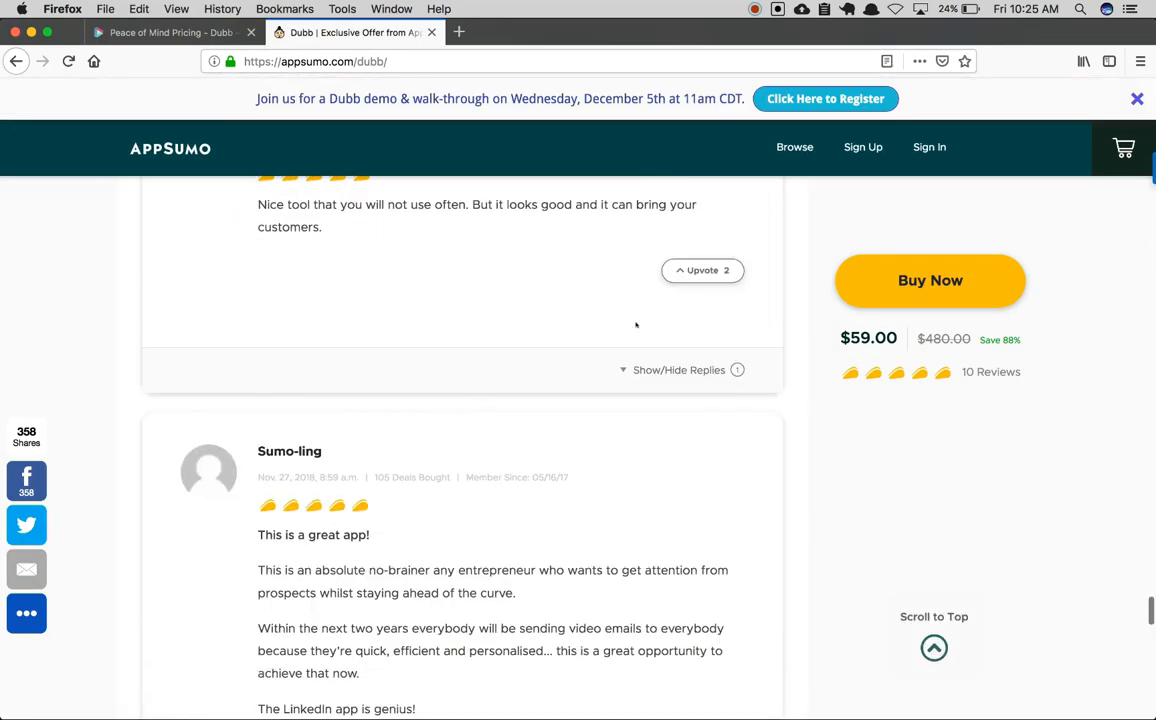
scroll("down", 3)
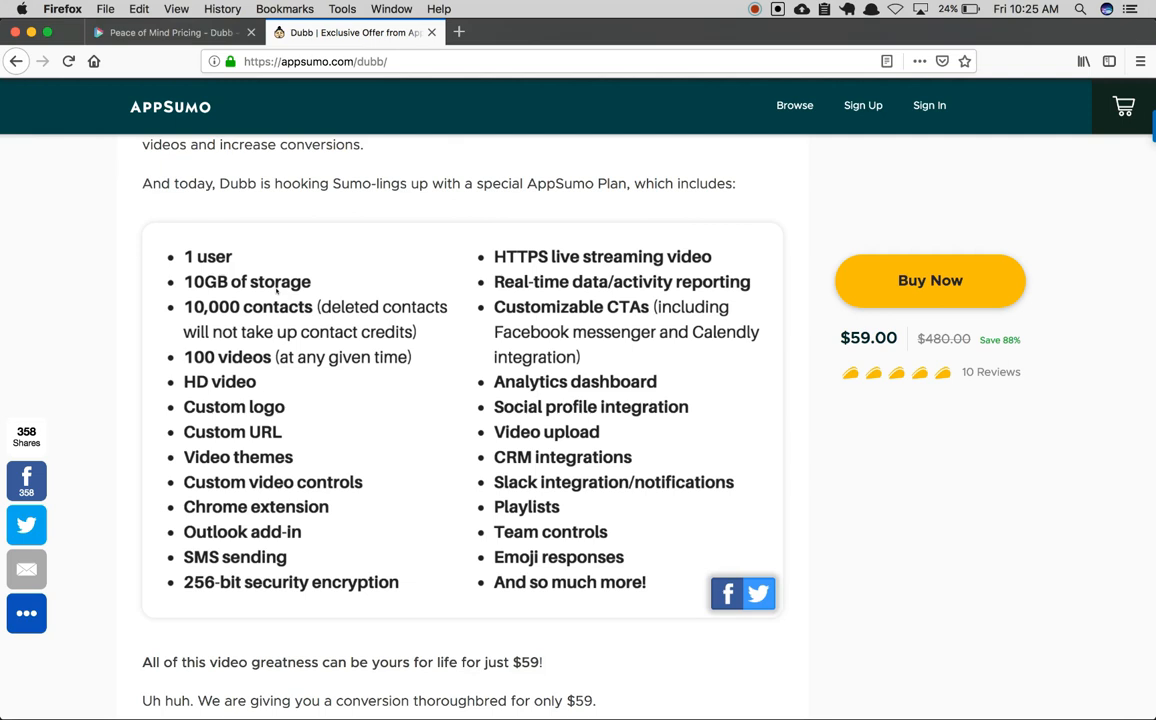
mouse_move(338, 322)
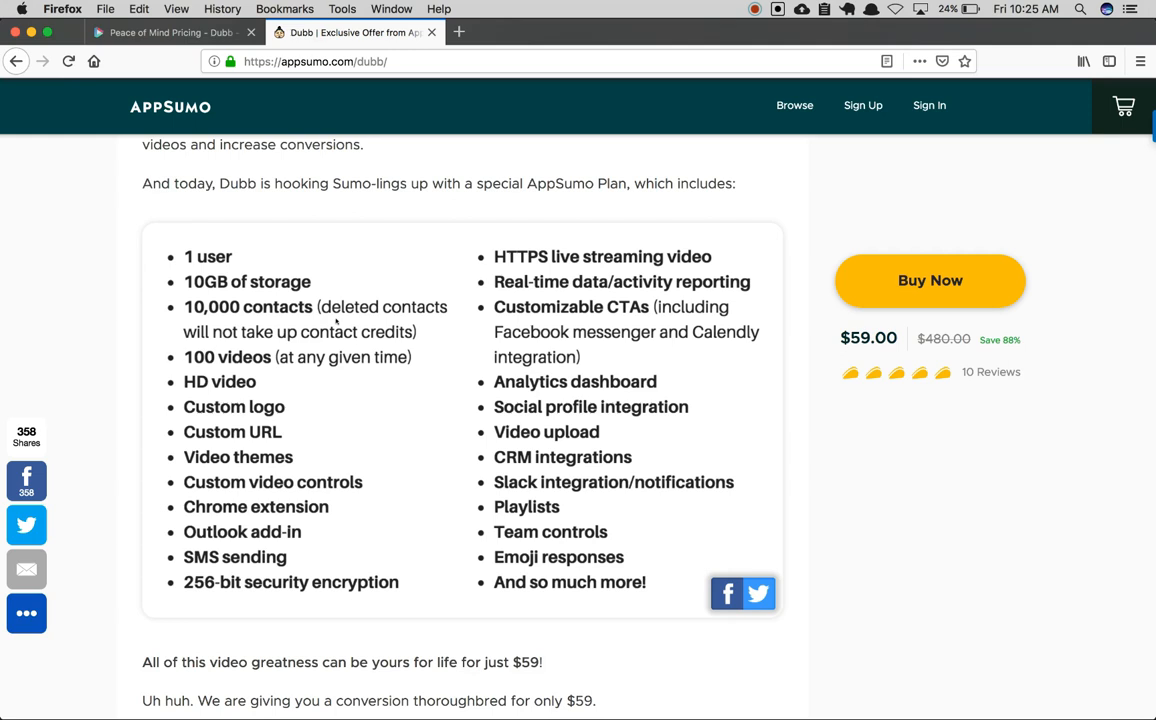
mouse_move(400, 198)
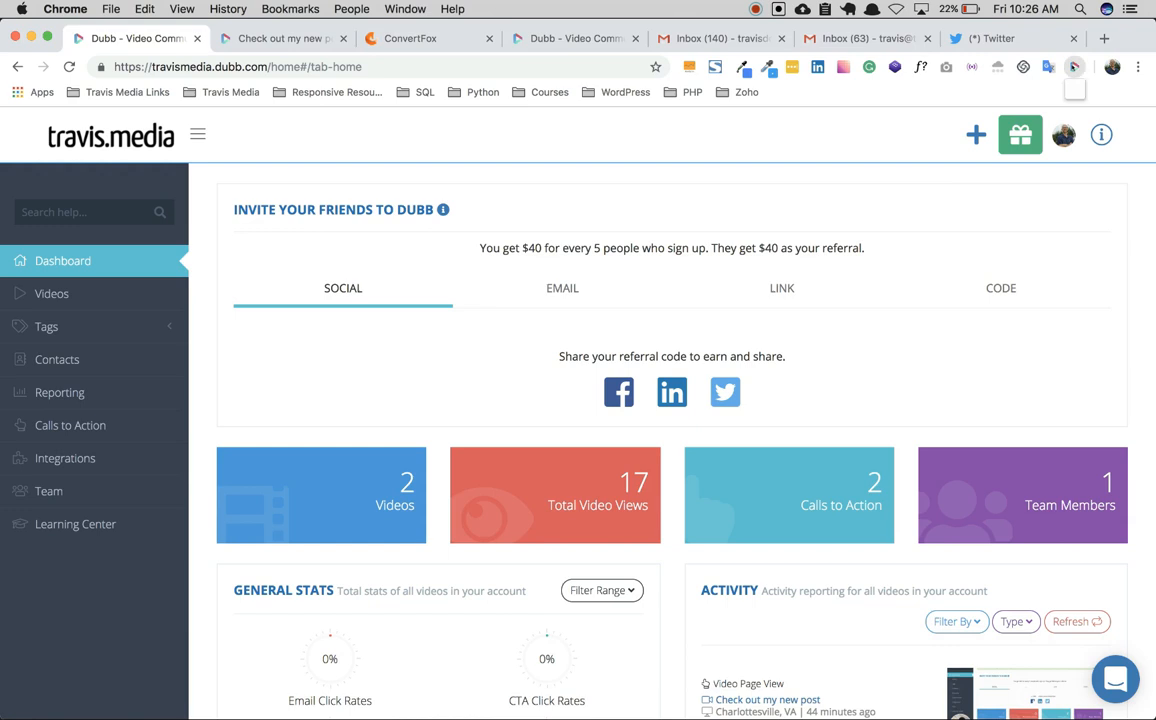
left_click(1020, 136)
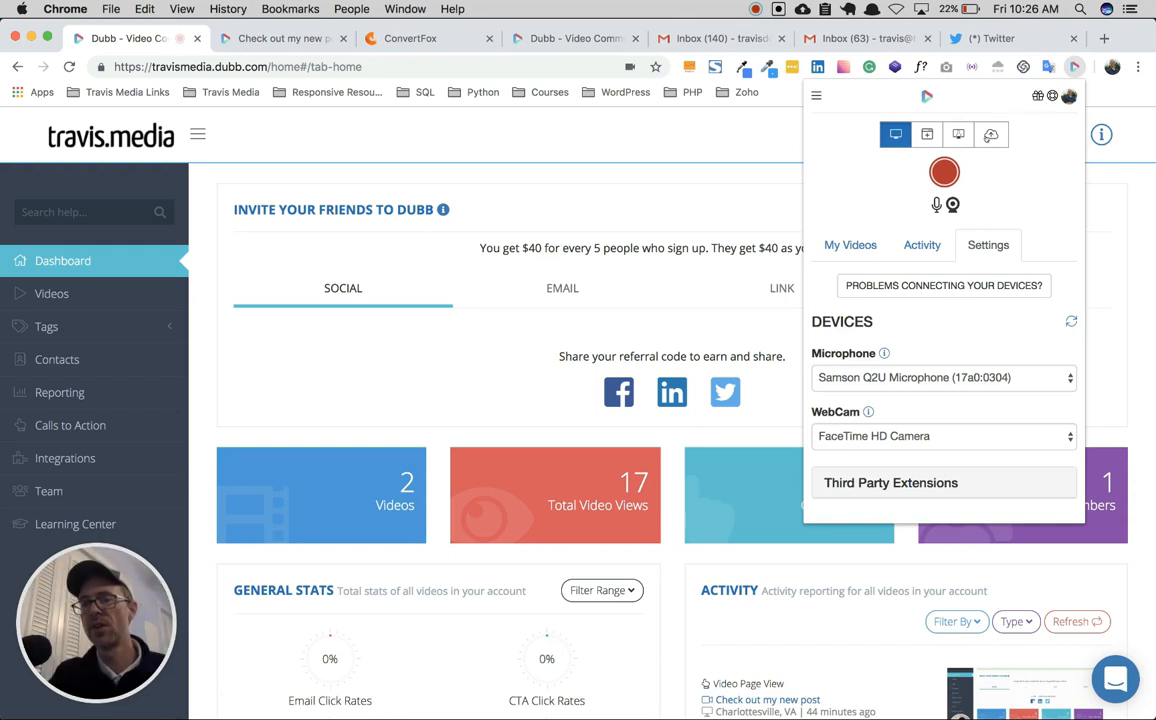
mouse_move(992, 132)
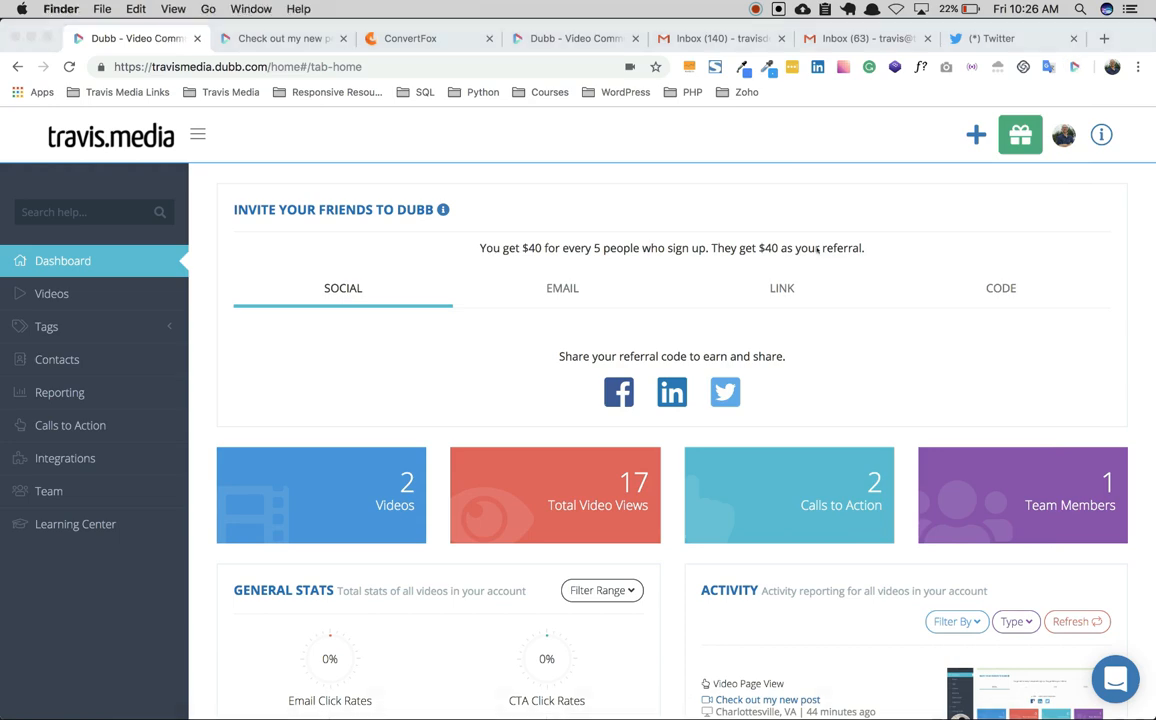
scroll("down", 3)
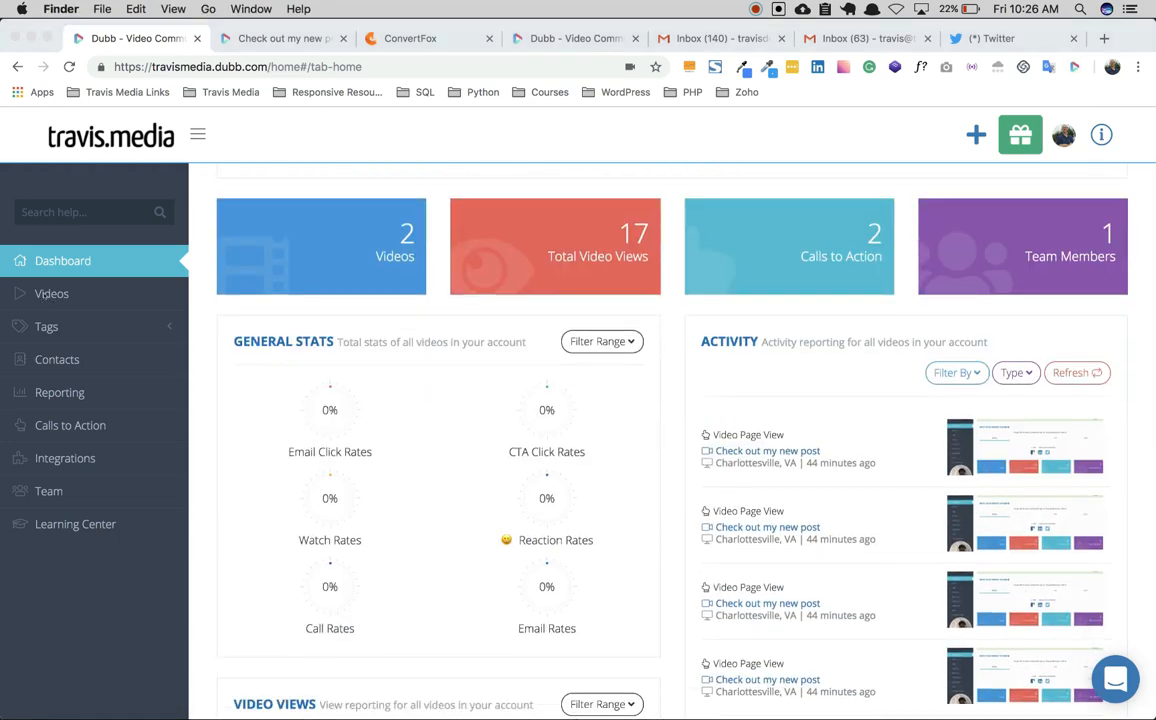